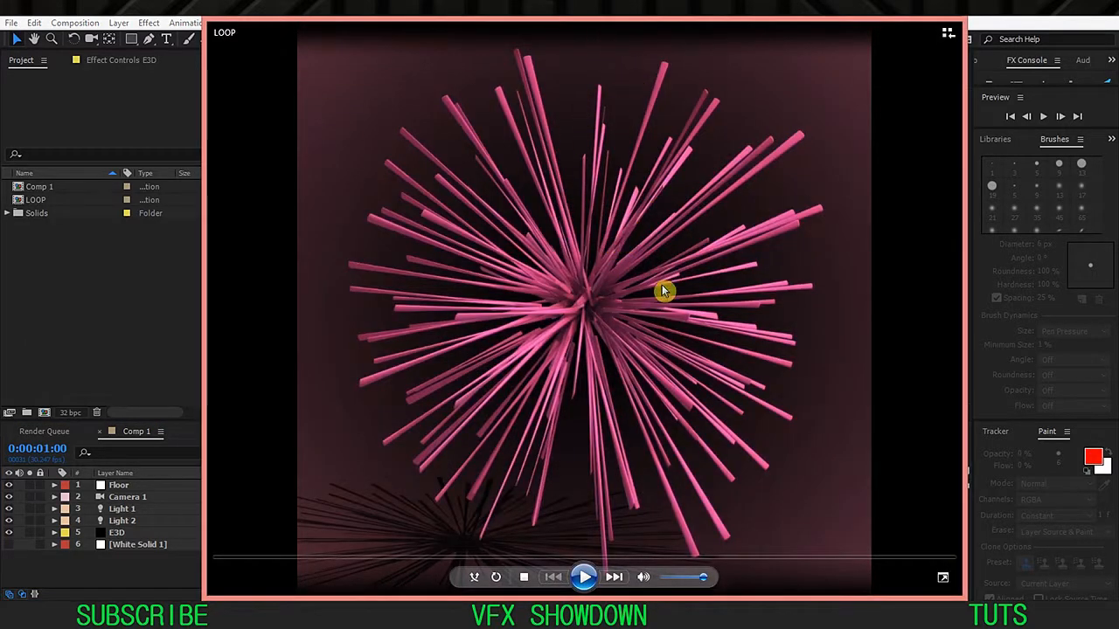
Play the pink rod-sphere LOOP video in Windows Media Player to the end, then close it
{"action": "left_click", "coordinate": [584, 577]}
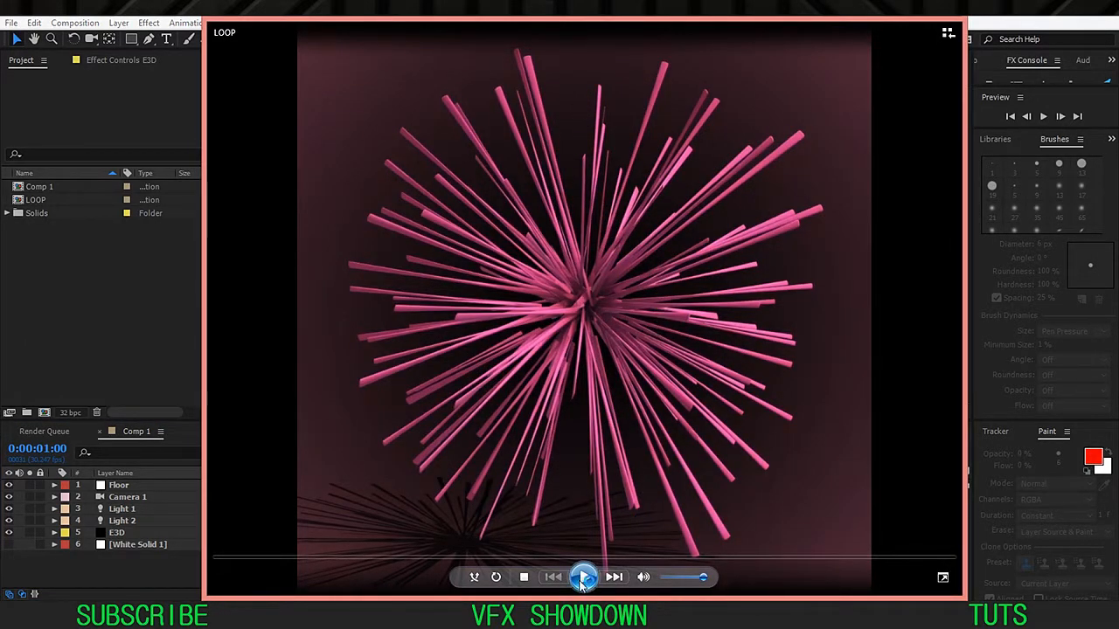
{"action": "left_click", "coordinate": [584, 576]}
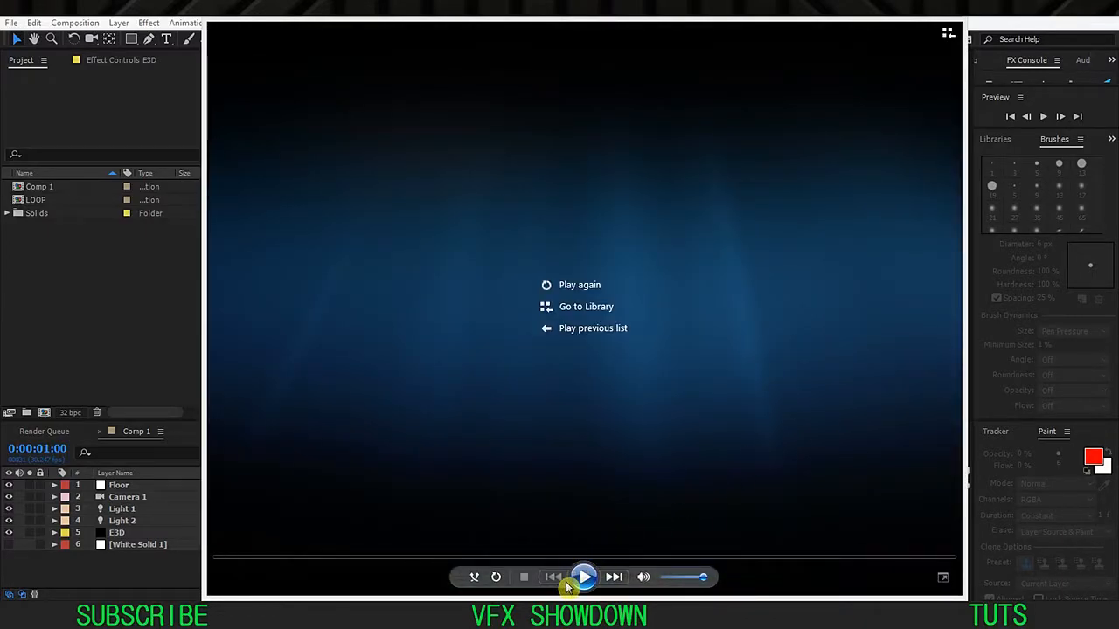
{"action": "left_click", "coordinate": [583, 576]}
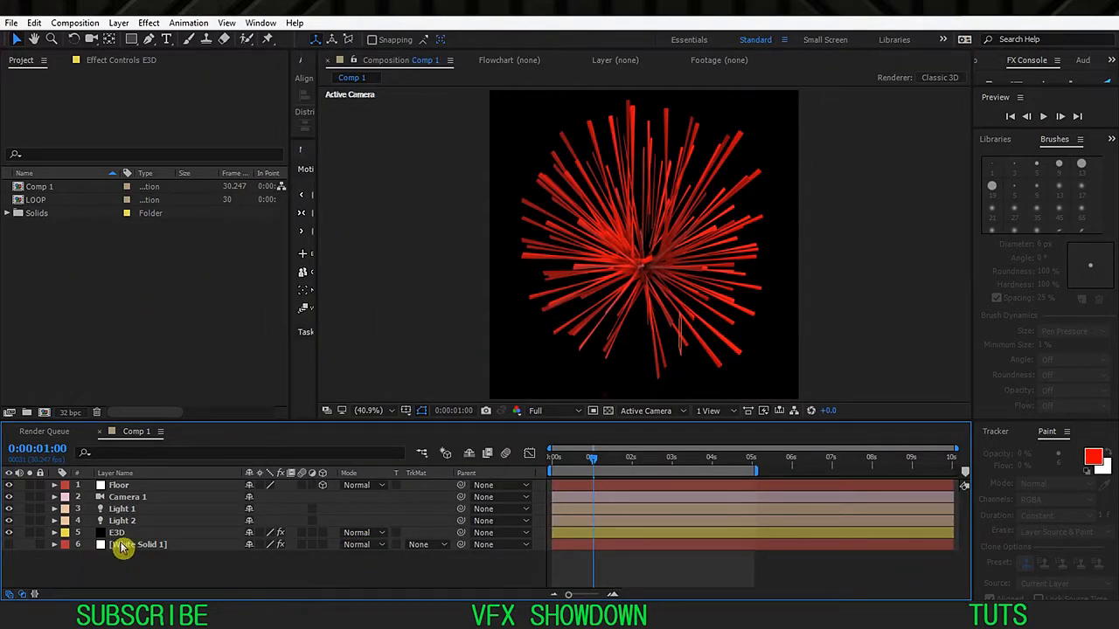
Create a 1080×1080 composition and add a solid layer named E3D
{"action": "right_click", "coordinate": [118, 262]}
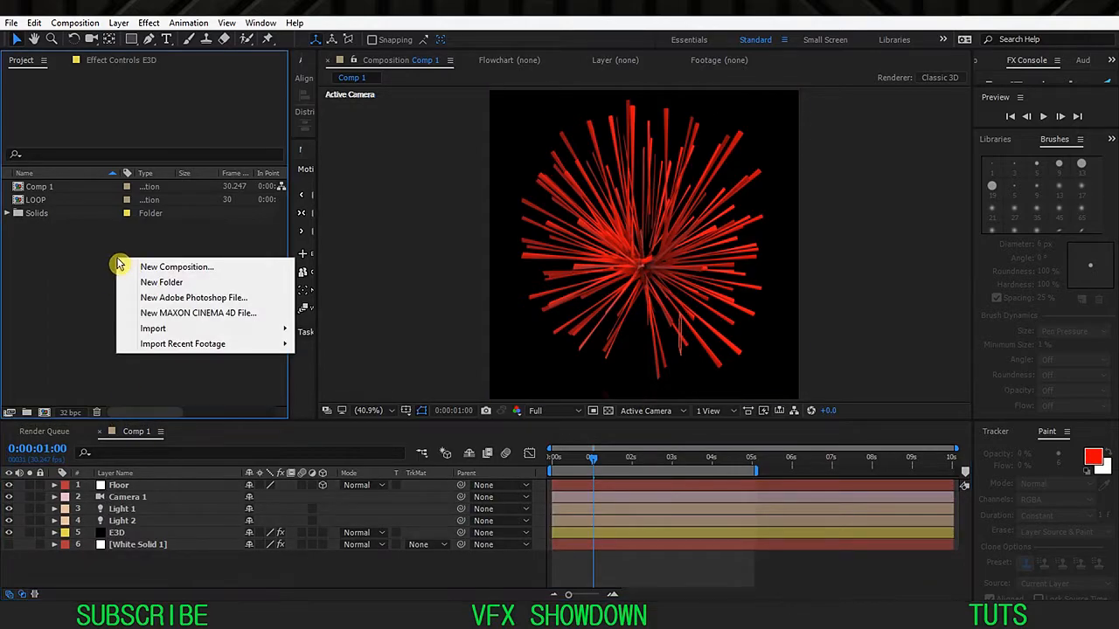
{"action": "left_click", "coordinate": [176, 267]}
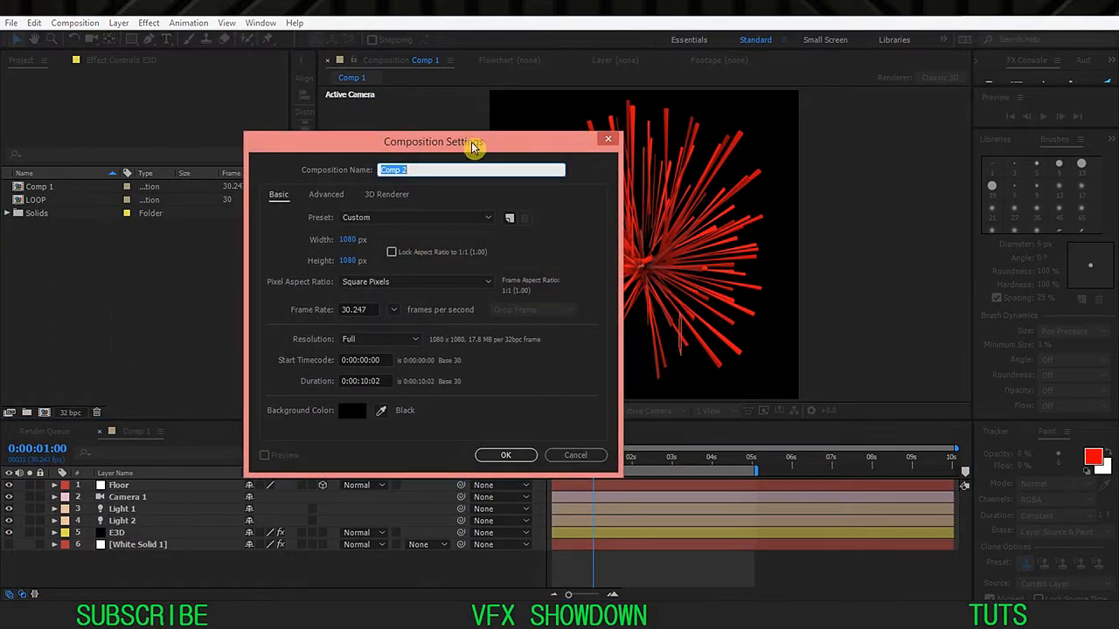
{"action": "left_click_drag", "start_coordinate": [472, 142], "coordinate": [536, 130]}
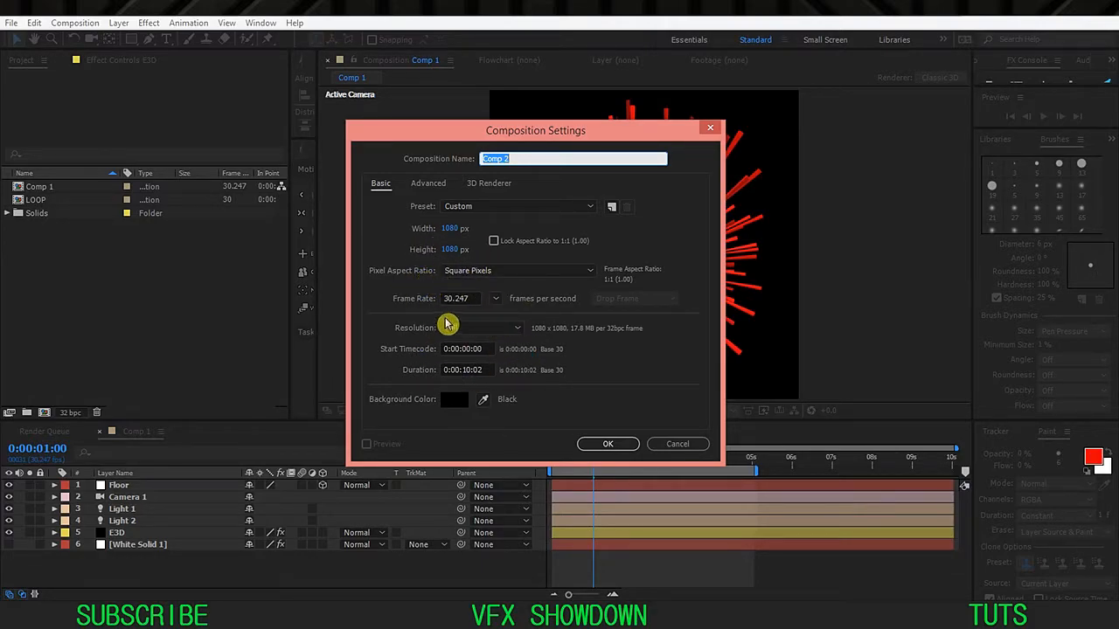
{"action": "left_click", "coordinate": [607, 443]}
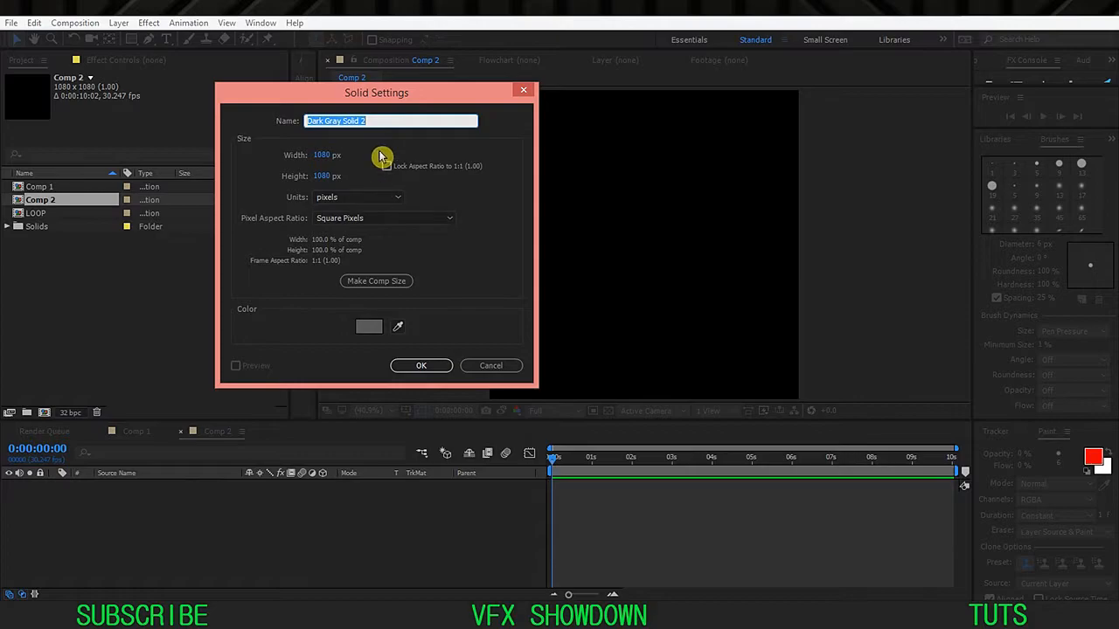
{"action": "type", "text": "E3D"}
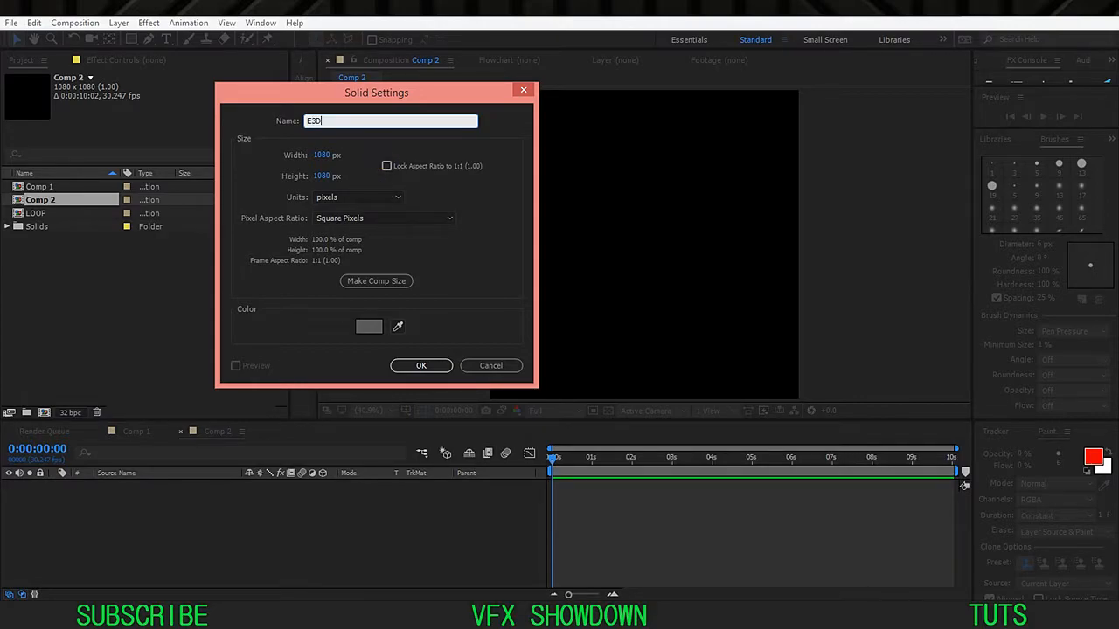
{"action": "left_click", "coordinate": [420, 365]}
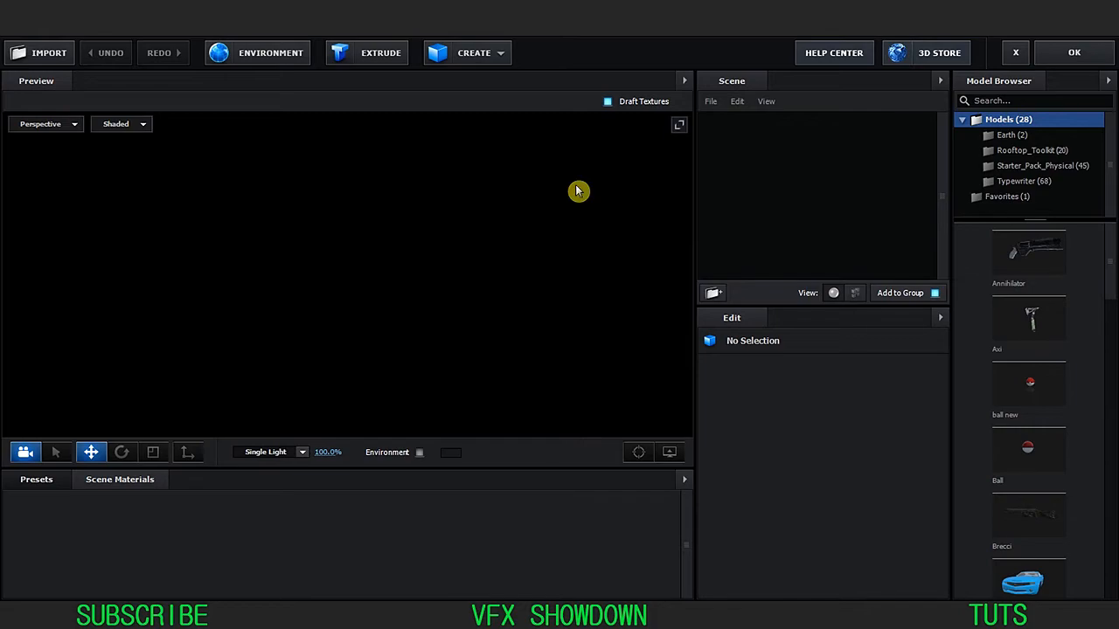
Add a capsule primitive with height 4, radius 0.05 and reduced cap roundness
{"action": "left_click", "coordinate": [473, 52]}
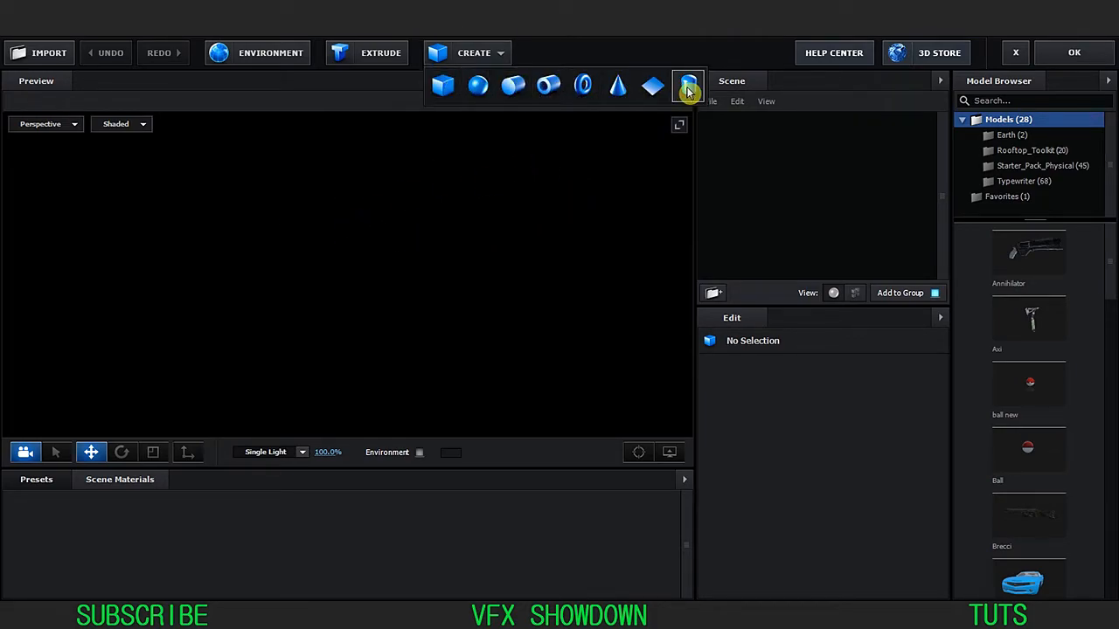
{"action": "left_click", "coordinate": [687, 85]}
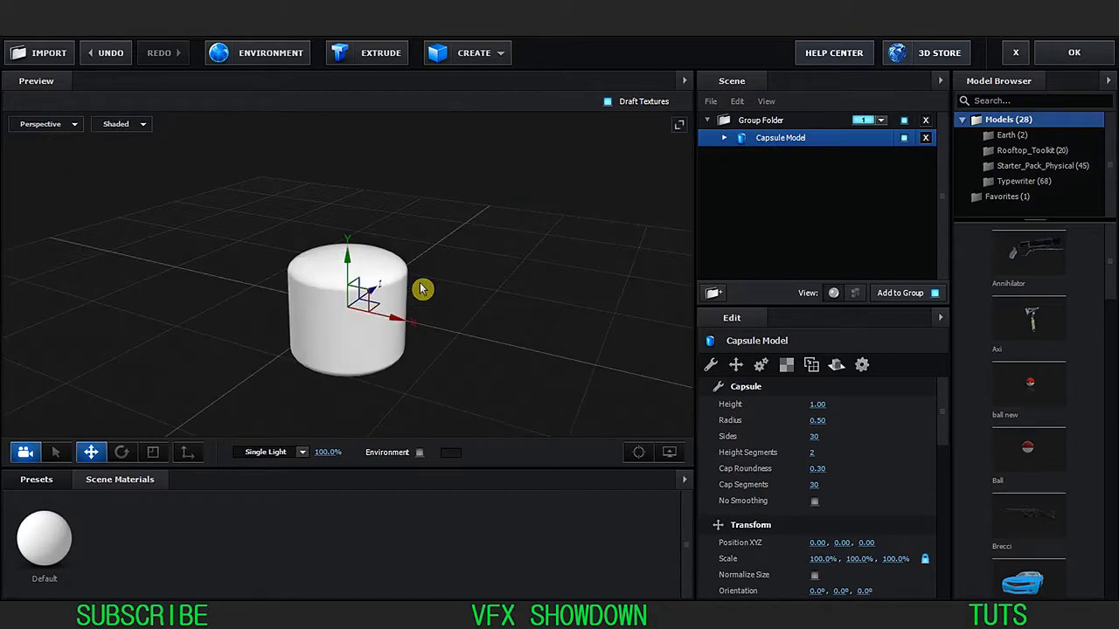
{"action": "left_click_drag", "start_coordinate": [422, 288], "coordinate": [435, 361]}
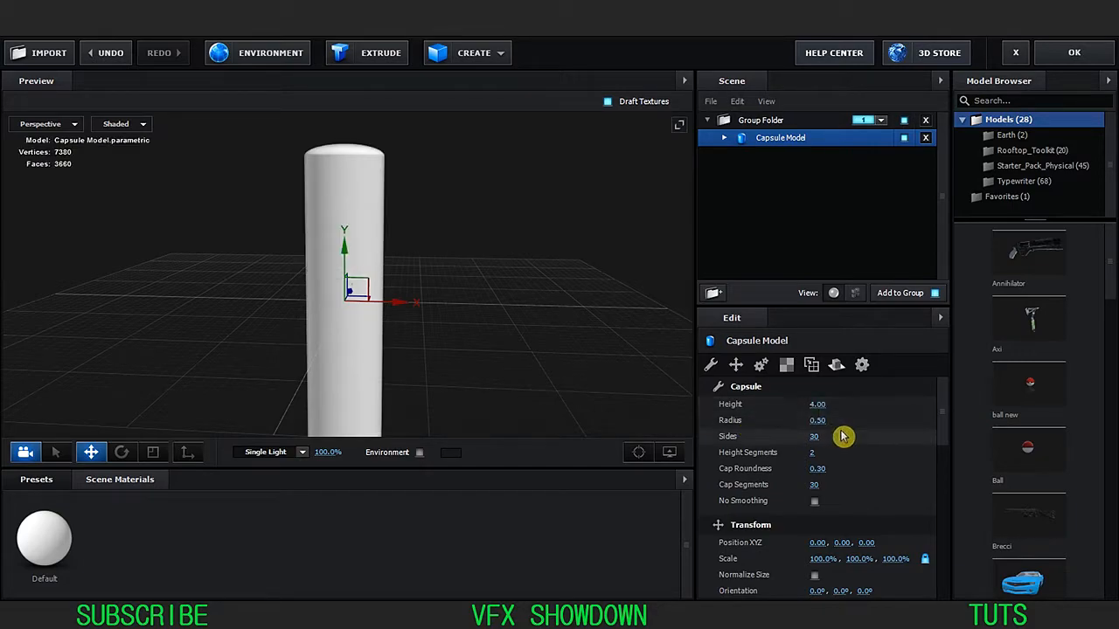
{"action": "left_click_drag", "start_coordinate": [817, 420], "coordinate": [790, 420]}
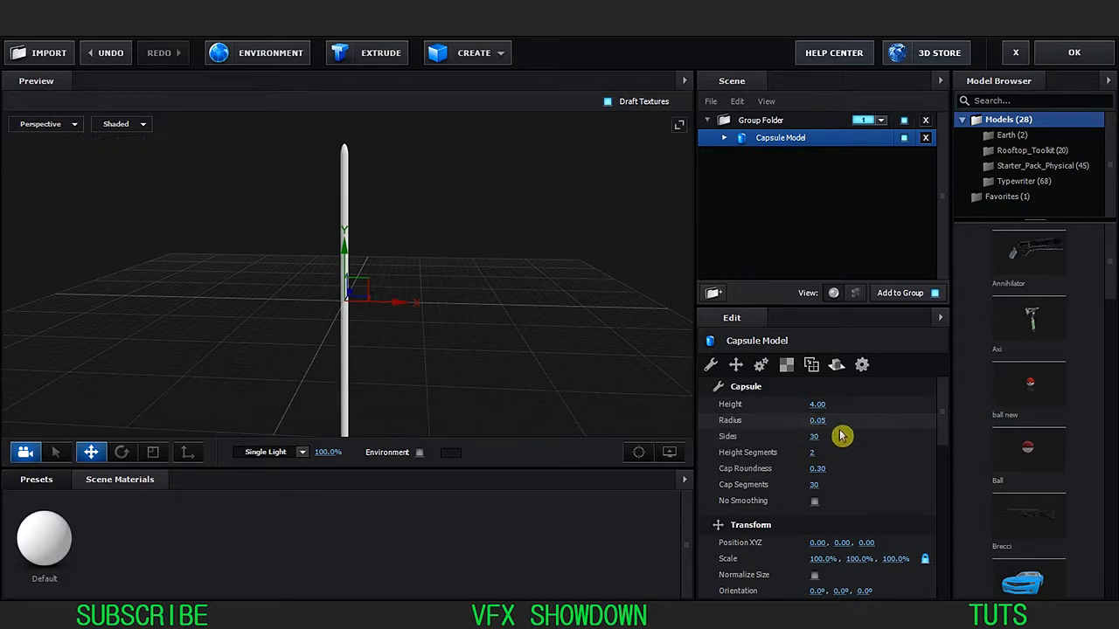
{"action": "mouse_move", "coordinate": [778, 452]}
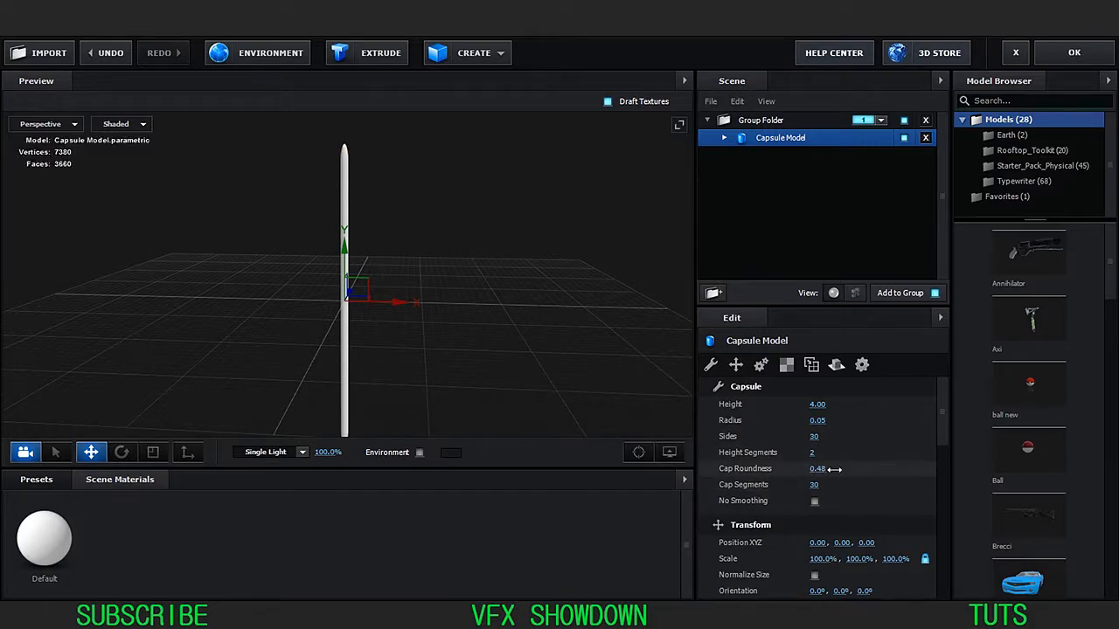
{"action": "left_click_drag", "start_coordinate": [834, 469], "coordinate": [804, 469]}
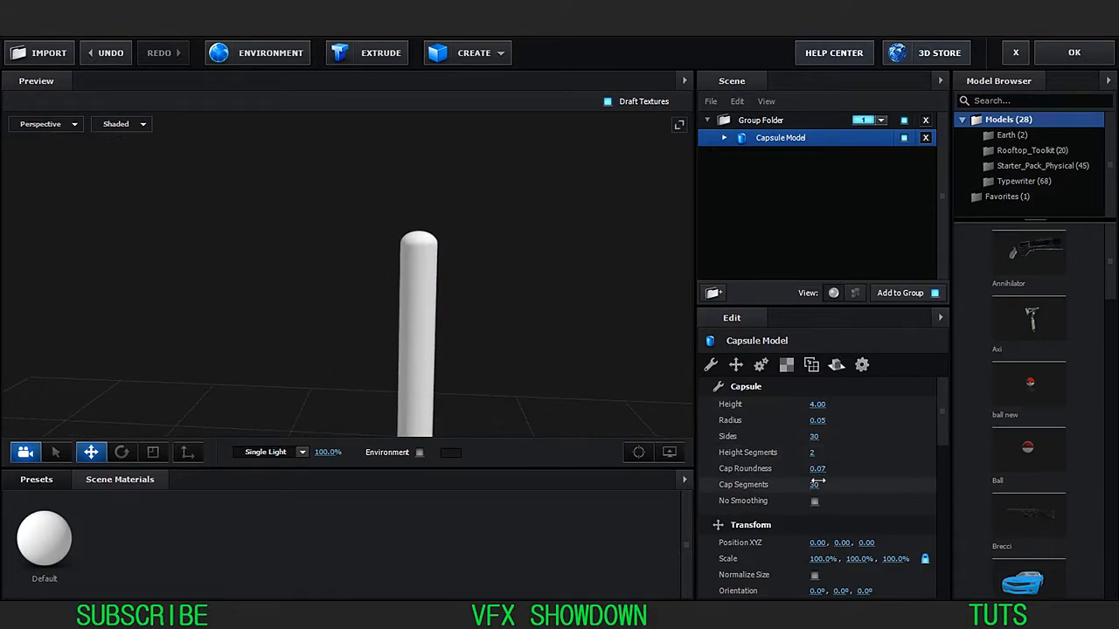
Switch the preview to Wireframe and set the rod's normals to Dynamic (Deform)
{"action": "left_click", "coordinate": [120, 123]}
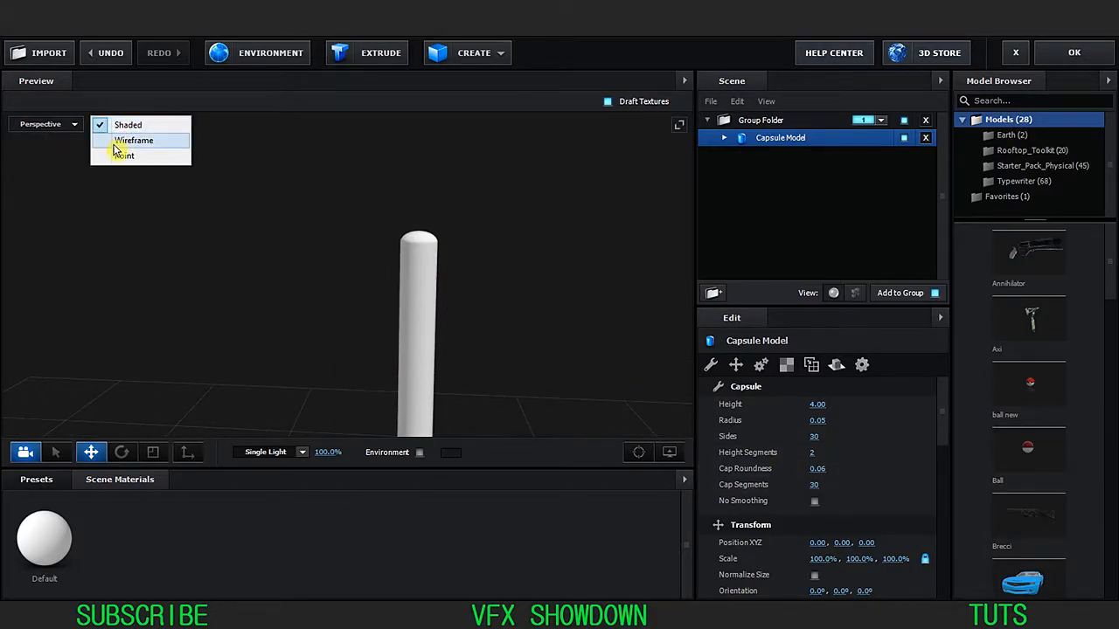
{"action": "left_click", "coordinate": [132, 141]}
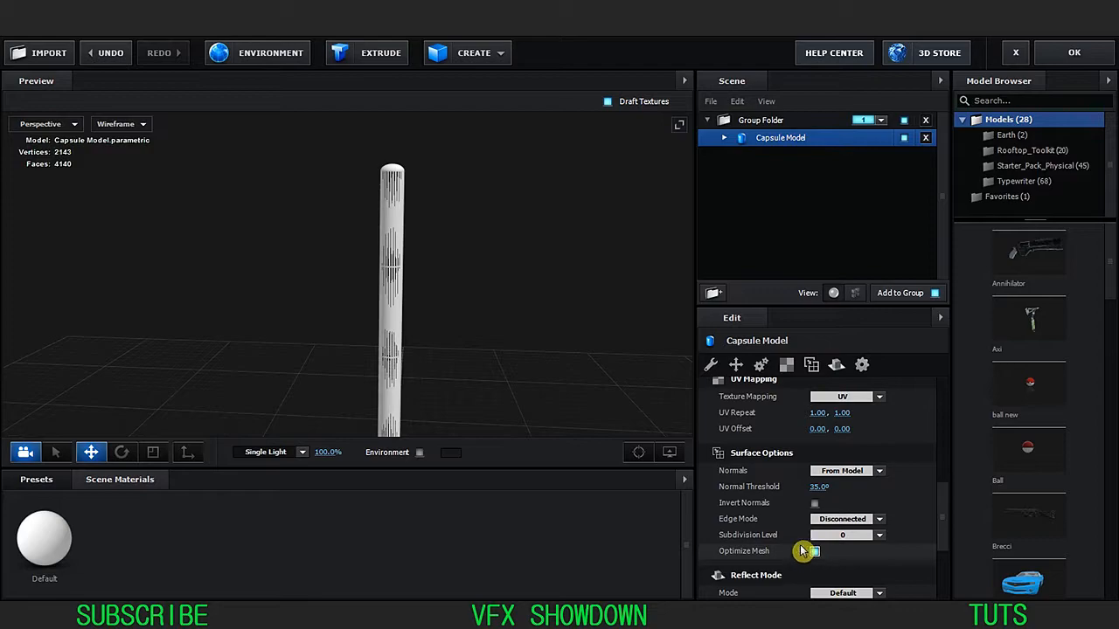
{"action": "left_click", "coordinate": [846, 470]}
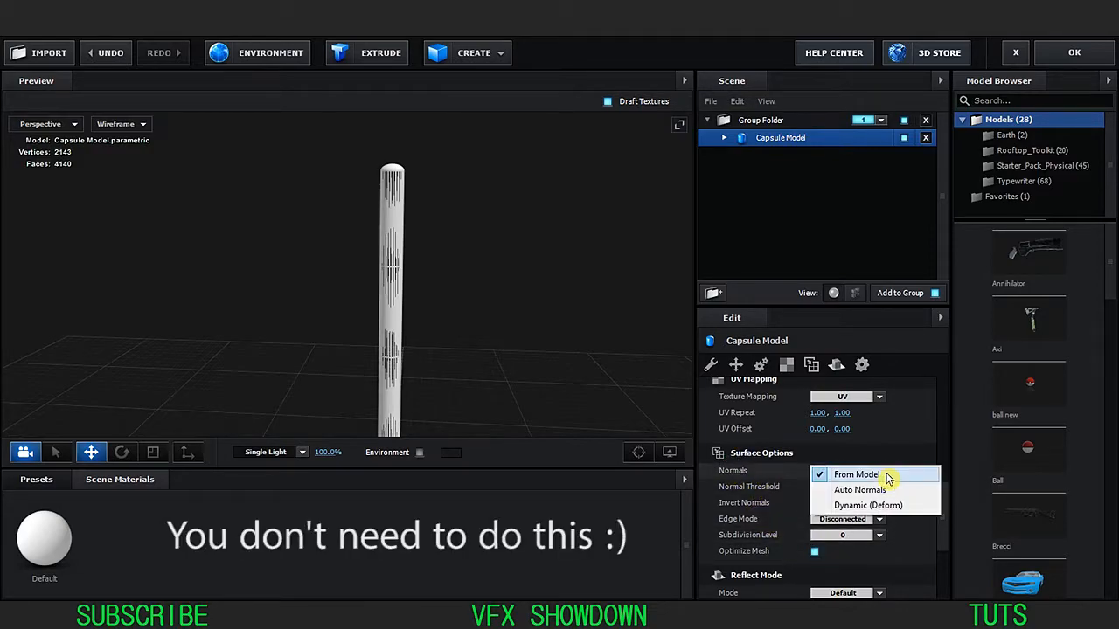
{"action": "left_click", "coordinate": [868, 505]}
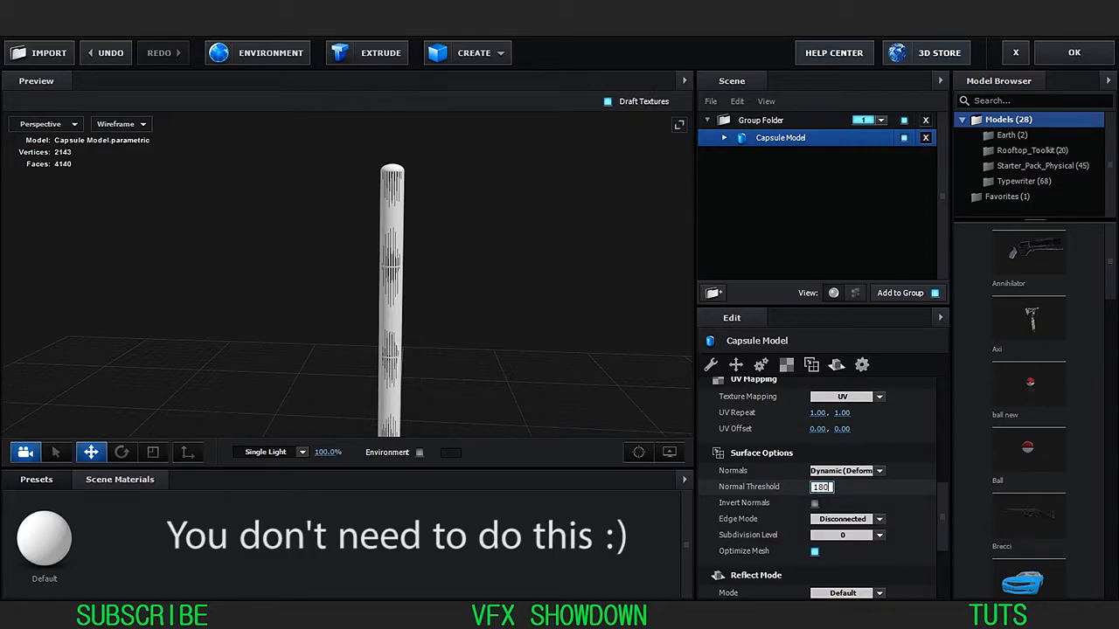
{"action": "mouse_move", "coordinate": [757, 476]}
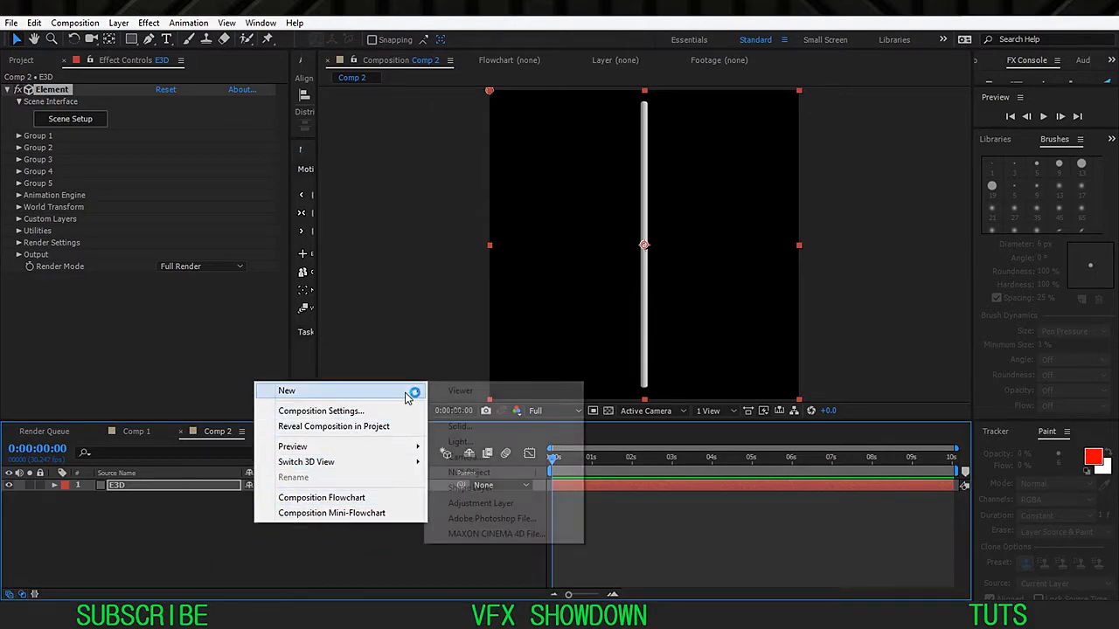
Add a default Camera 1 layer to Comp 2 and select the E3D layer
{"action": "left_click", "coordinate": [459, 442]}
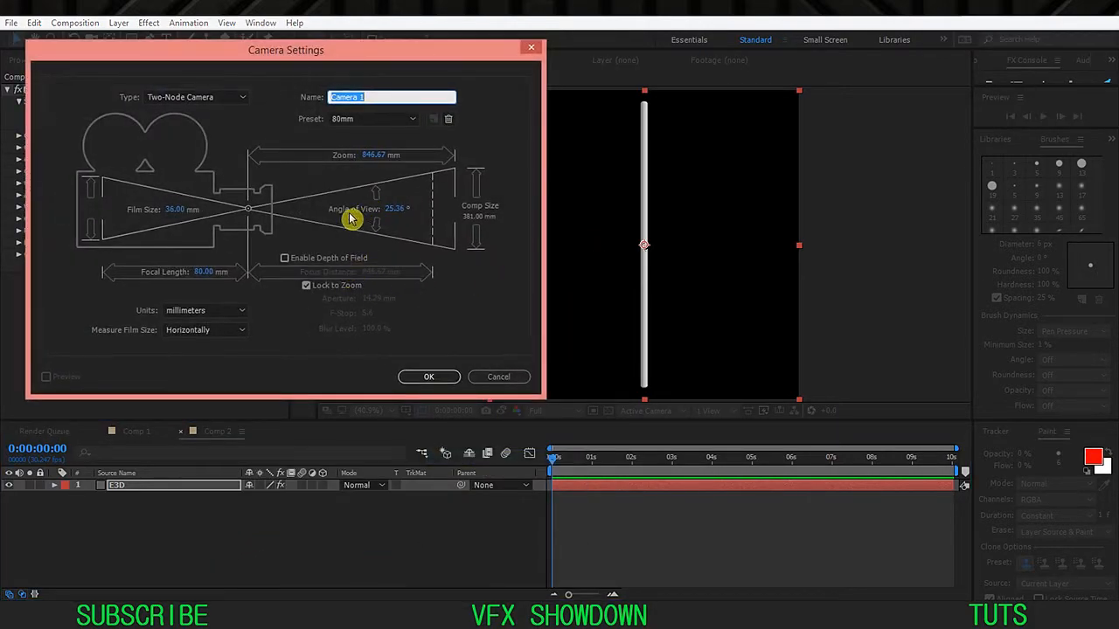
{"action": "left_click", "coordinate": [428, 377]}
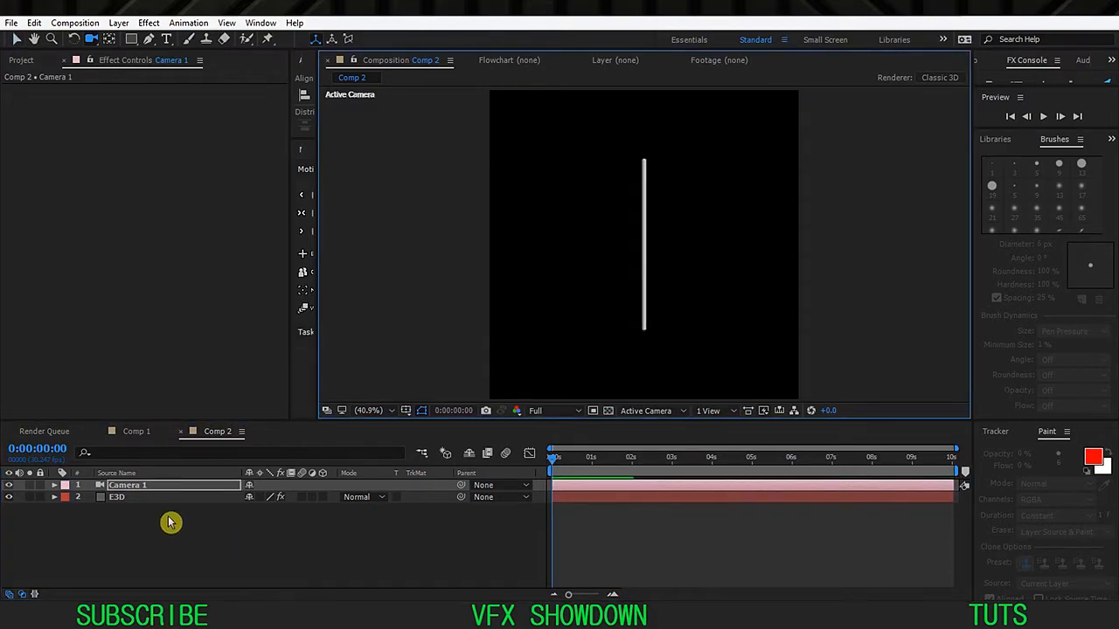
{"action": "left_click", "coordinate": [116, 497]}
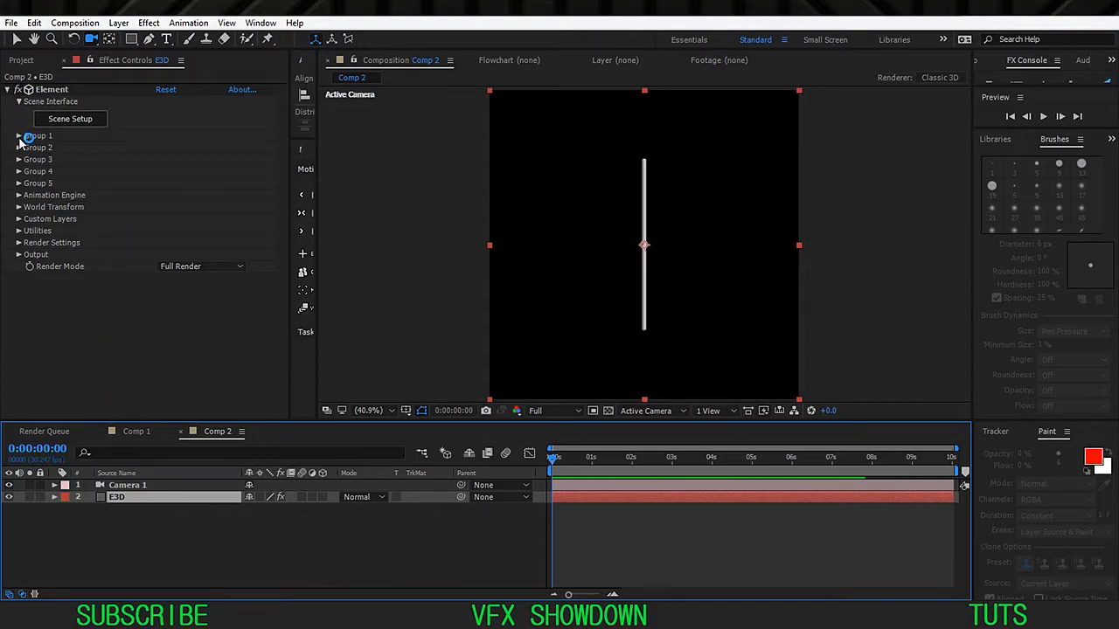
In Group 1's Particle Replicator, raise the particle count and set Shape Scale to 12
{"action": "left_click", "coordinate": [18, 135]}
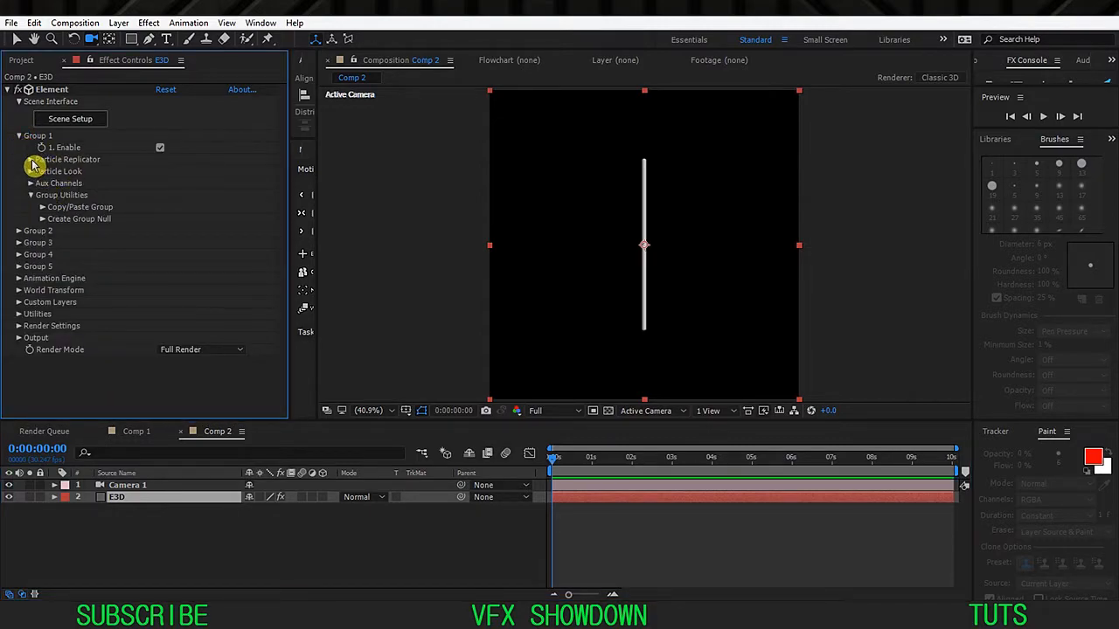
{"action": "left_click", "coordinate": [31, 159]}
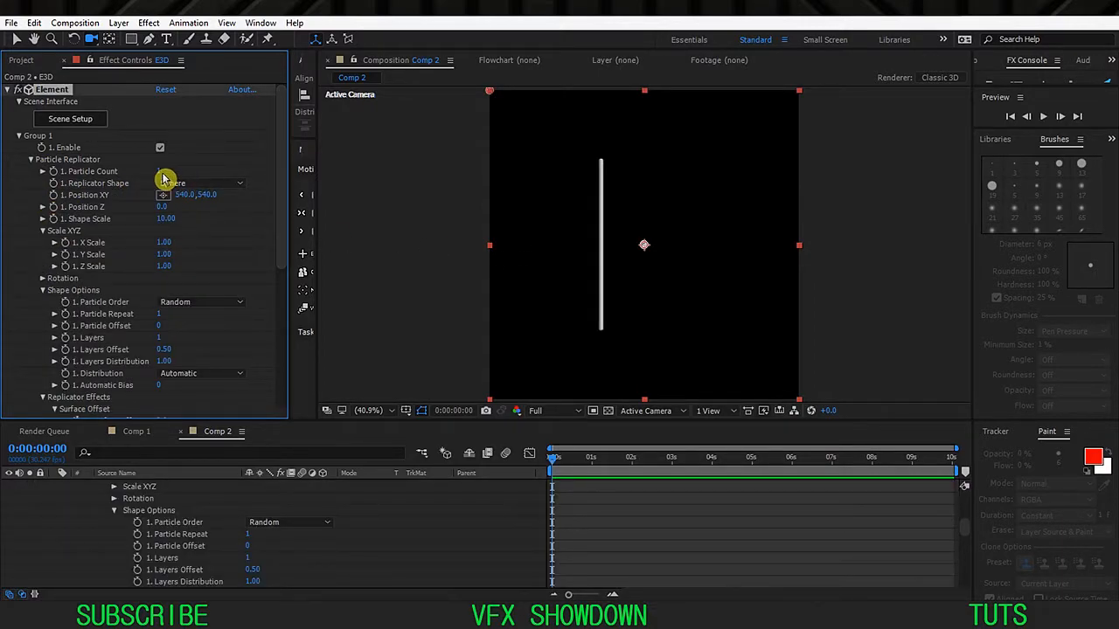
{"action": "left_click", "coordinate": [168, 171]}
{"action": "type", "text": "00"}
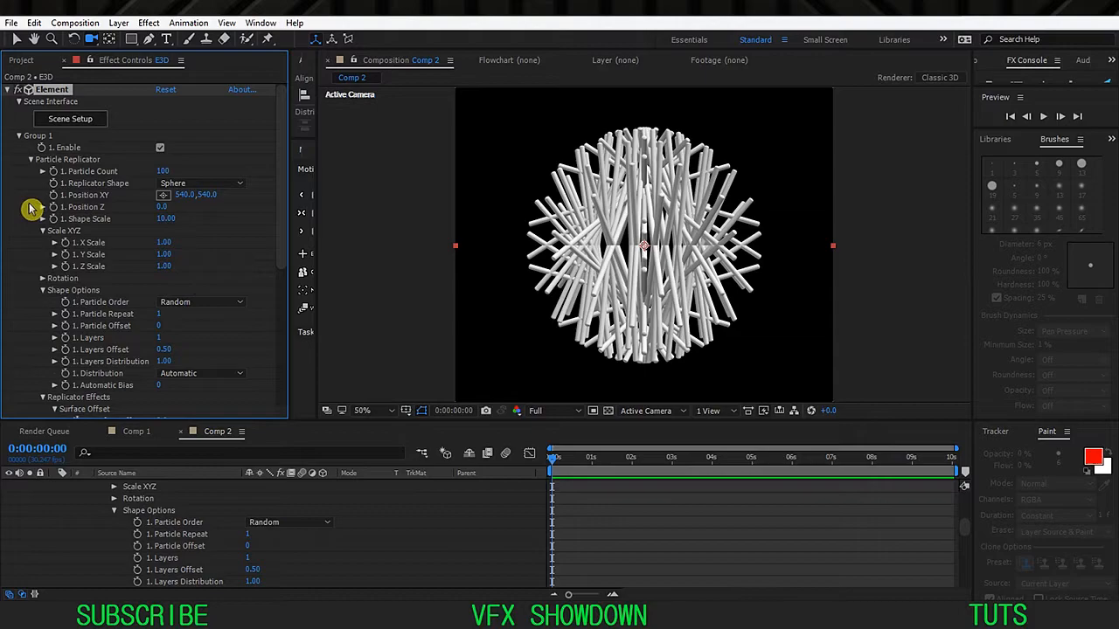
{"action": "double_click", "coordinate": [166, 219]}
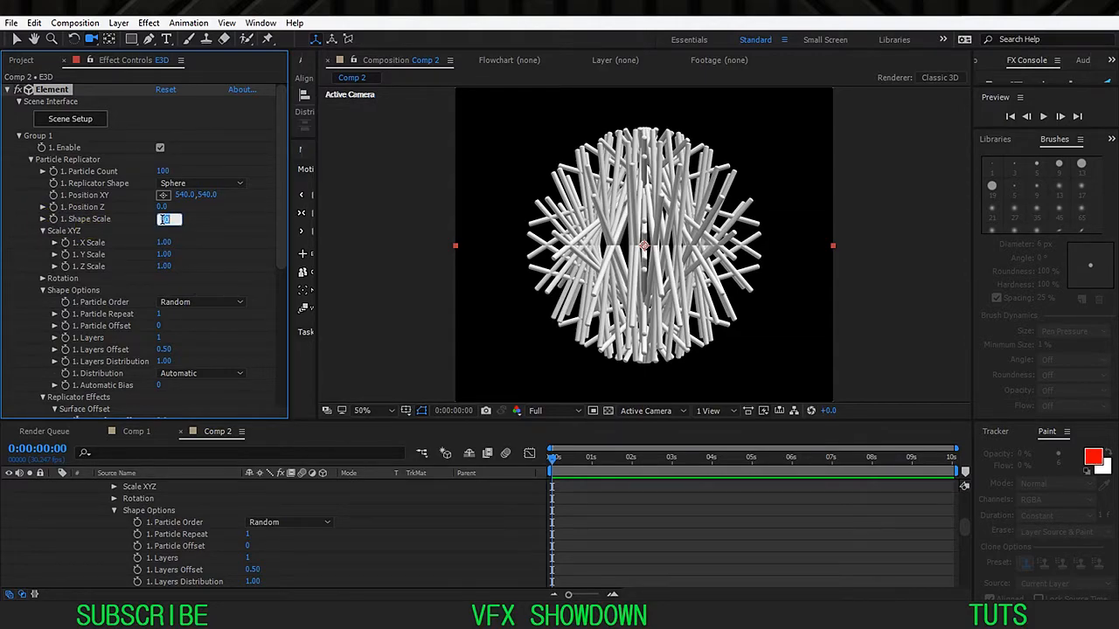
{"action": "type", "text": "12.00"}
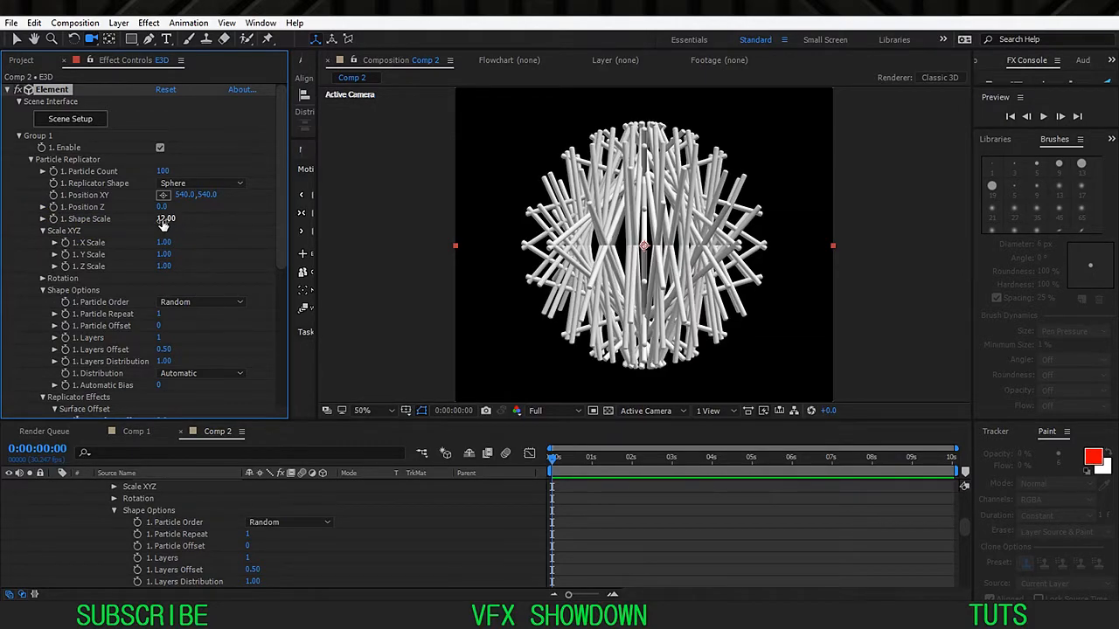
{"action": "left_click_drag", "start_coordinate": [166, 219], "coordinate": [168, 219]}
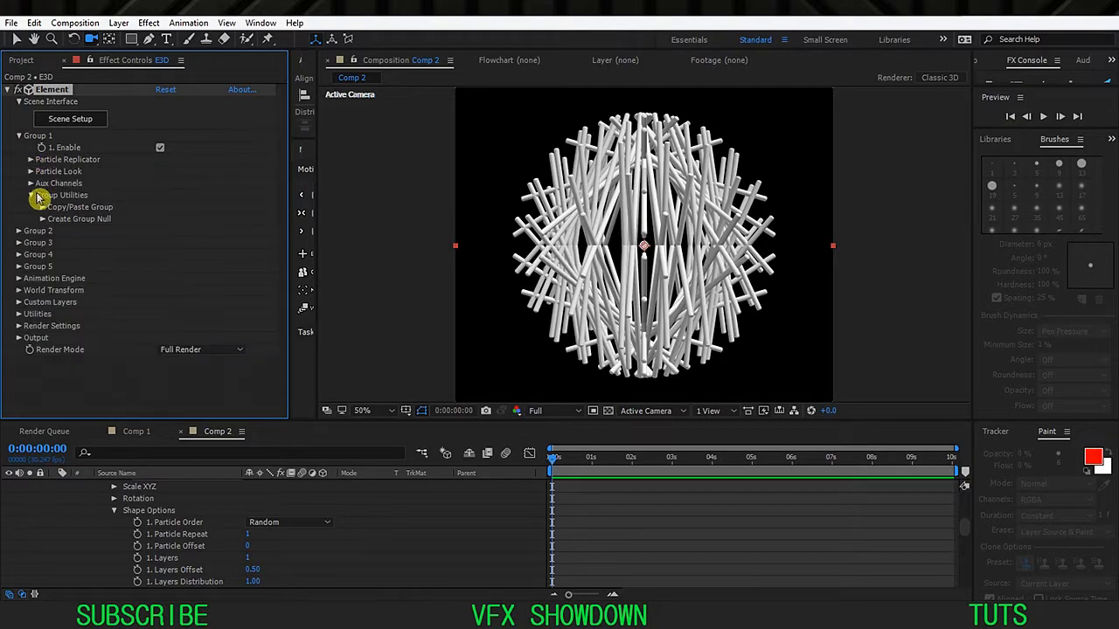
Set Particle Size Random to 60% in Particle Look
{"action": "left_click", "coordinate": [59, 171]}
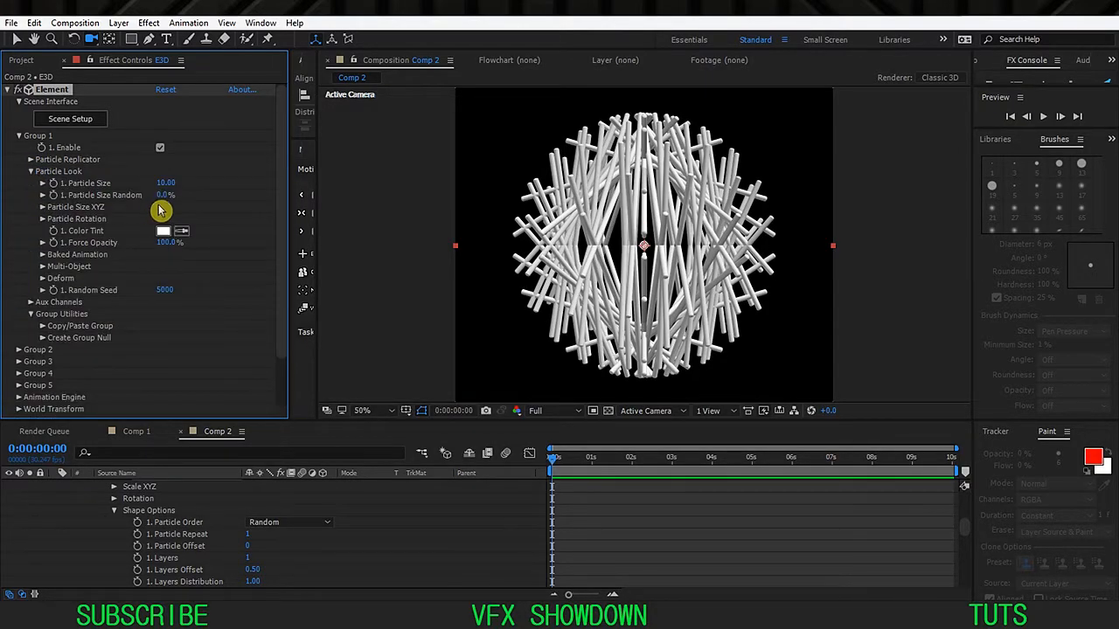
{"action": "left_click", "coordinate": [166, 195]}
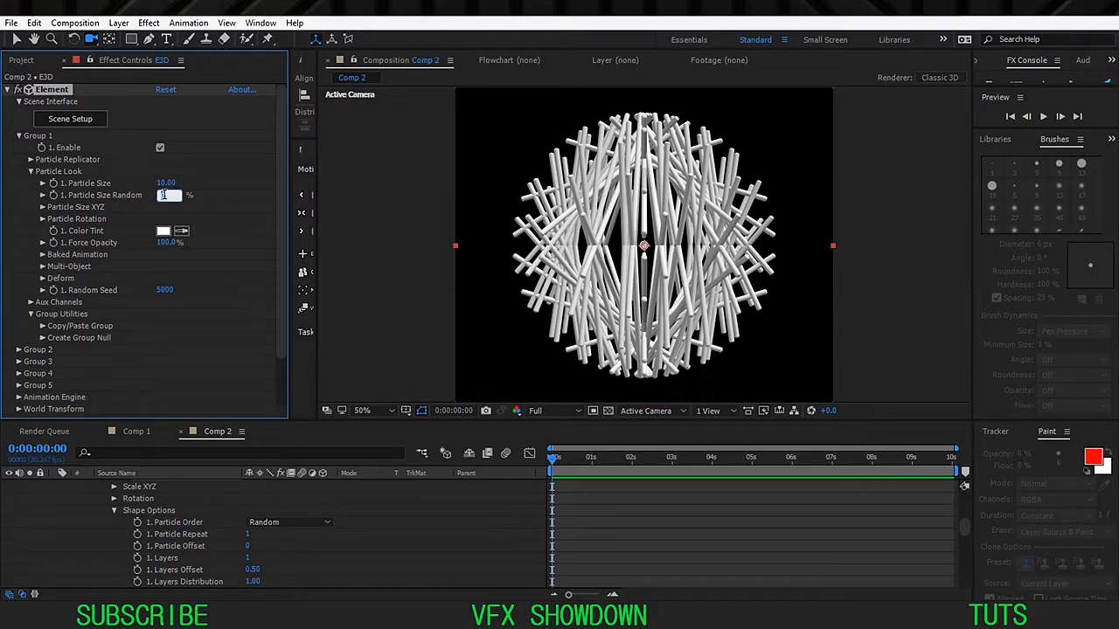
{"action": "type", "text": "60.0"}
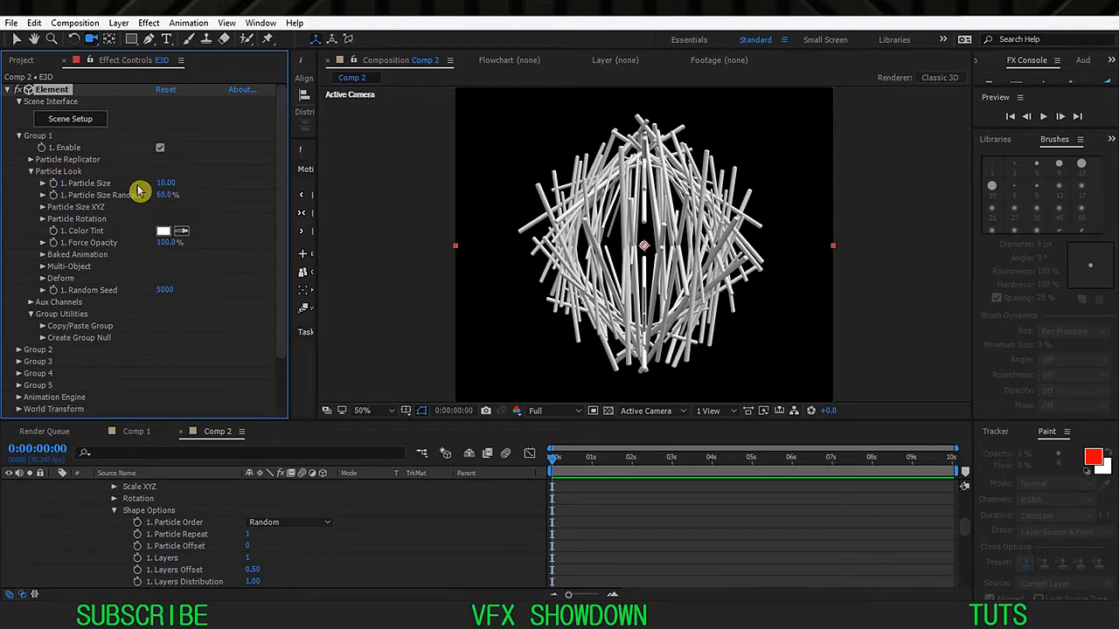
{"action": "left_click", "coordinate": [166, 183]}
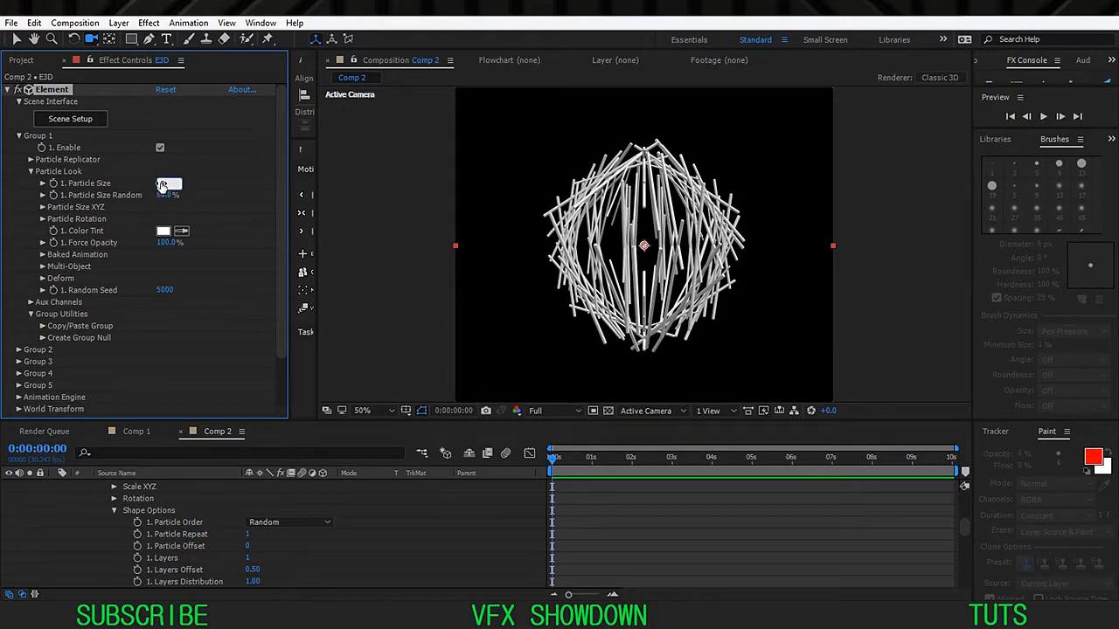
Enlarge the sphere to Shape Scale 16 in the Particle Replicator
{"action": "left_click", "coordinate": [43, 171]}
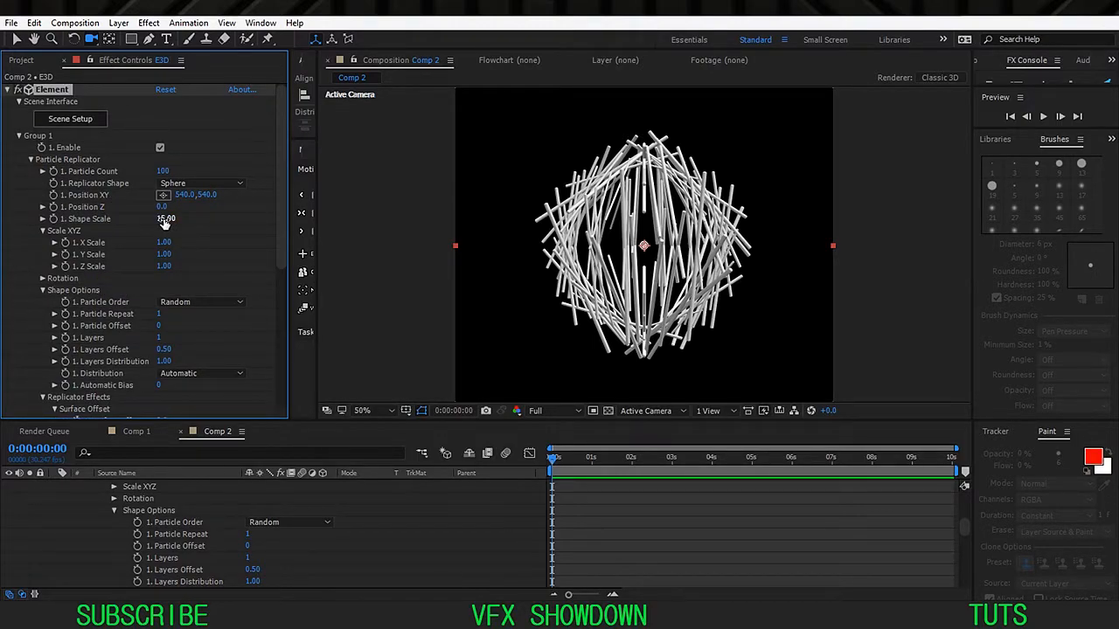
{"action": "left_click_drag", "start_coordinate": [166, 219], "coordinate": [184, 219]}
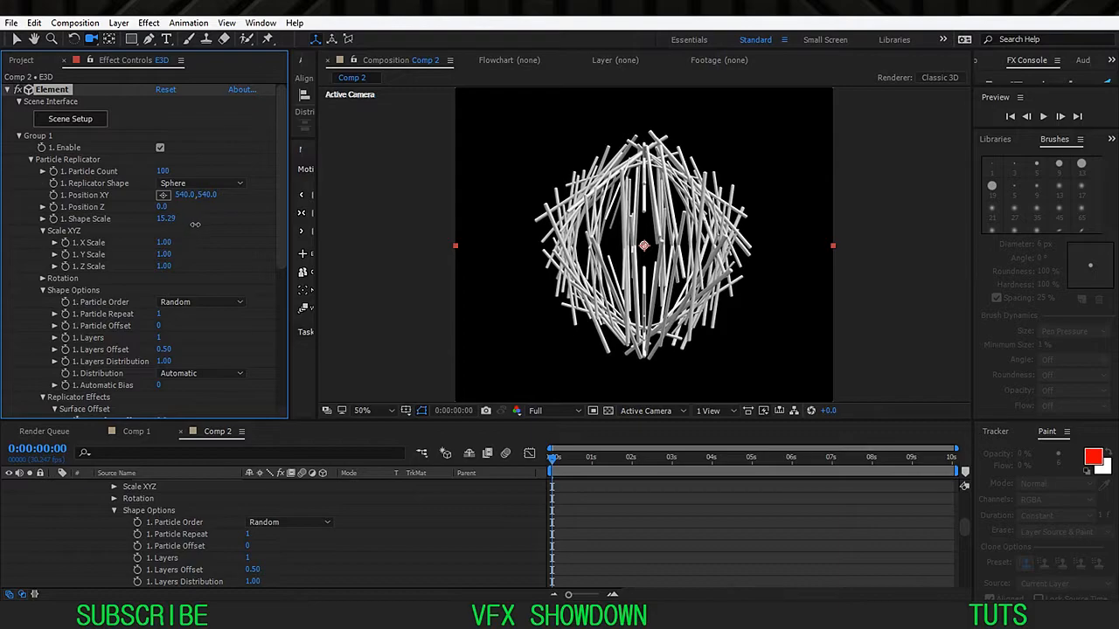
{"action": "type", "text": "16.00"}
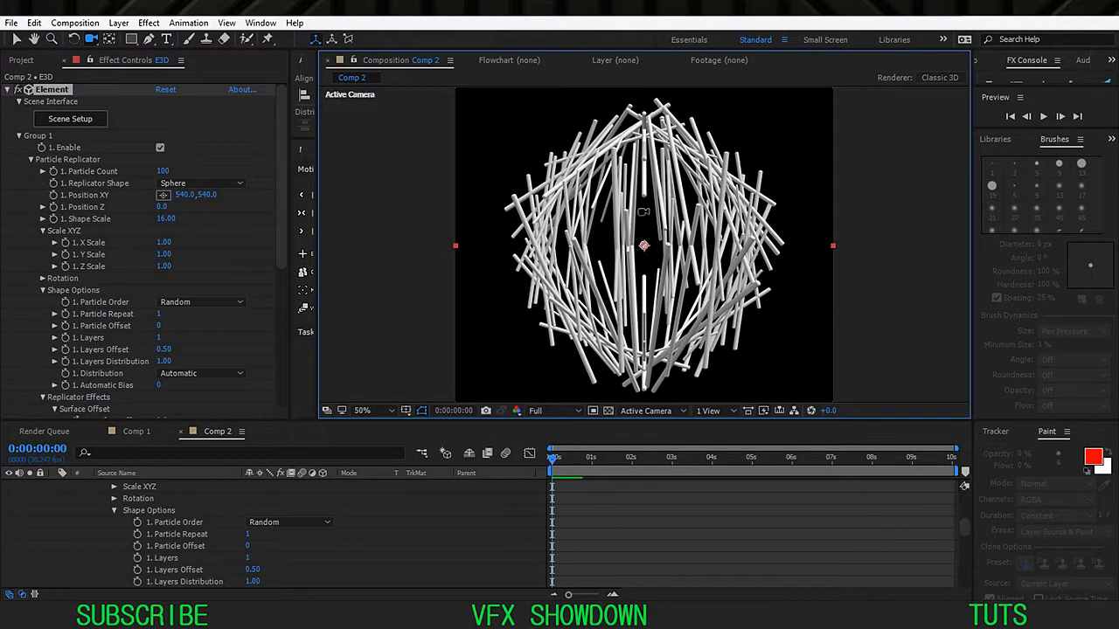
{"action": "left_click", "coordinate": [362, 410]}
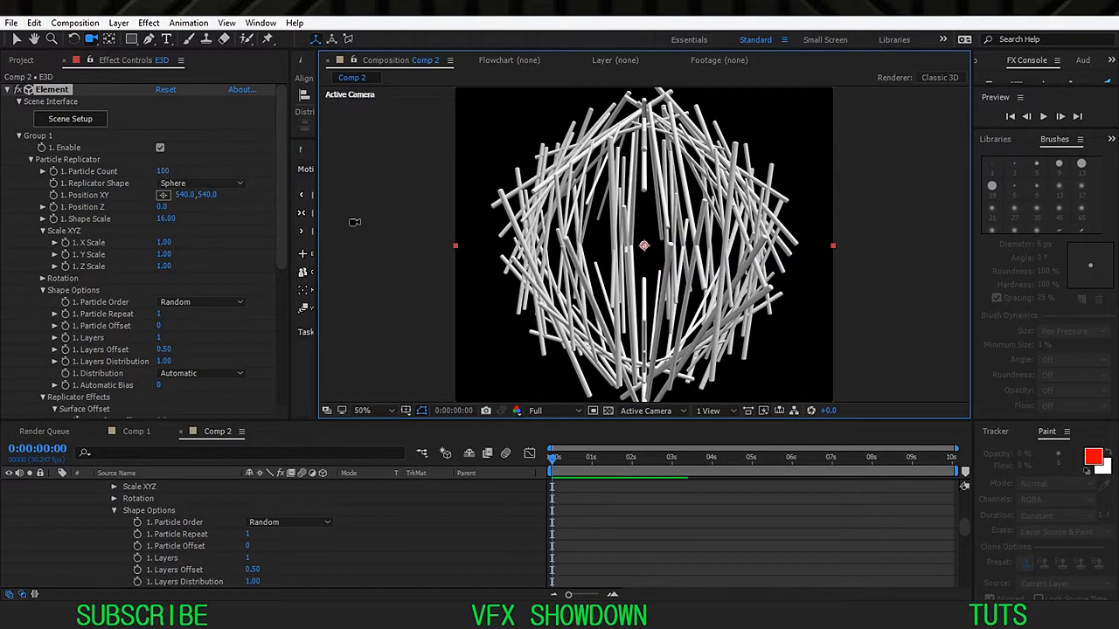
{"action": "double_click", "coordinate": [163, 172]}
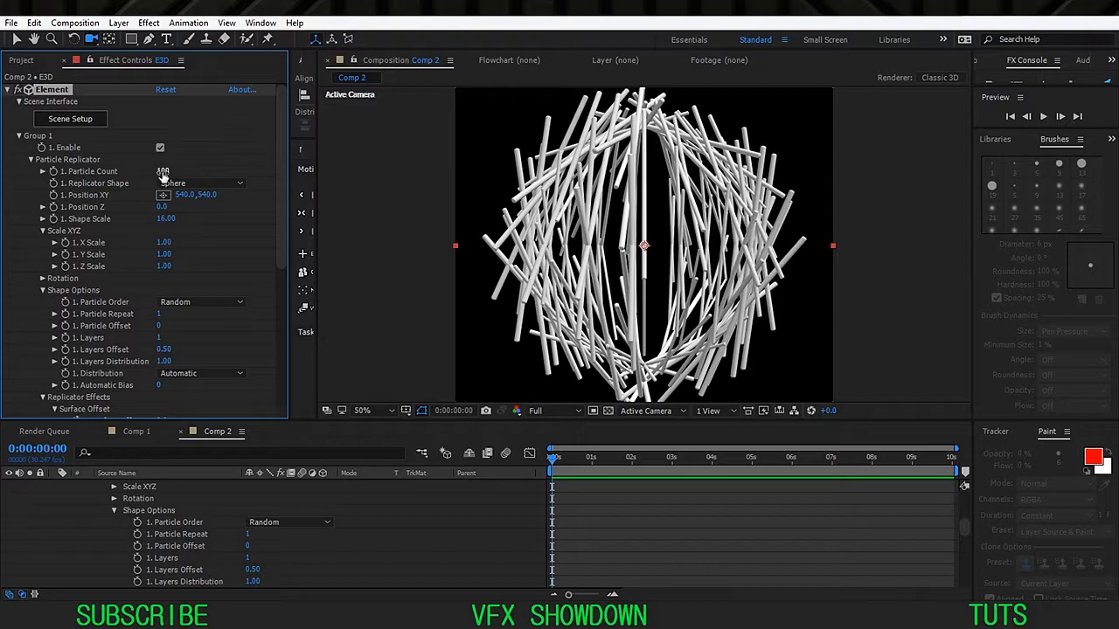
{"action": "left_click", "coordinate": [30, 160]}
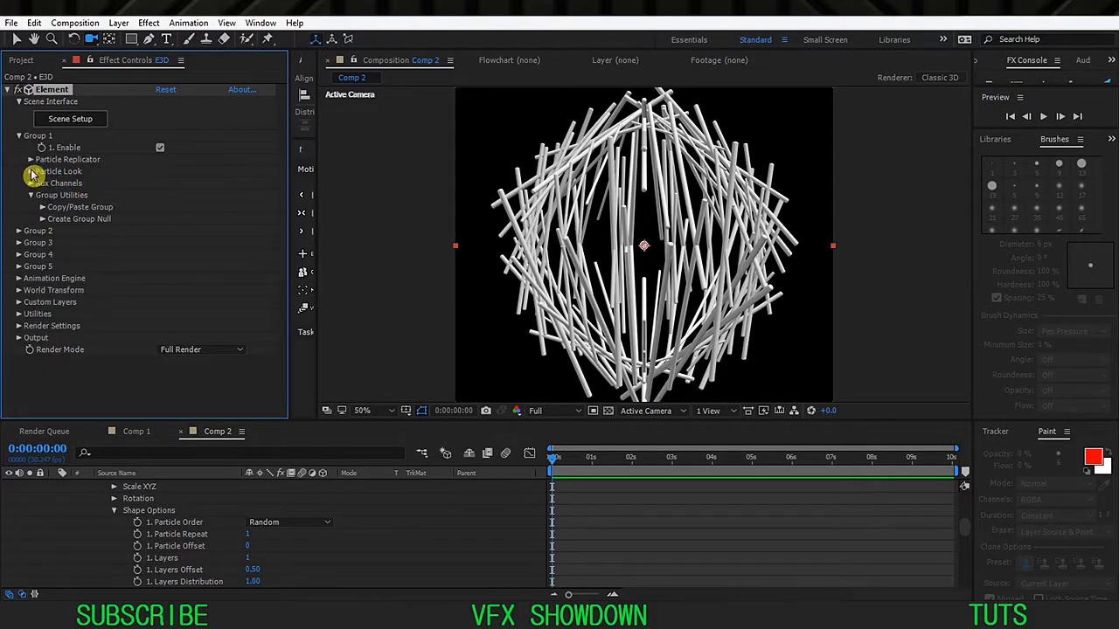
Lower the Particle Size in Particle Look to make the rods thinner
{"action": "left_click", "coordinate": [31, 170]}
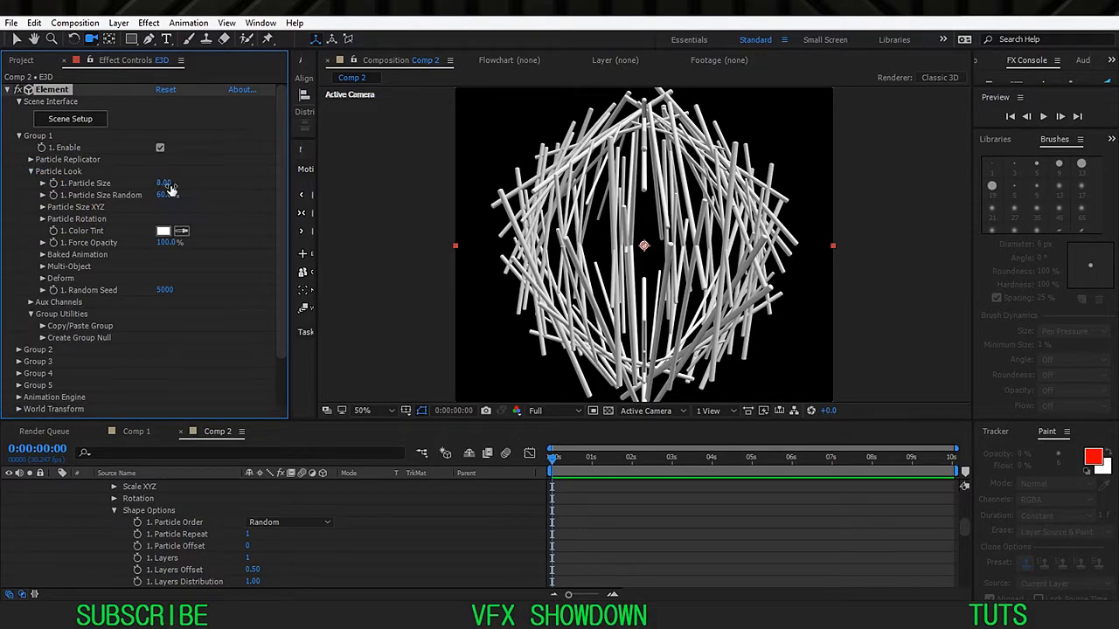
{"action": "left_click_drag", "start_coordinate": [164, 184], "coordinate": [158, 184]}
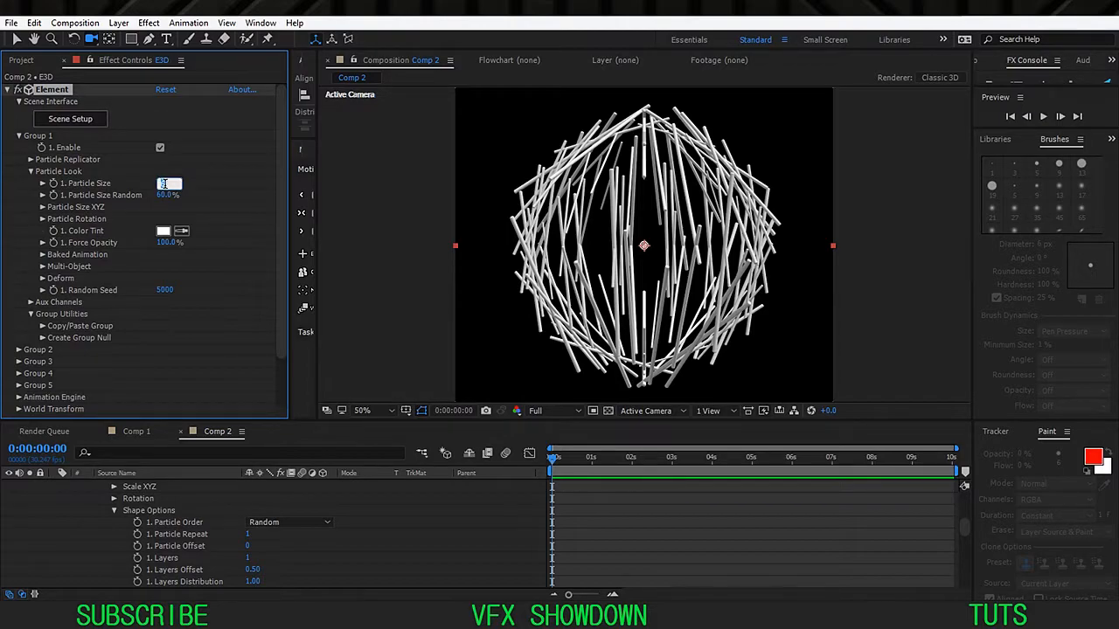
{"action": "left_click", "coordinate": [30, 170]}
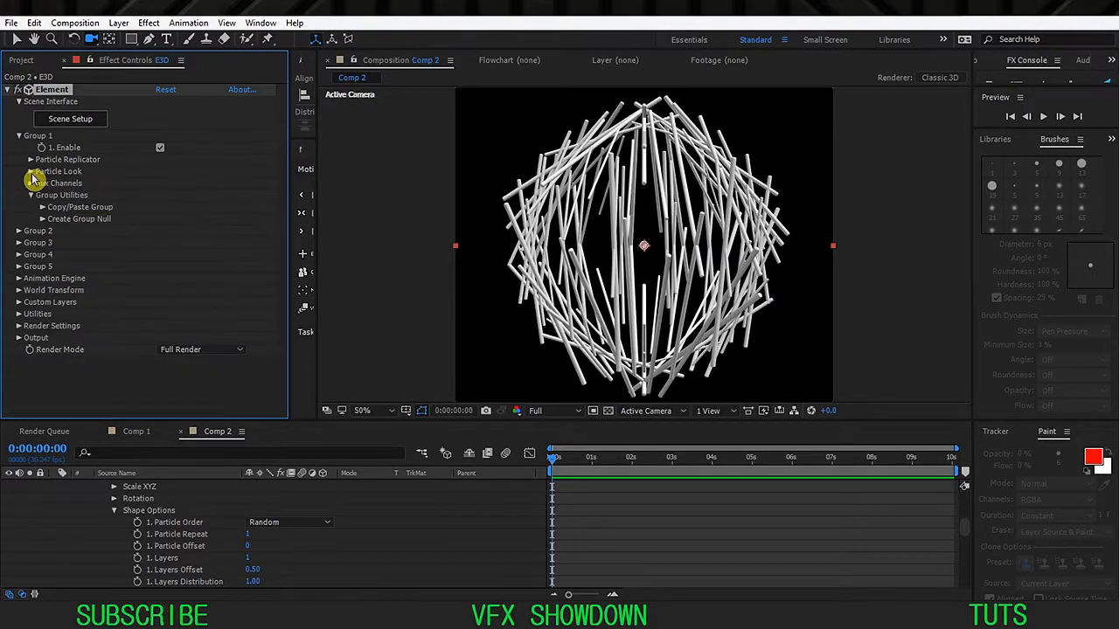
Reopen Particle Look and scroll down to the Multi-Object options
{"action": "left_click", "coordinate": [32, 170]}
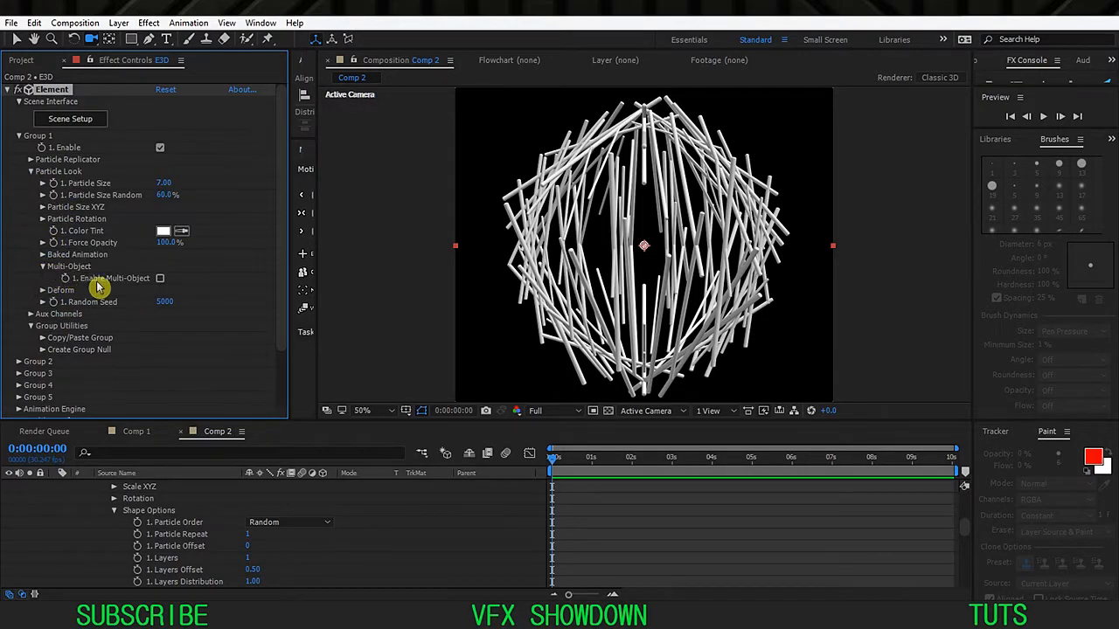
{"action": "scroll", "scroll_direction": "down", "scroll_amount": 3}
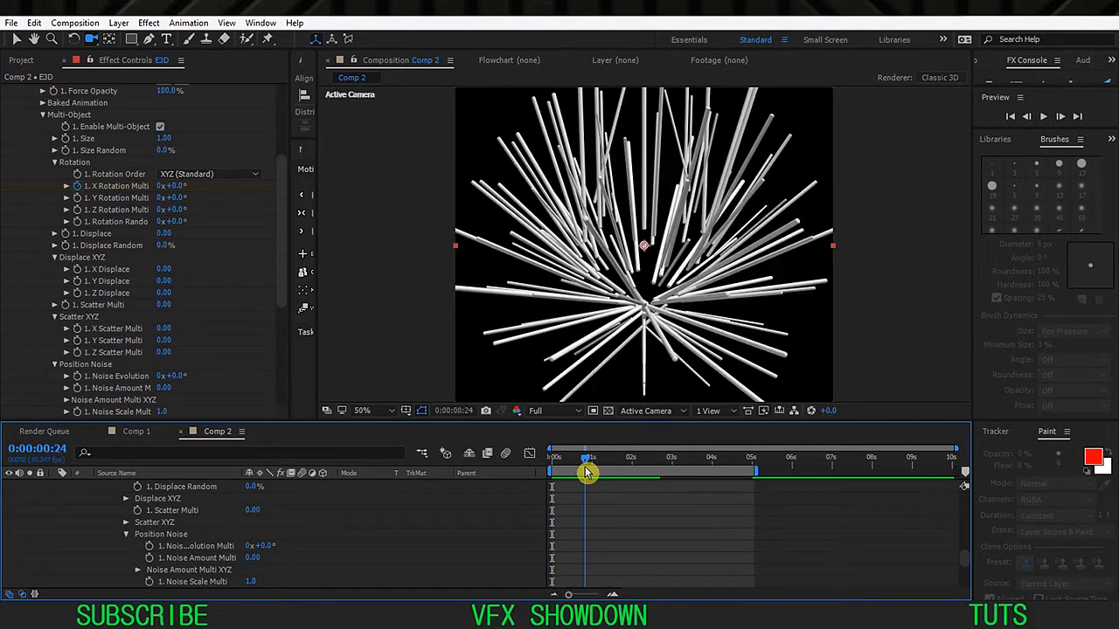
Scrub through the burst and set Shape Scale 13 and Particle Size 6
{"action": "left_click_drag", "start_coordinate": [586, 458], "coordinate": [603, 458]}
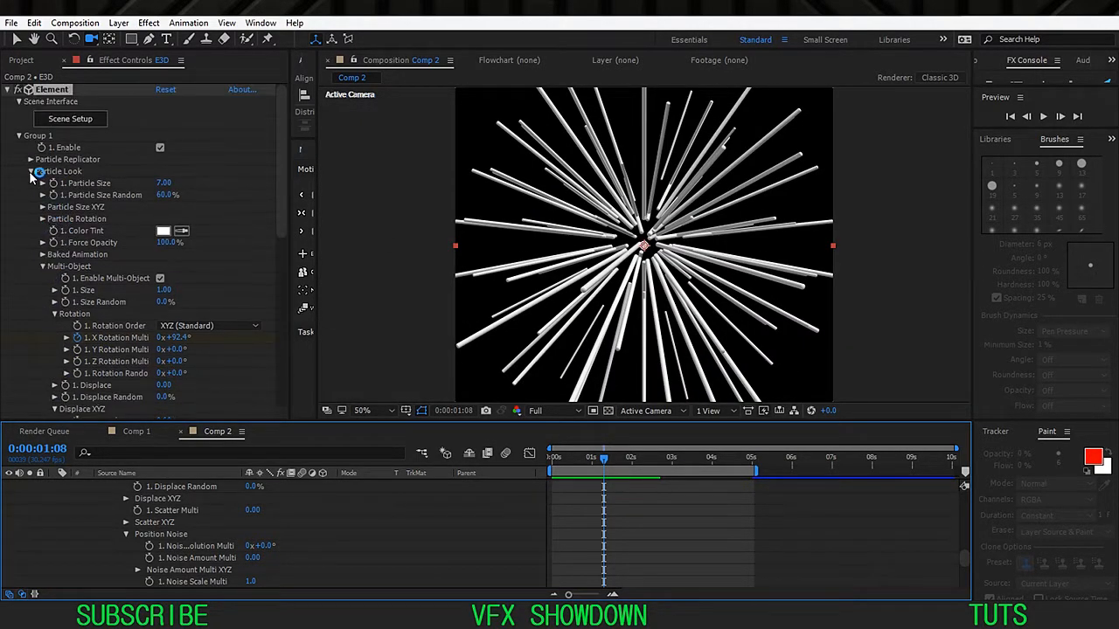
{"action": "scroll", "scroll_direction": "down", "scroll_amount": 3}
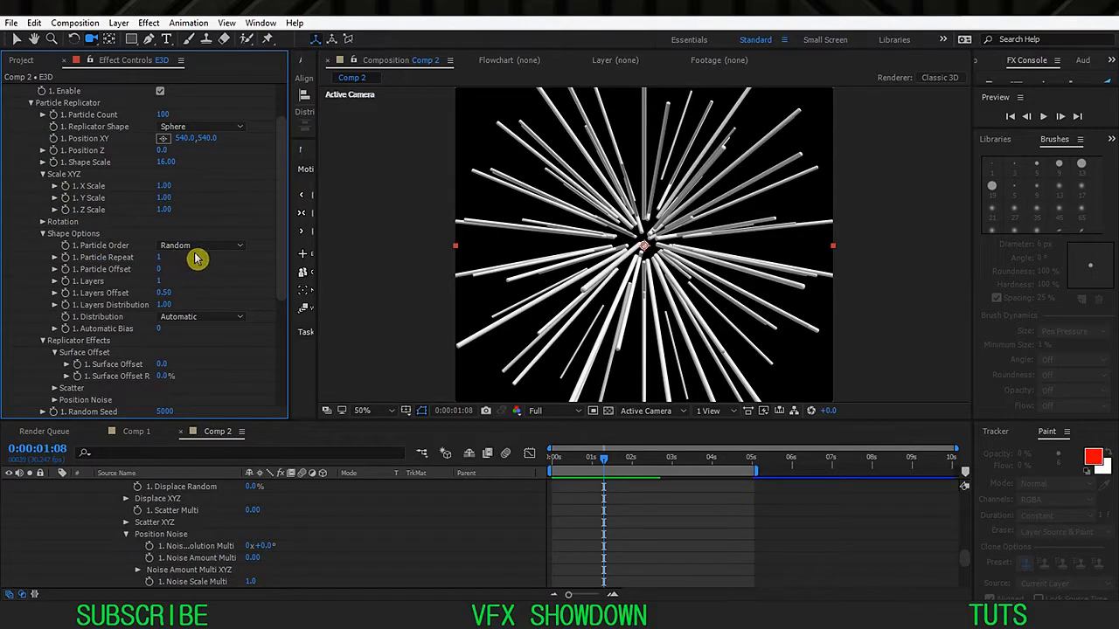
{"action": "double_click", "coordinate": [166, 163]}
{"action": "type", "text": "13"}
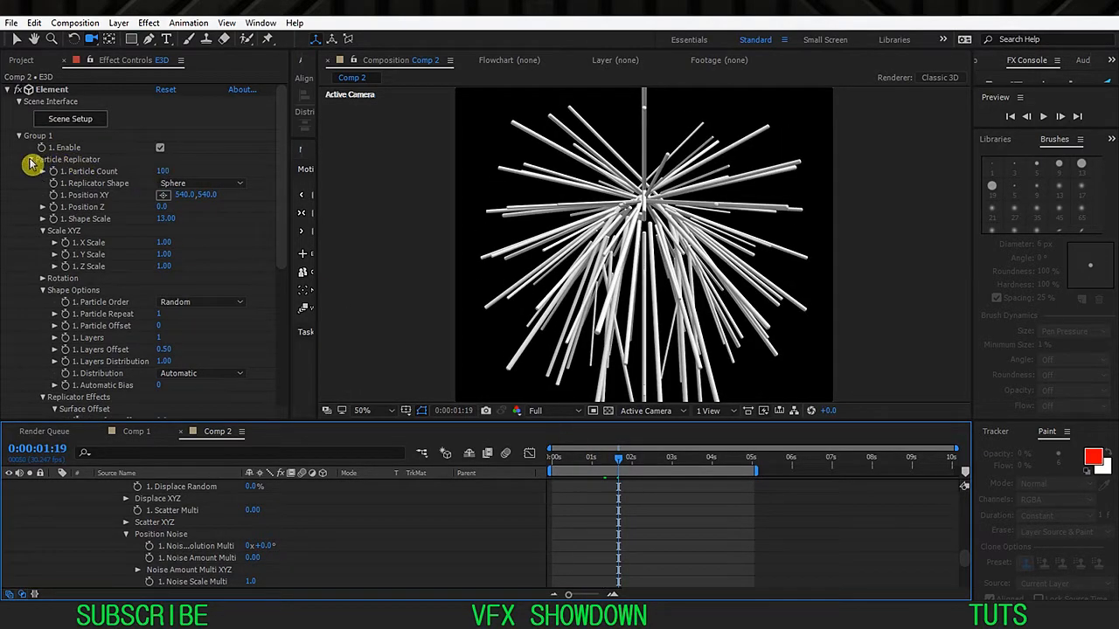
Preview later frames of the rotation and tint the rods E34848
{"action": "scroll", "scroll_direction": "down", "scroll_amount": 3}
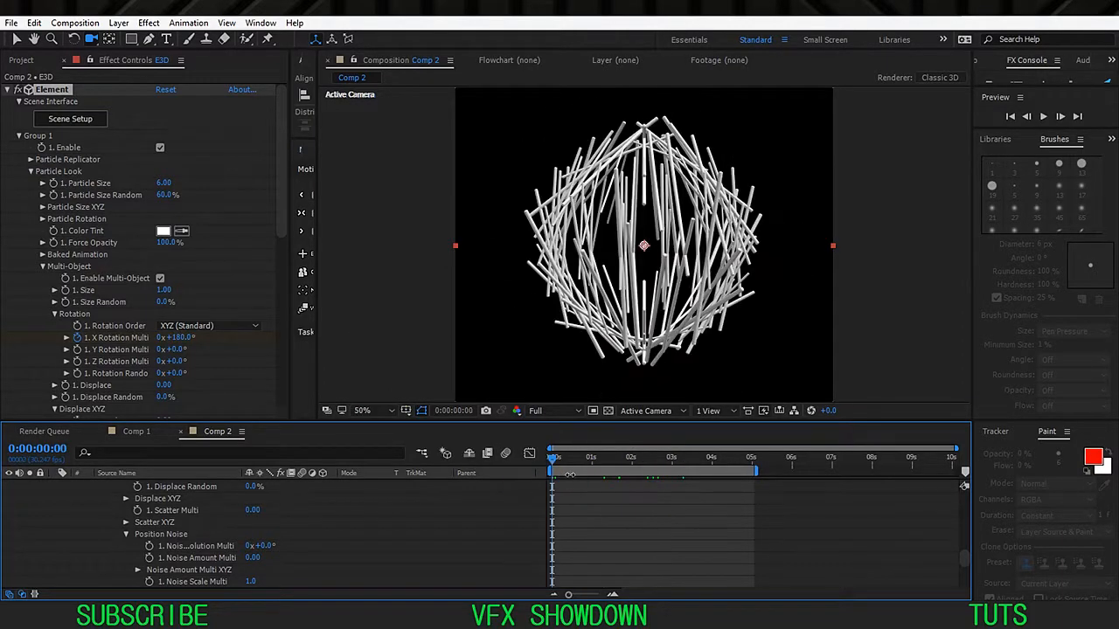
{"action": "left_click_drag", "start_coordinate": [554, 463], "coordinate": [590, 463]}
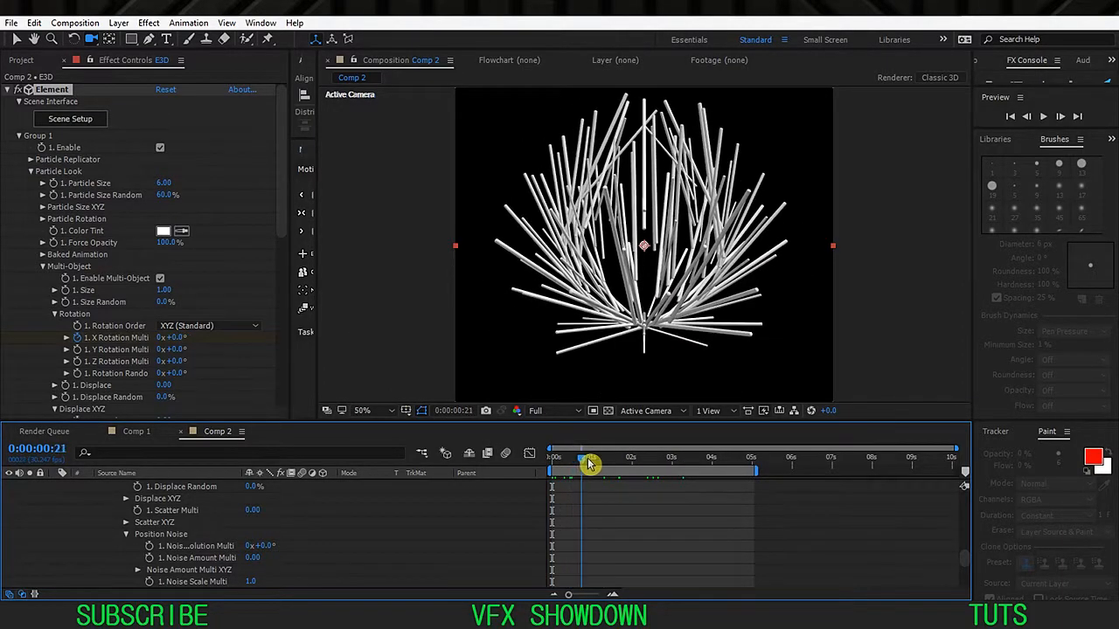
{"action": "left_click_drag", "start_coordinate": [590, 463], "coordinate": [612, 464]}
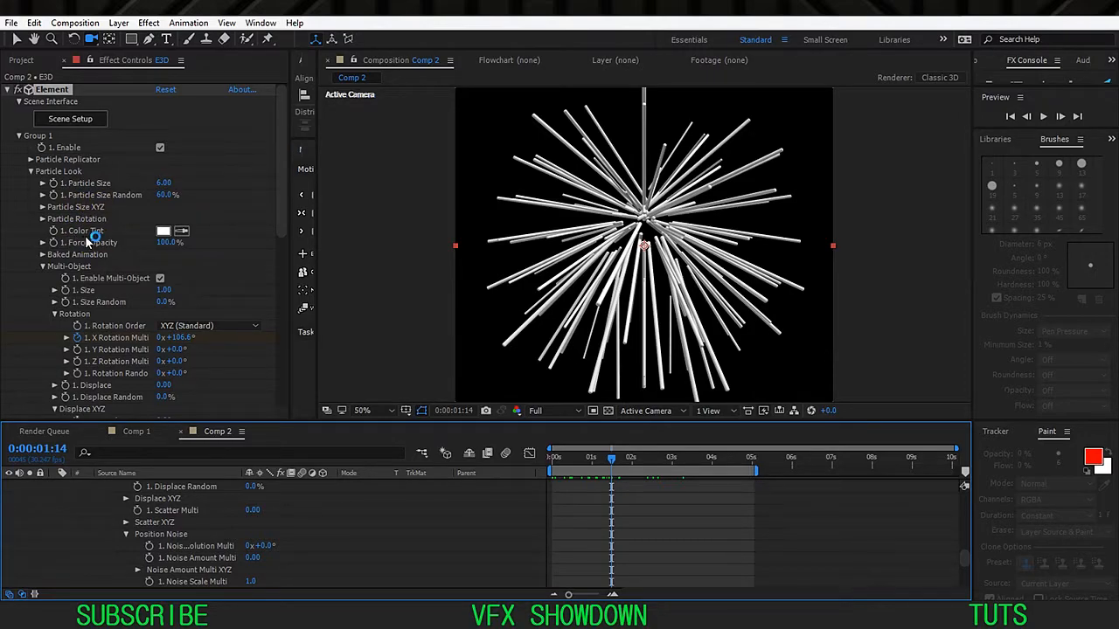
{"action": "left_click", "coordinate": [163, 230]}
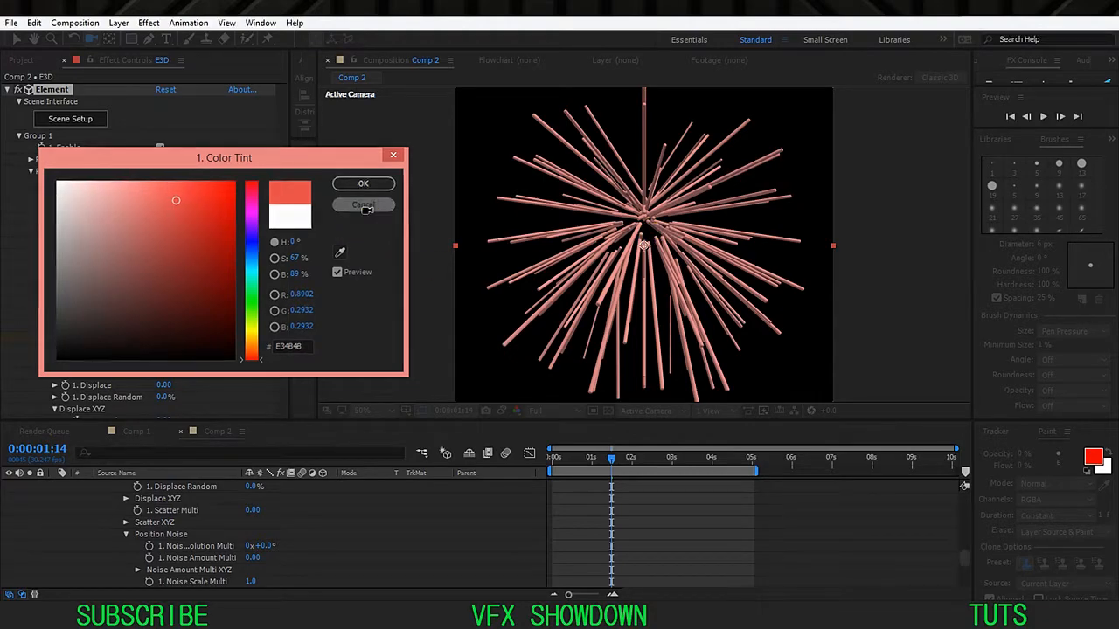
{"action": "left_click", "coordinate": [363, 205]}
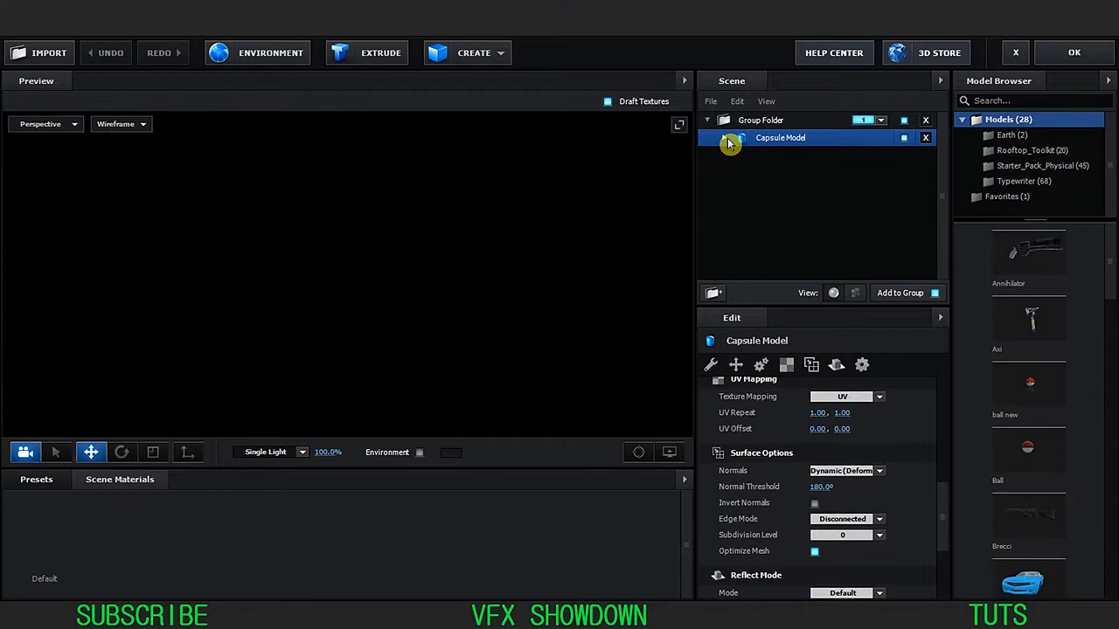
Give the capsule material 50% glossiness and 60% specular, and show the Environment presets
{"action": "left_click", "coordinate": [724, 138]}
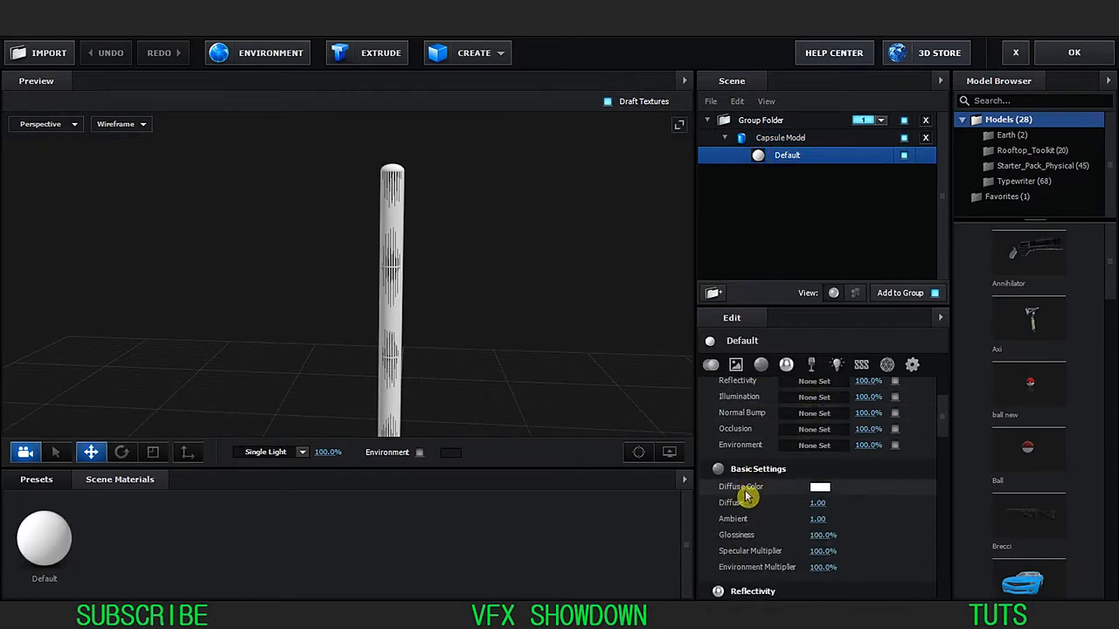
{"action": "scroll", "scroll_direction": "down", "scroll_amount": 3}
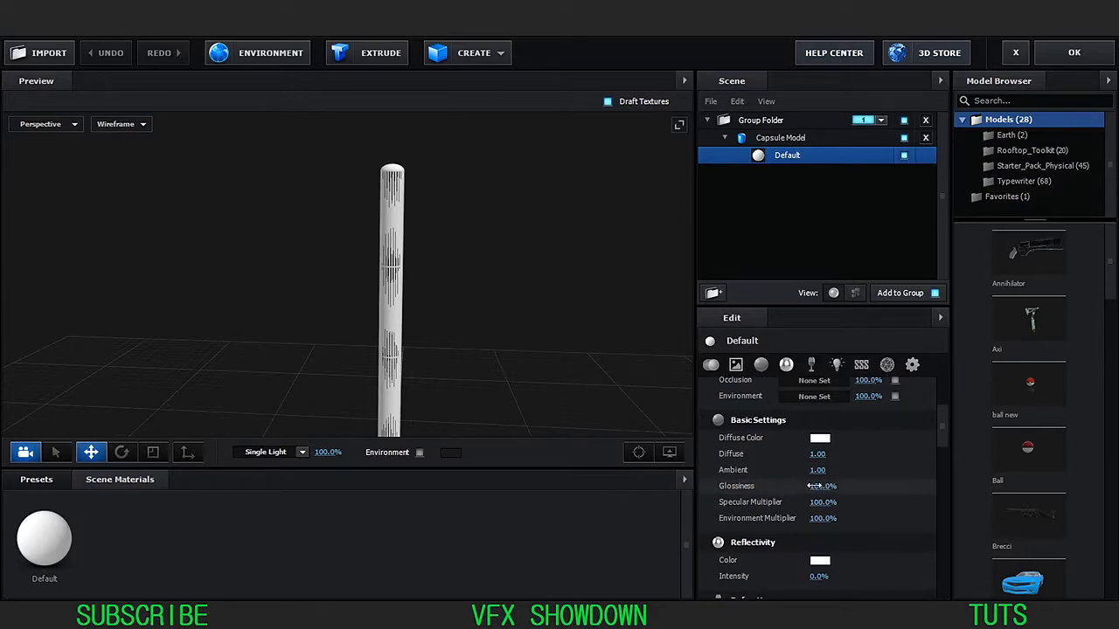
{"action": "left_click", "coordinate": [822, 486]}
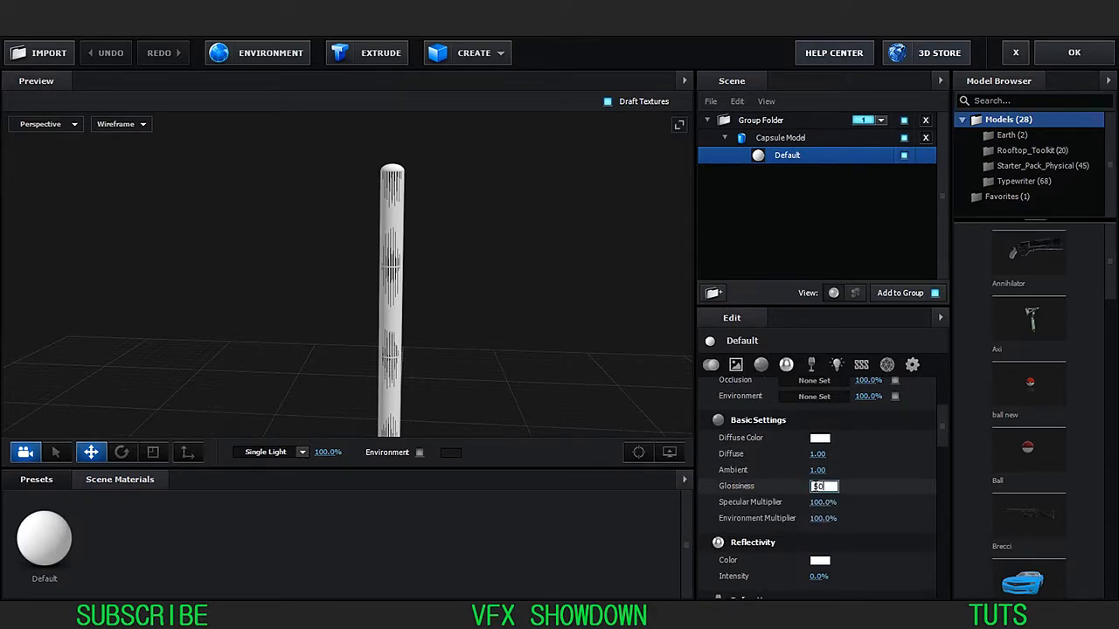
{"action": "left_click", "coordinate": [823, 501]}
{"action": "type", "text": "60"}
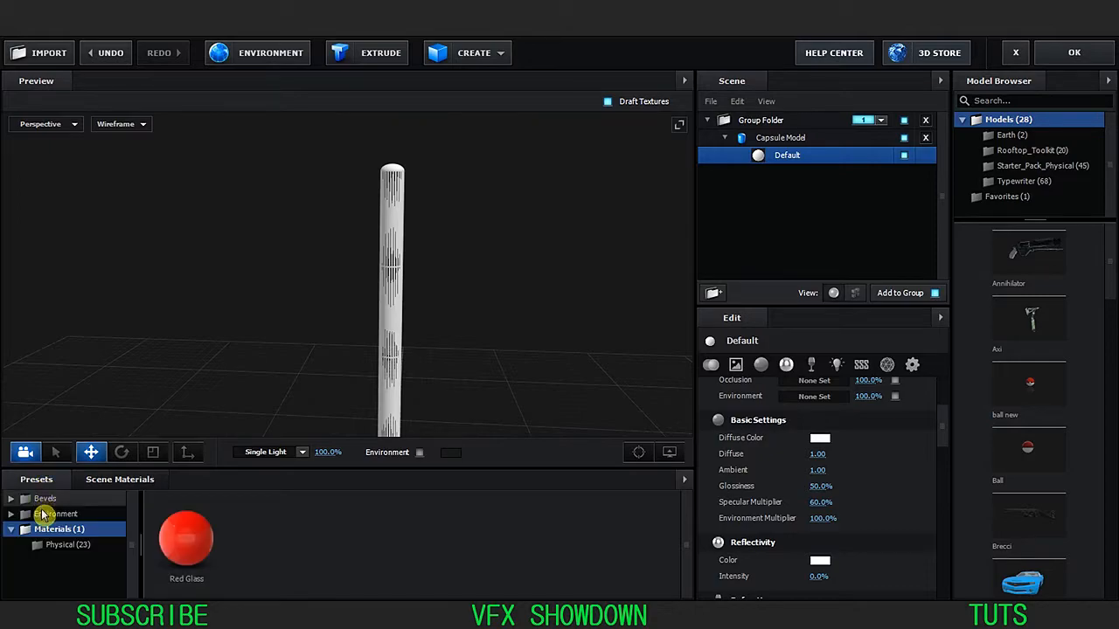
{"action": "left_click", "coordinate": [55, 514]}
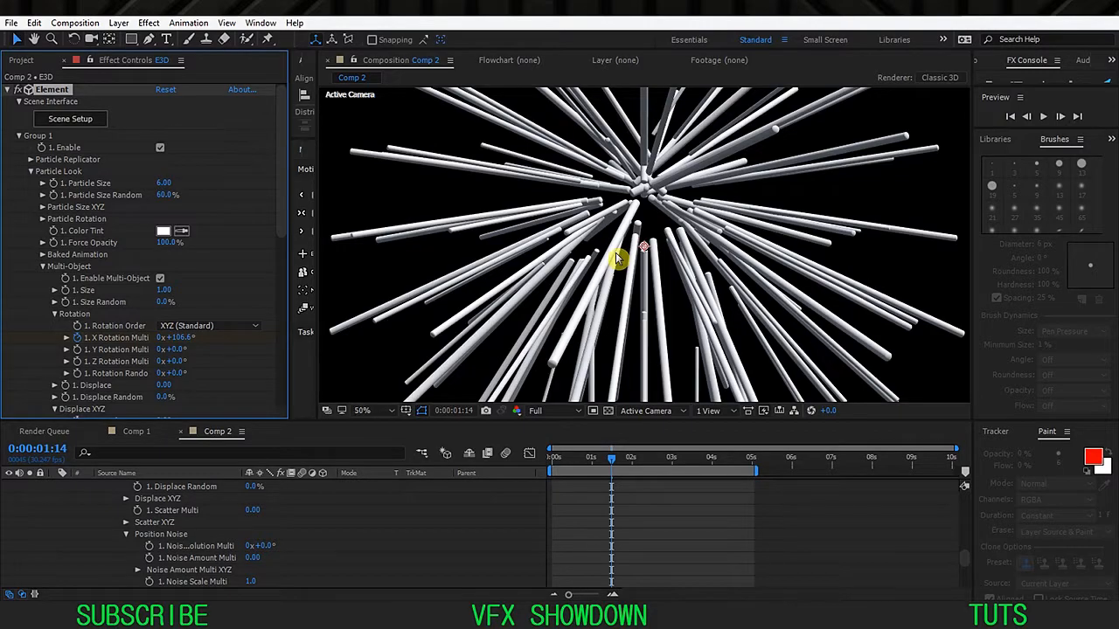
Collapse Group 1, then add Light 1 and Camera 1 to Comp 2
{"action": "left_click", "coordinate": [20, 136]}
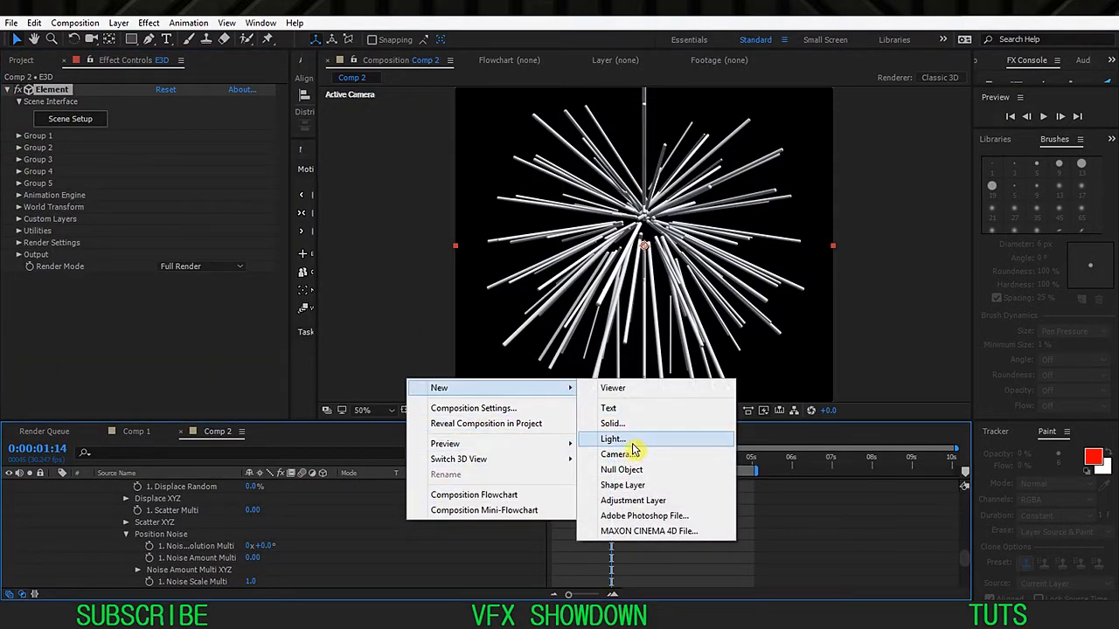
{"action": "left_click", "coordinate": [611, 439]}
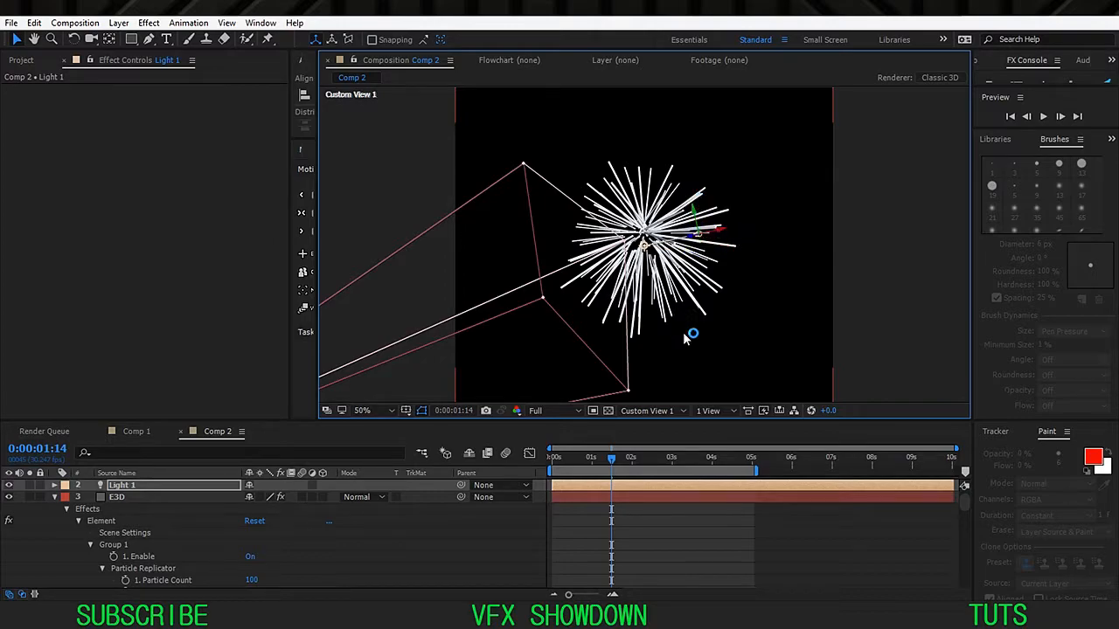
{"action": "left_click", "coordinate": [647, 410]}
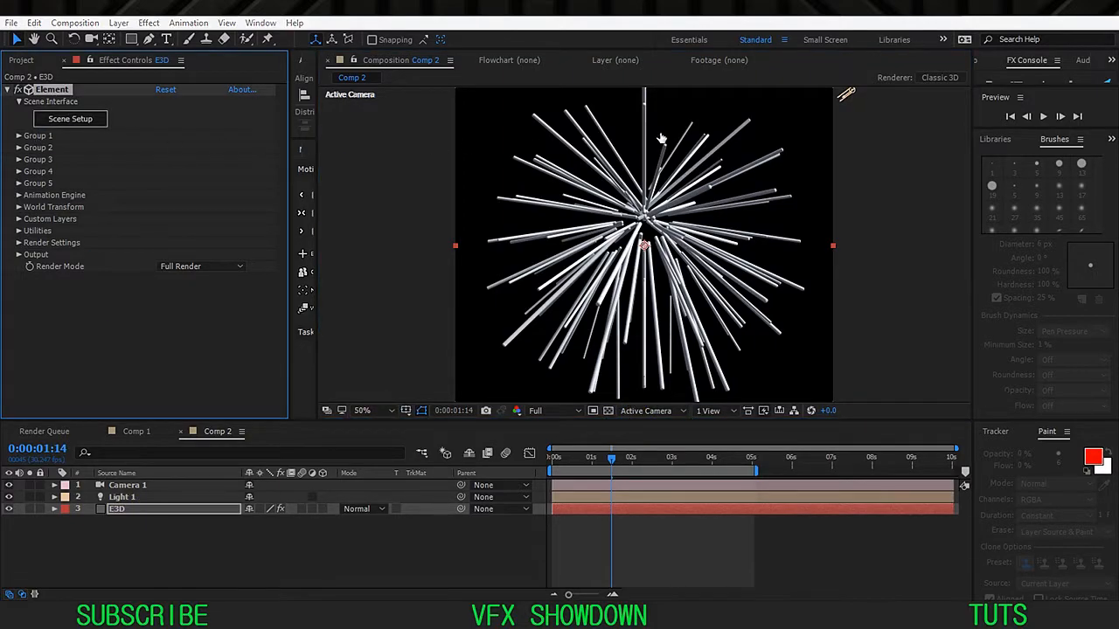
Create a Plane model, scale it up, and apply the Physical Matte_Shadow material
{"action": "left_click", "coordinate": [70, 118]}
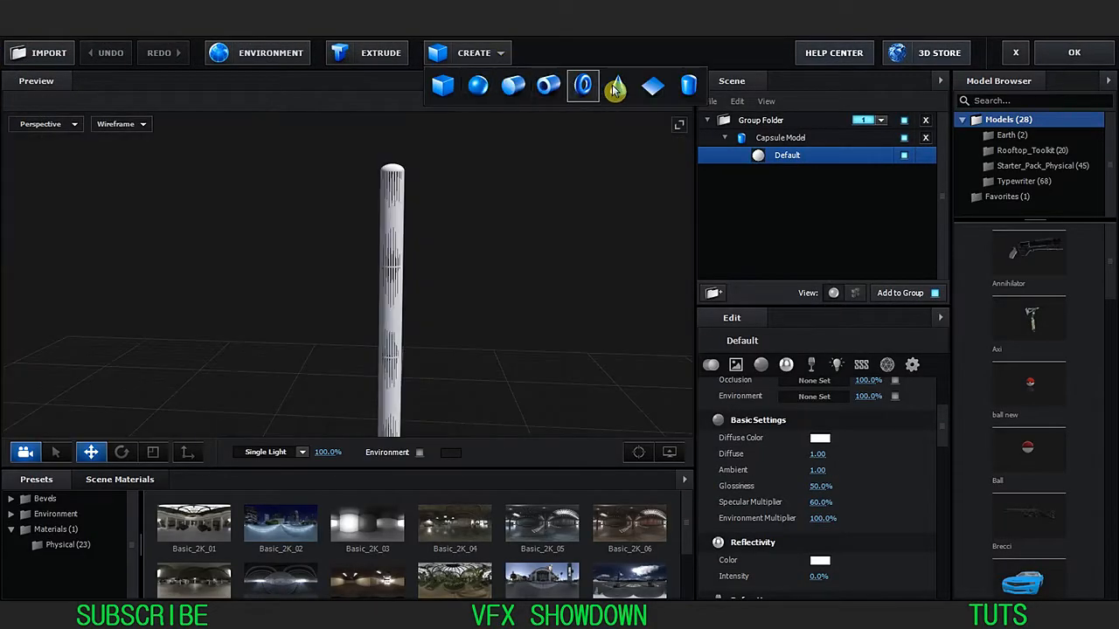
{"action": "left_click", "coordinate": [653, 85]}
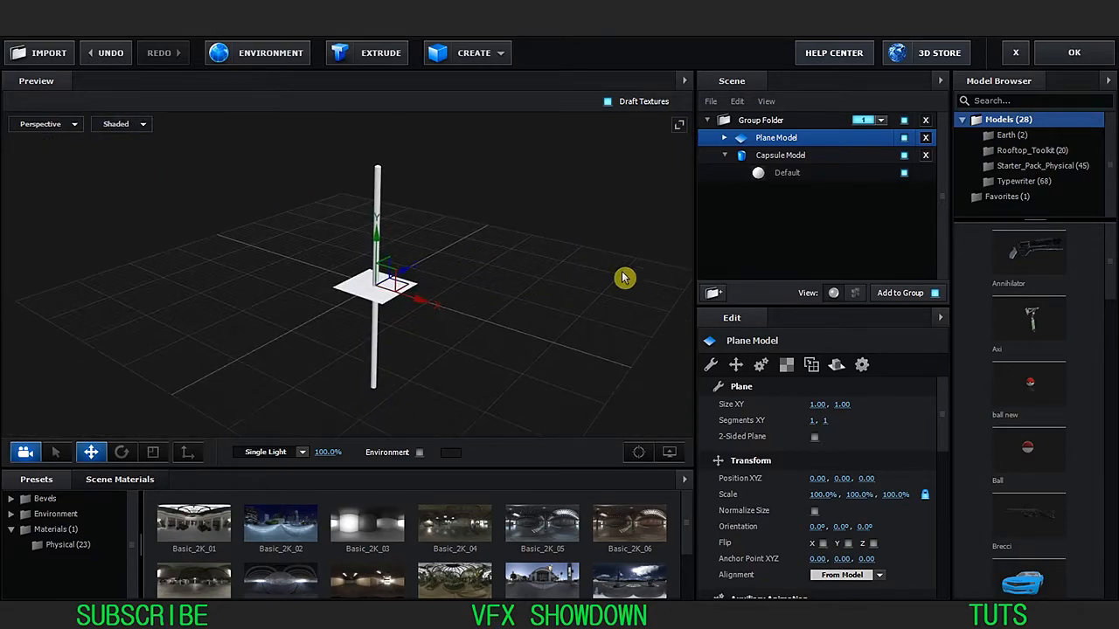
{"action": "left_click", "coordinate": [152, 452]}
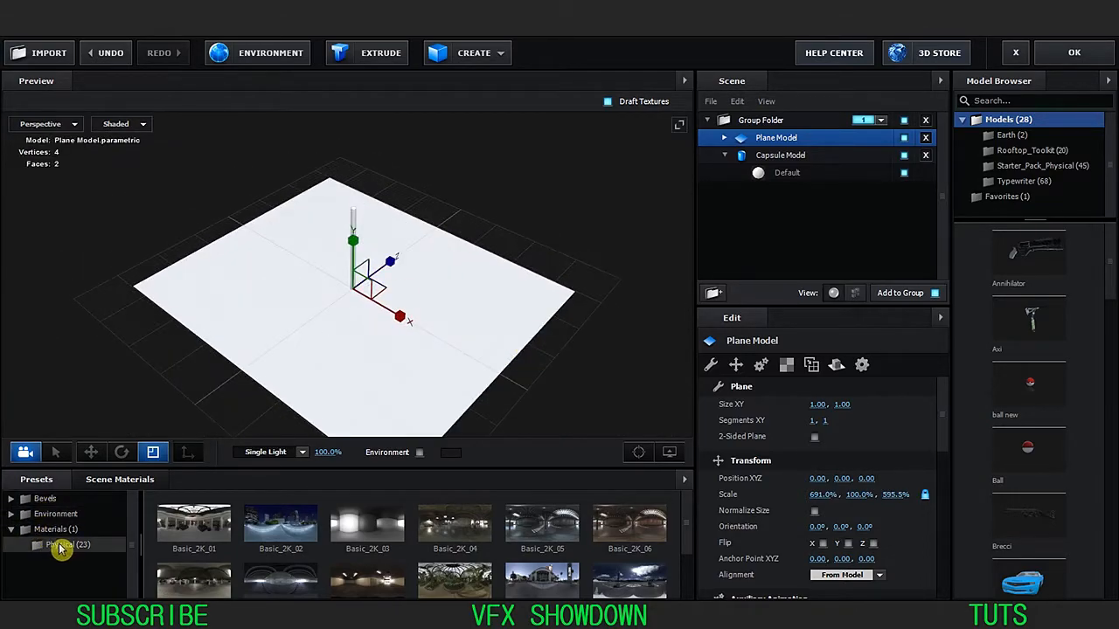
{"action": "left_click", "coordinate": [70, 545]}
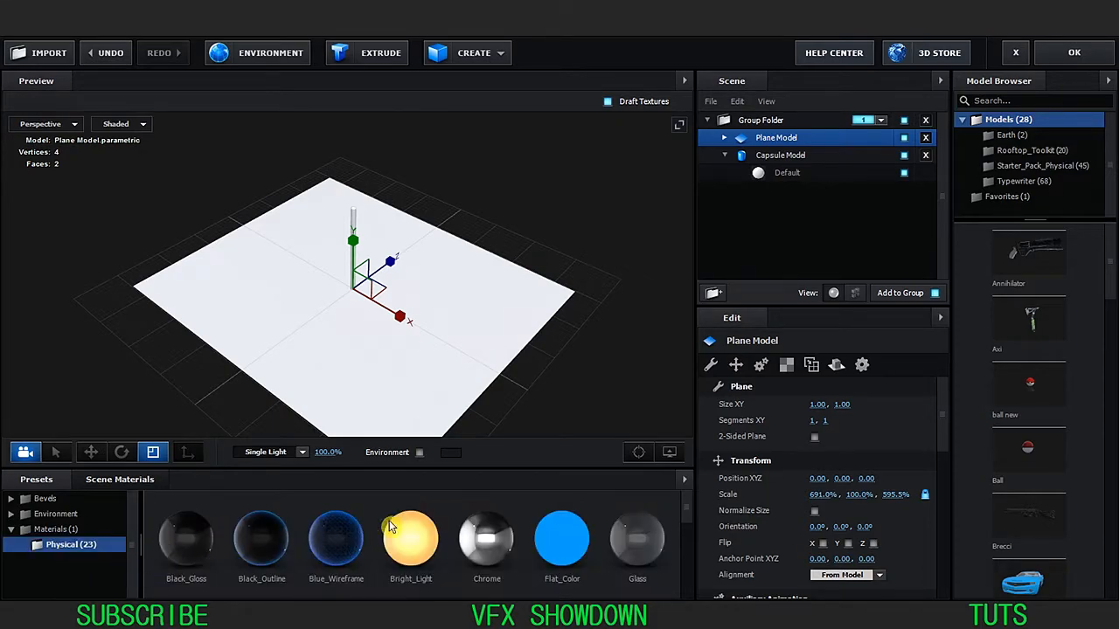
{"action": "scroll", "scroll_direction": "down", "scroll_amount": 3}
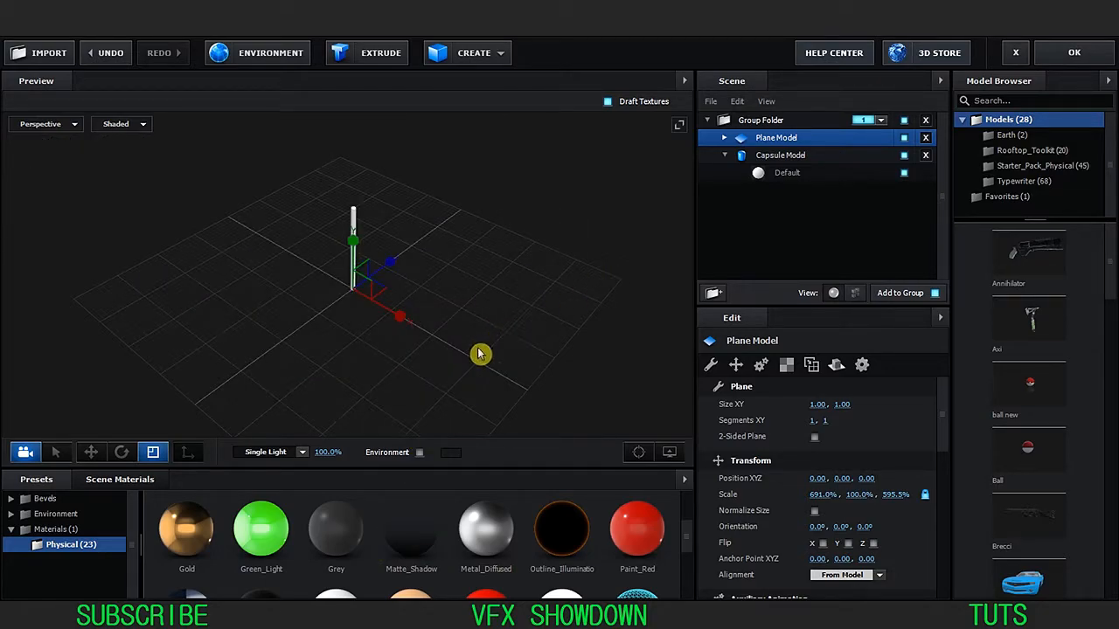
{"action": "left_click", "coordinate": [837, 365]}
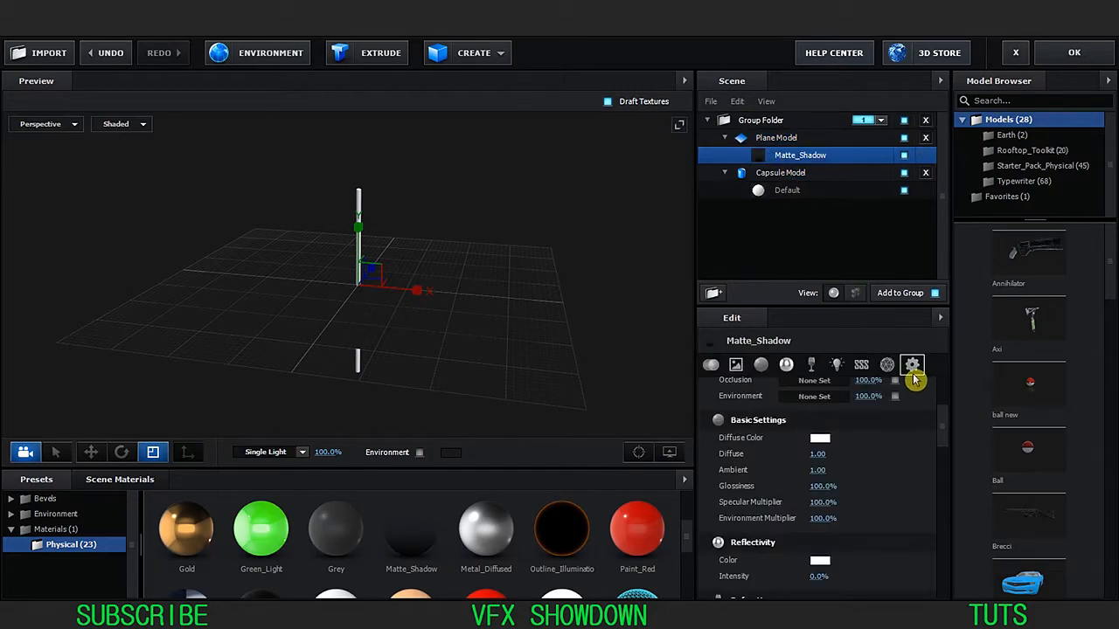
View the material's Advanced shadow and reflection options
{"action": "left_click", "coordinate": [910, 364]}
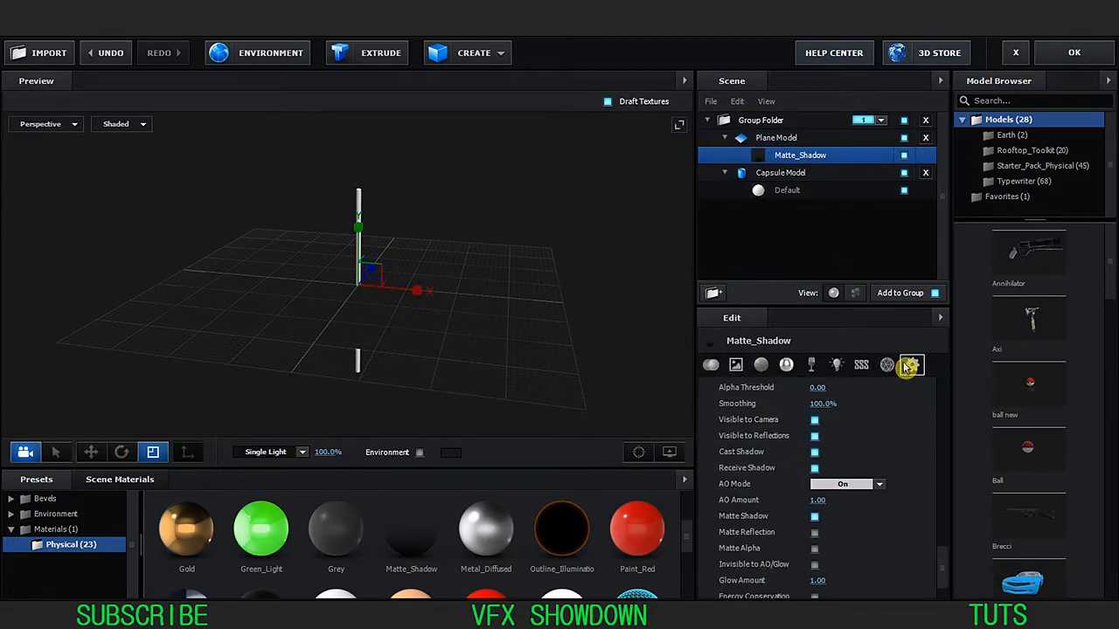
{"action": "left_click", "coordinate": [911, 364]}
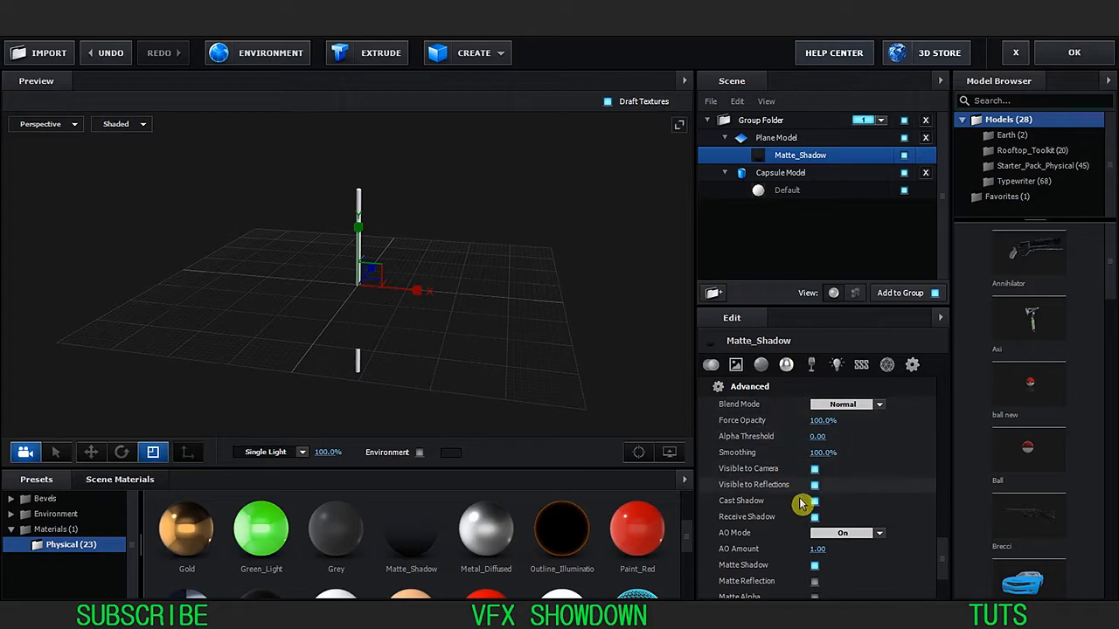
{"action": "scroll", "scroll_direction": "down", "scroll_amount": 3}
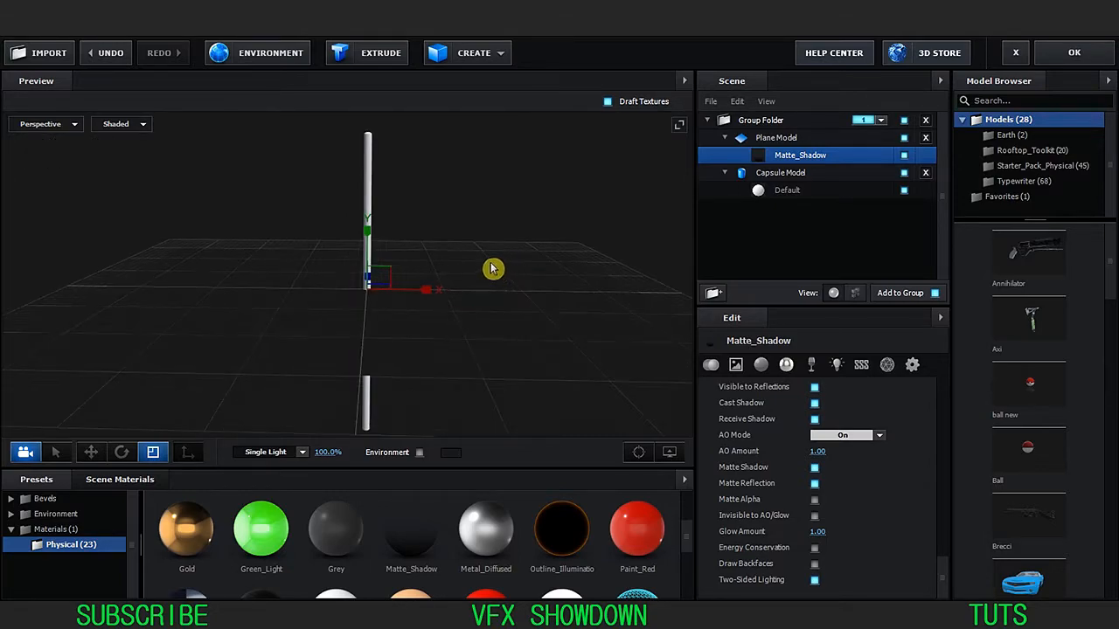
Set the plane's Reflect Mode to Mirror Surface and move it to another group
{"action": "left_click", "coordinate": [776, 137]}
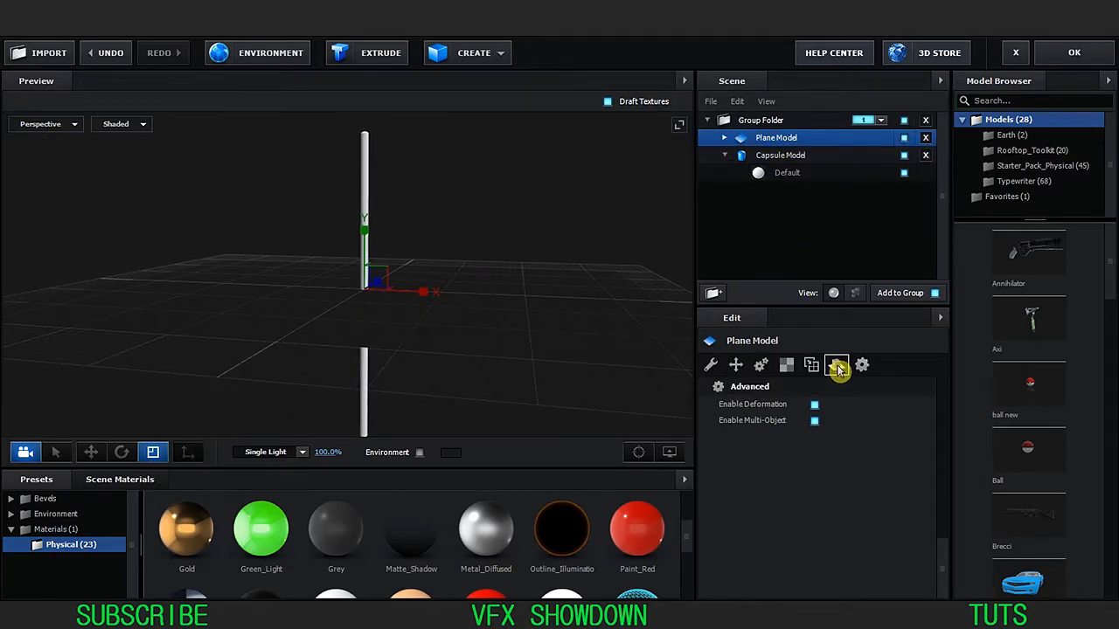
{"action": "left_click", "coordinate": [836, 364]}
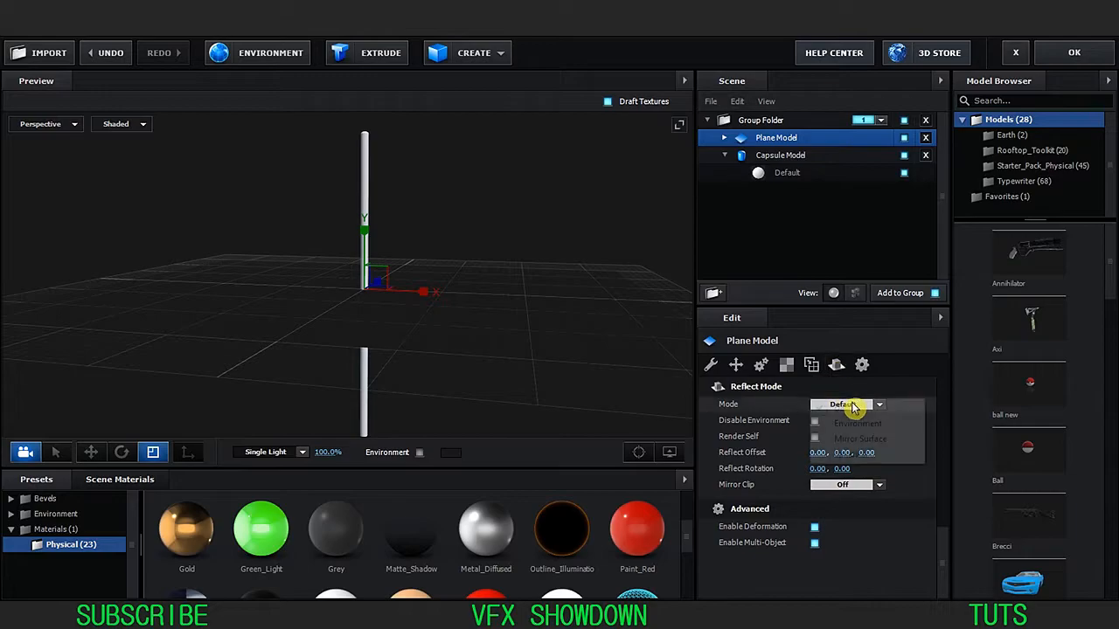
{"action": "left_click", "coordinate": [858, 438]}
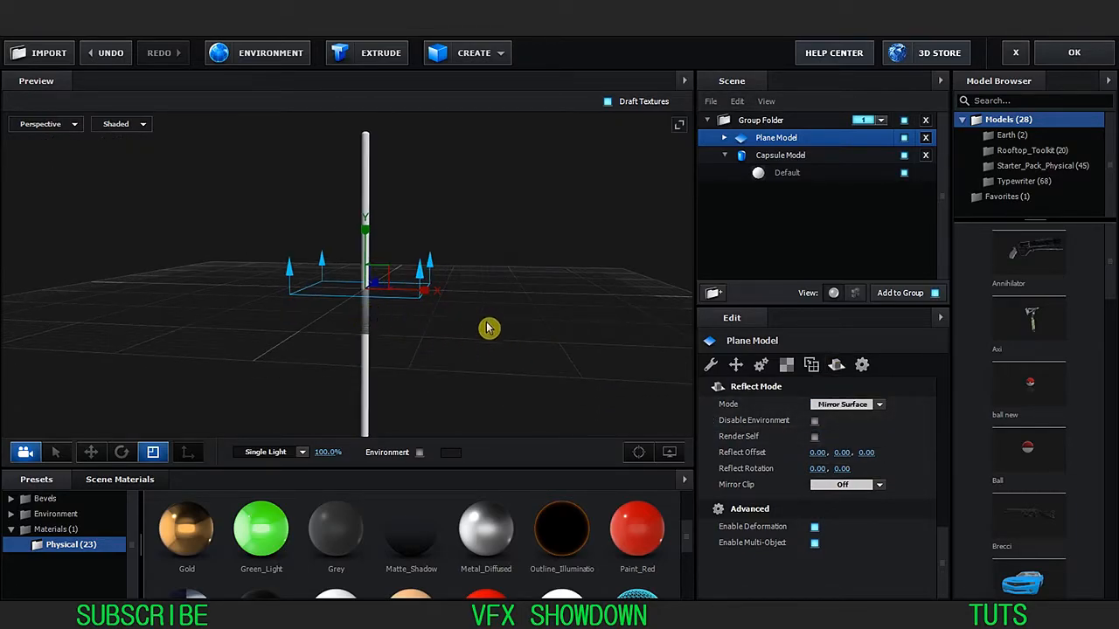
{"action": "left_click", "coordinate": [843, 404]}
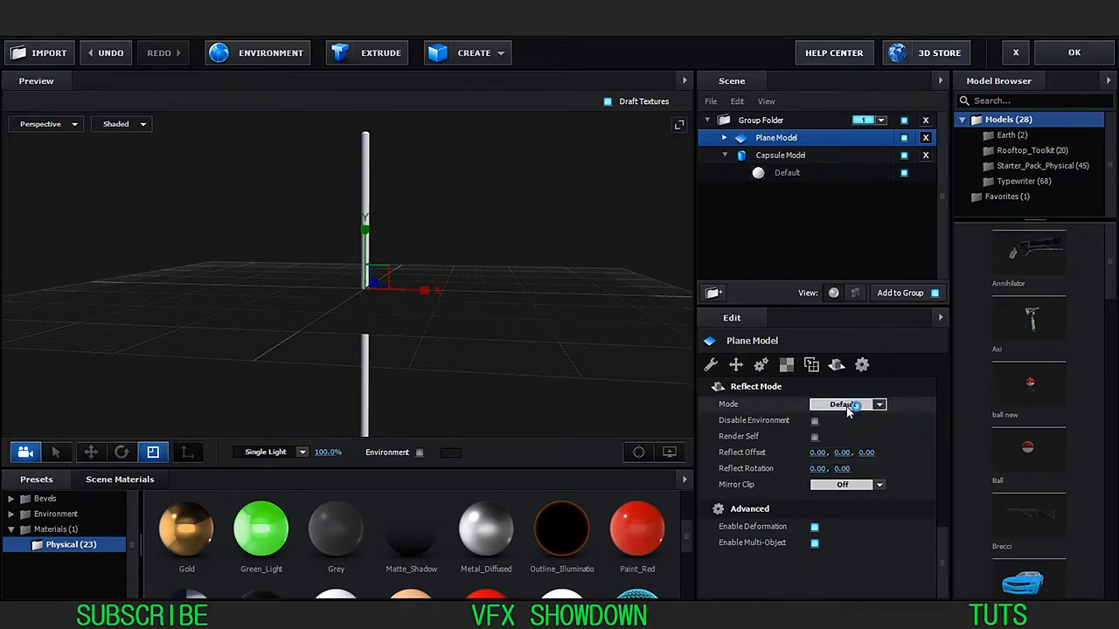
{"action": "left_click", "coordinate": [846, 404]}
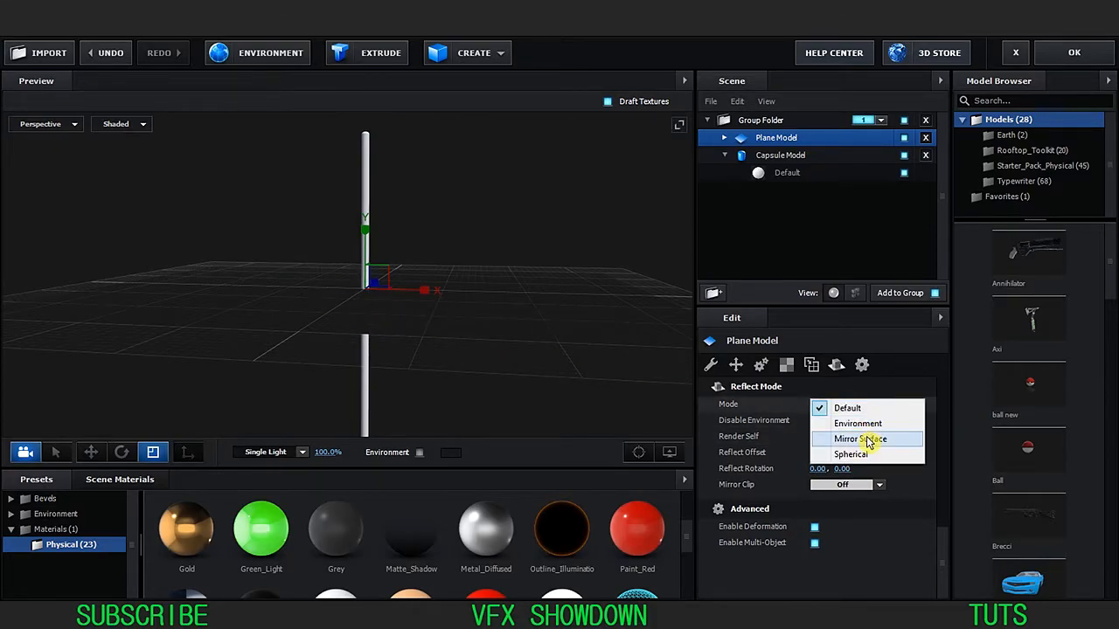
{"action": "left_click", "coordinate": [860, 439]}
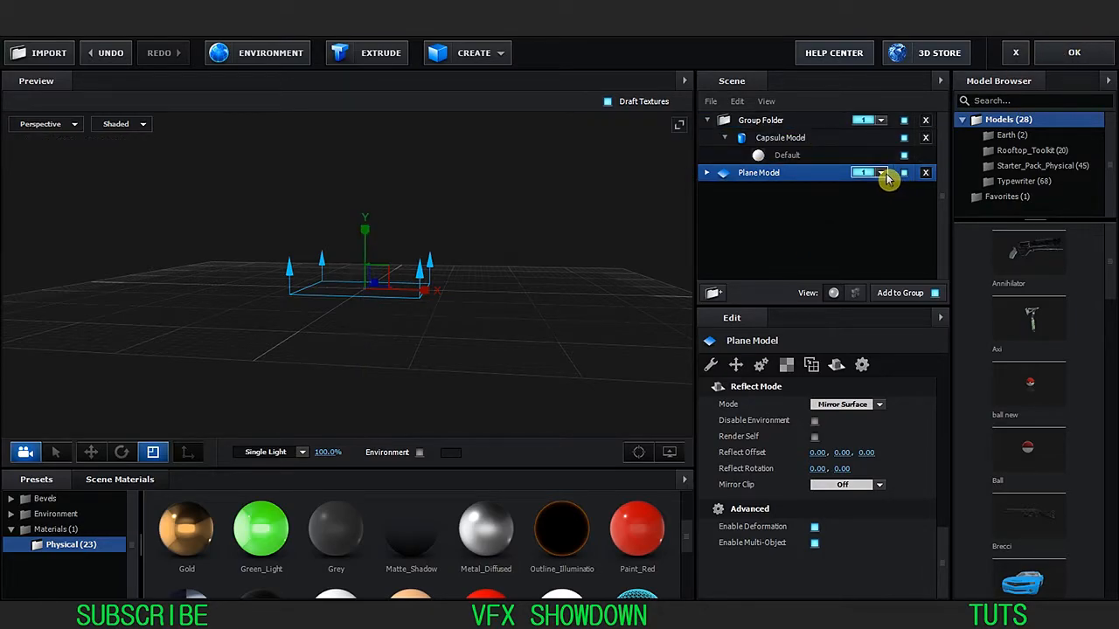
{"action": "left_click", "coordinate": [880, 172]}
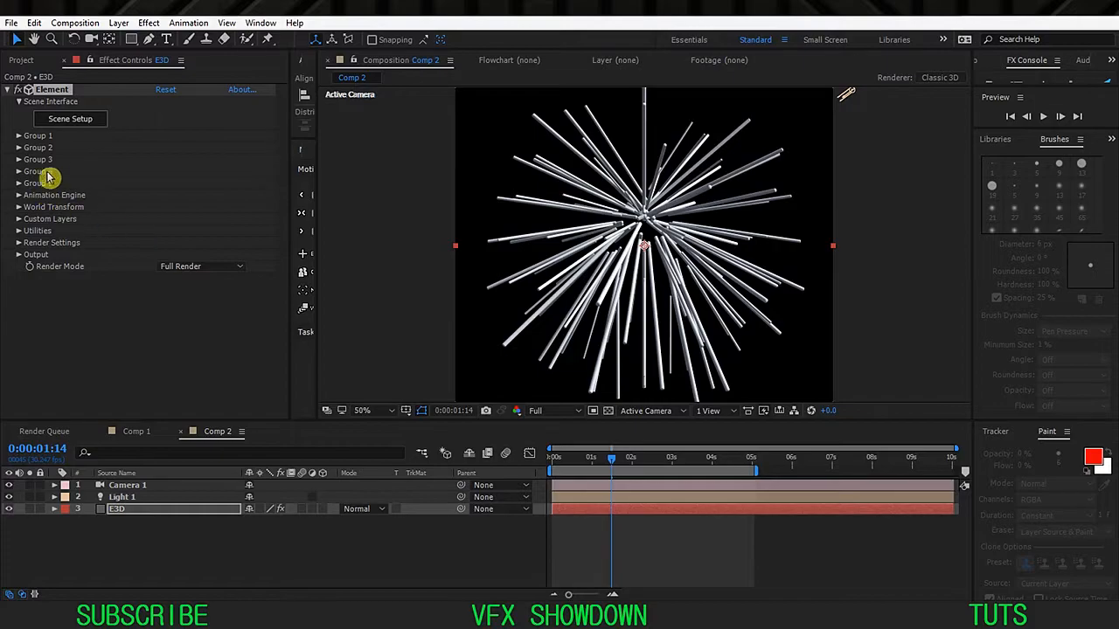
Expand Group 2 and rename its group null layer to Floor
{"action": "left_click", "coordinate": [18, 147]}
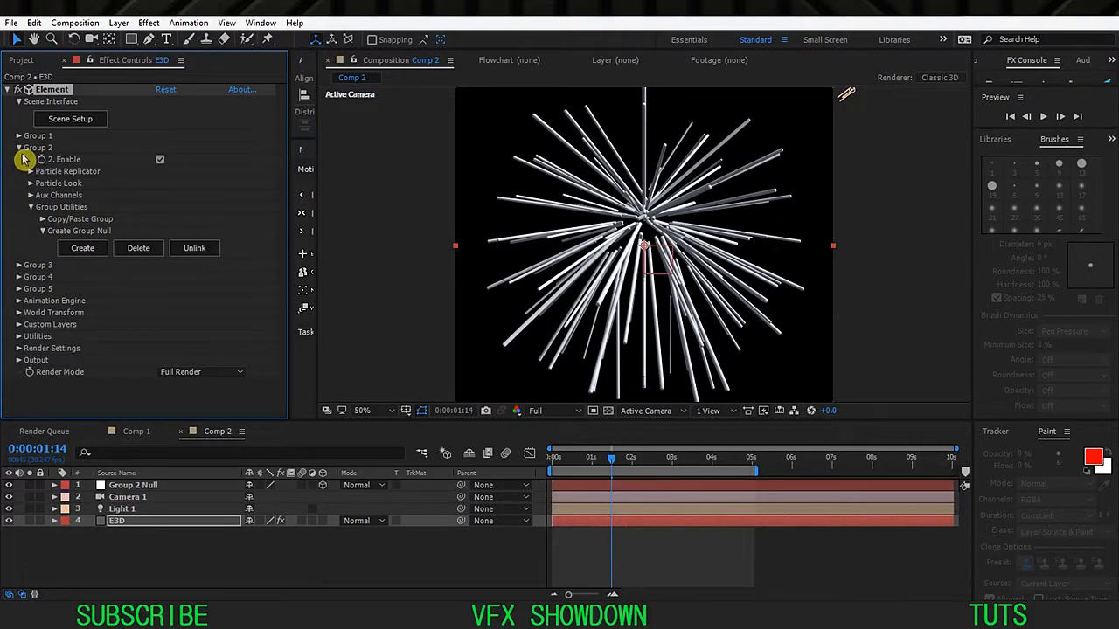
{"action": "left_click", "coordinate": [82, 248]}
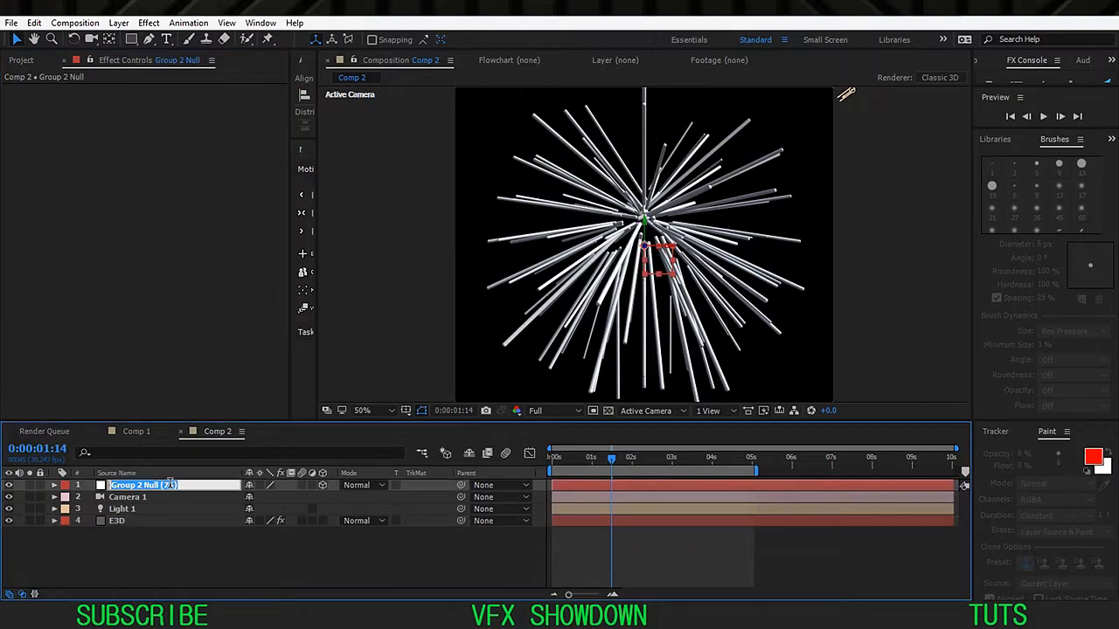
{"action": "type", "text": "Floor"}
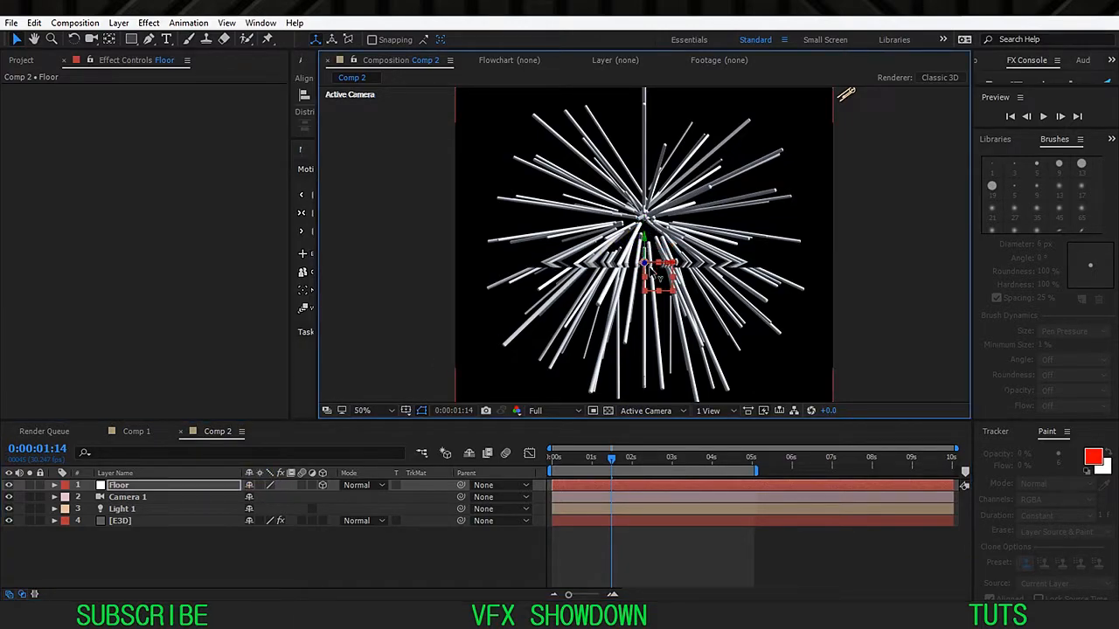
Scale the Floor null to 500% so the floor reflects the rod sphere
{"action": "left_click_drag", "start_coordinate": [646, 262], "coordinate": [682, 292]}
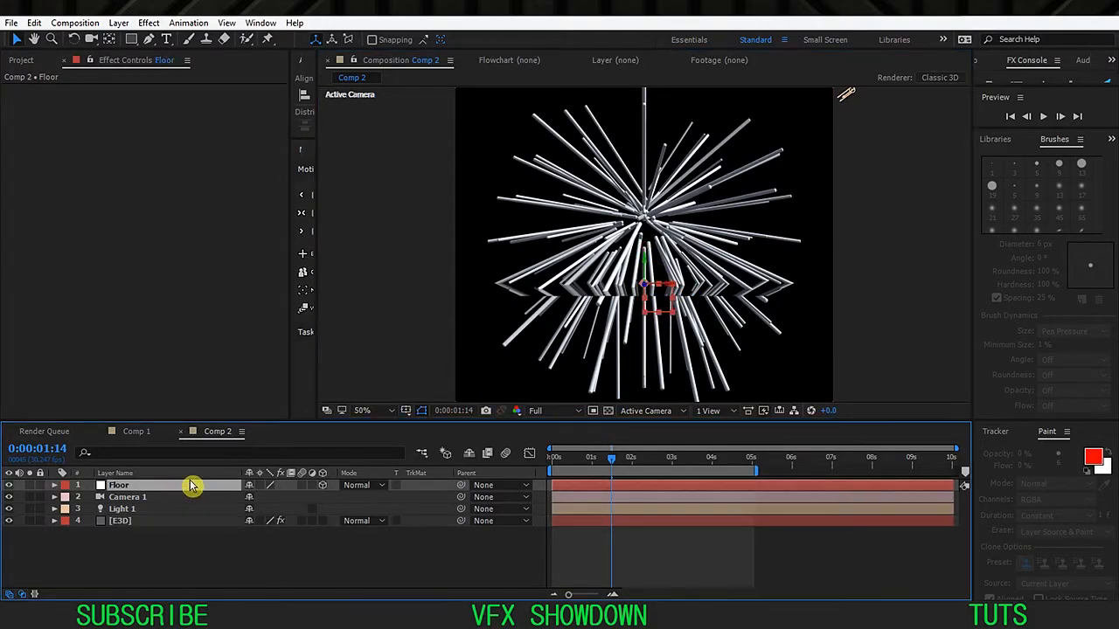
{"action": "mouse_move", "coordinate": [647, 266]}
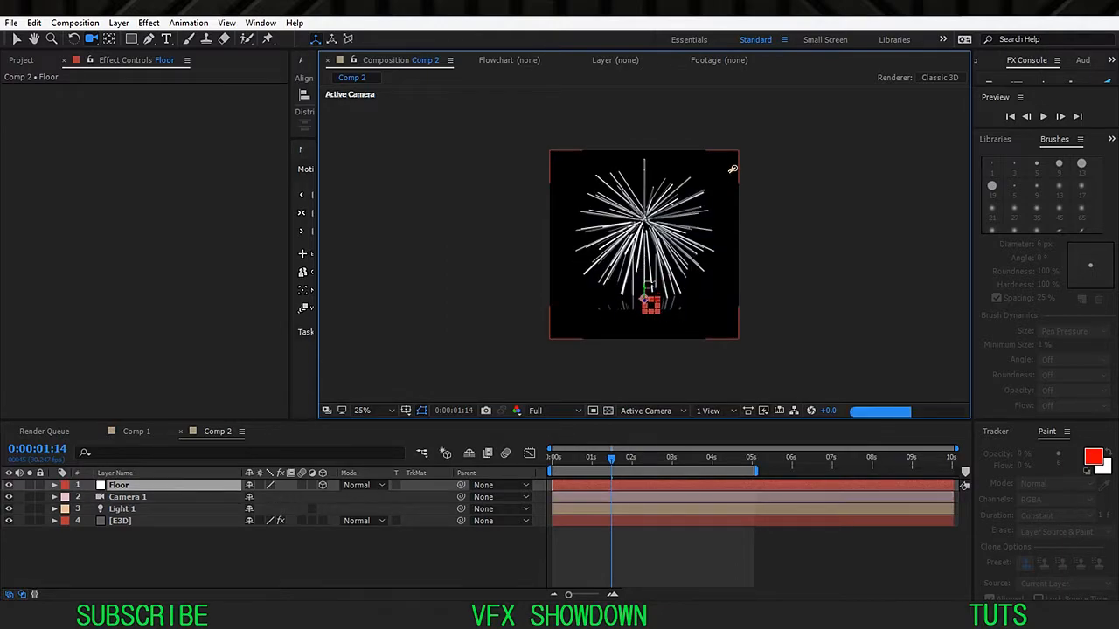
{"action": "left_click", "coordinate": [361, 410]}
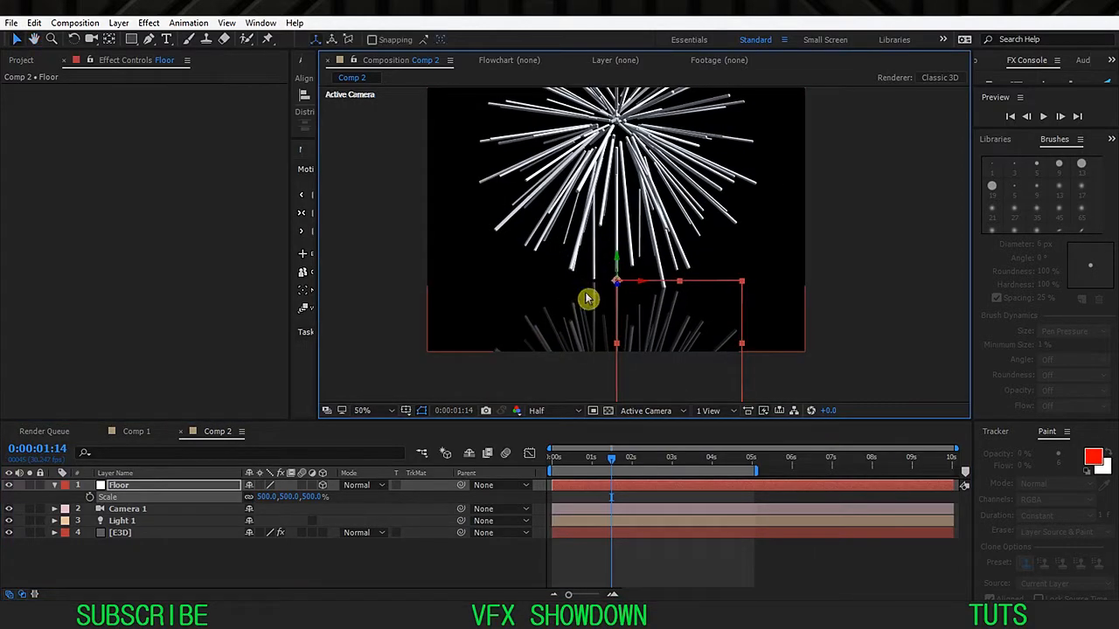
{"action": "mouse_move", "coordinate": [622, 267]}
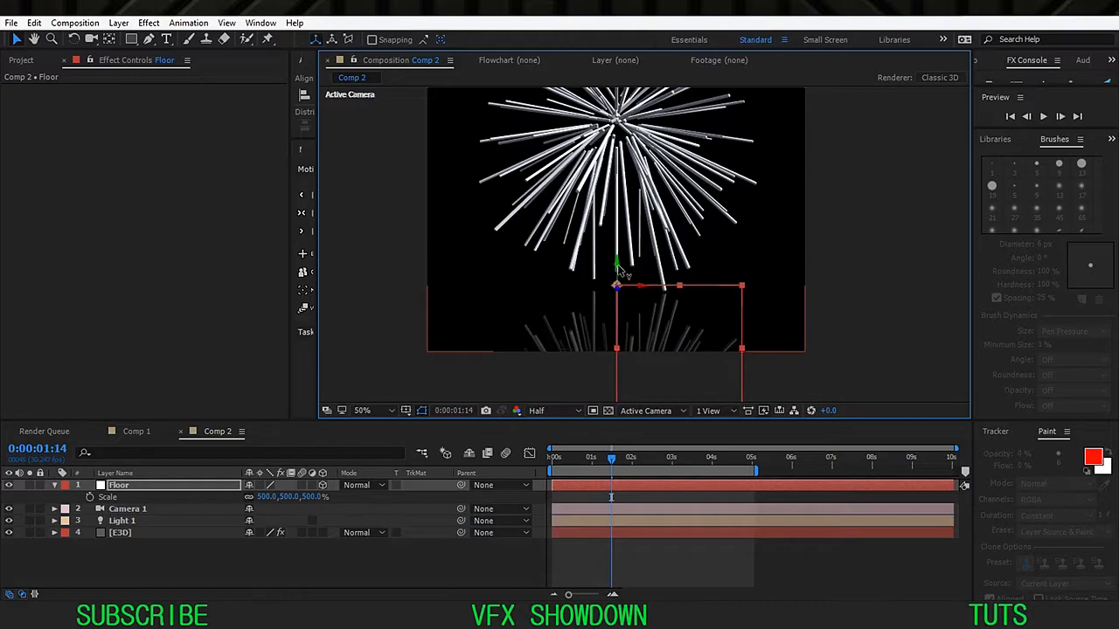
{"action": "left_click", "coordinate": [362, 410]}
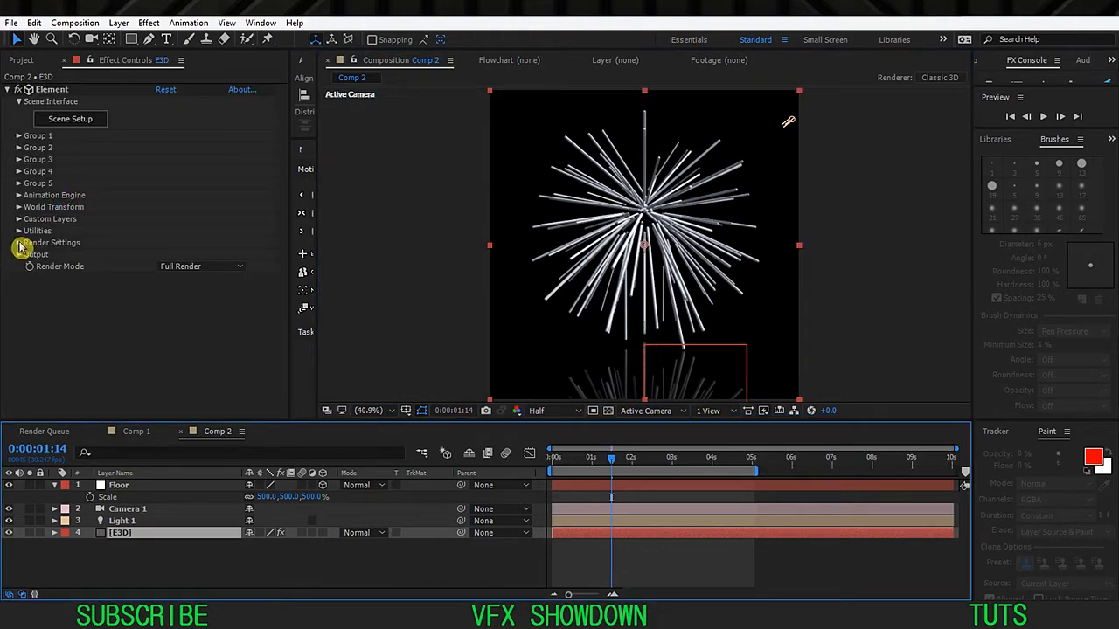
Set Element's Shadow Mode to Ray-Traced at full resolution and enable ambient occlusion
{"action": "left_click", "coordinate": [19, 242]}
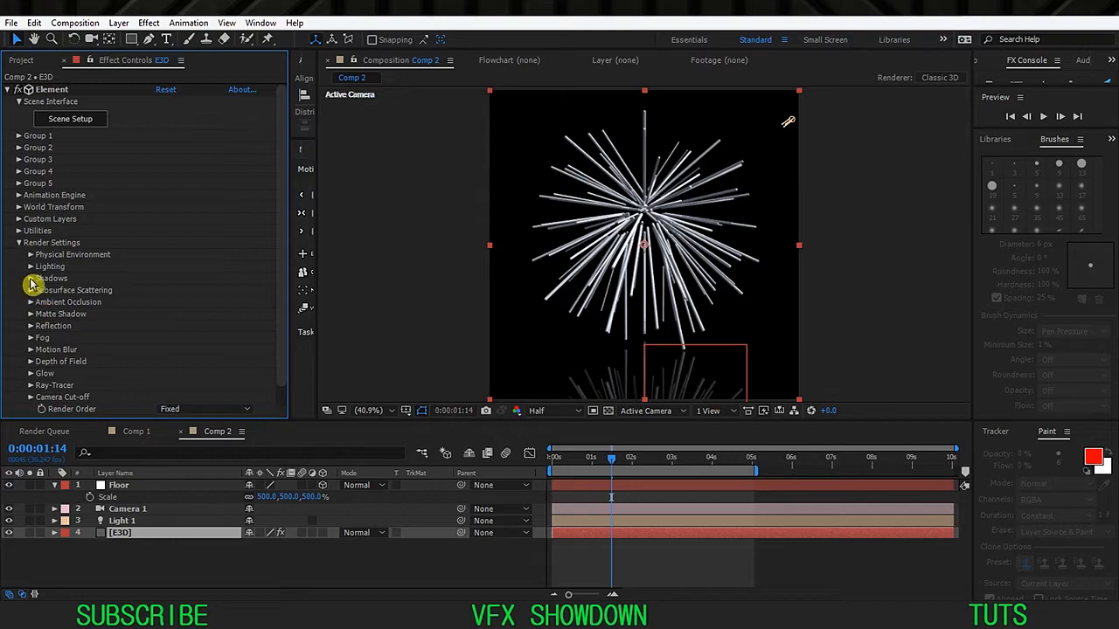
{"action": "left_click", "coordinate": [30, 278]}
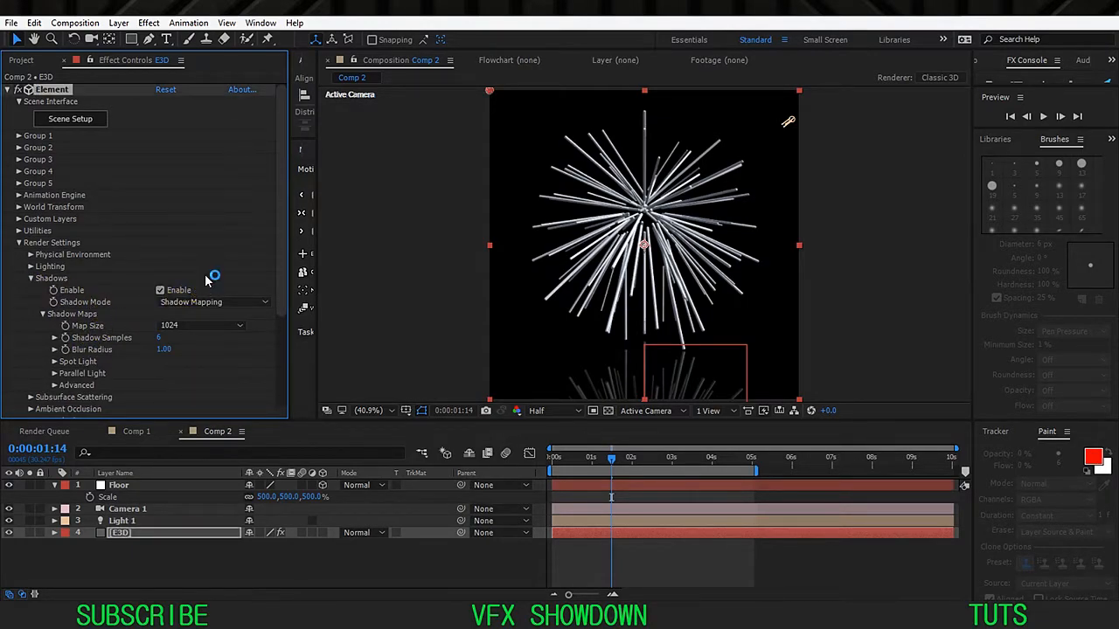
{"action": "mouse_move", "coordinate": [625, 393]}
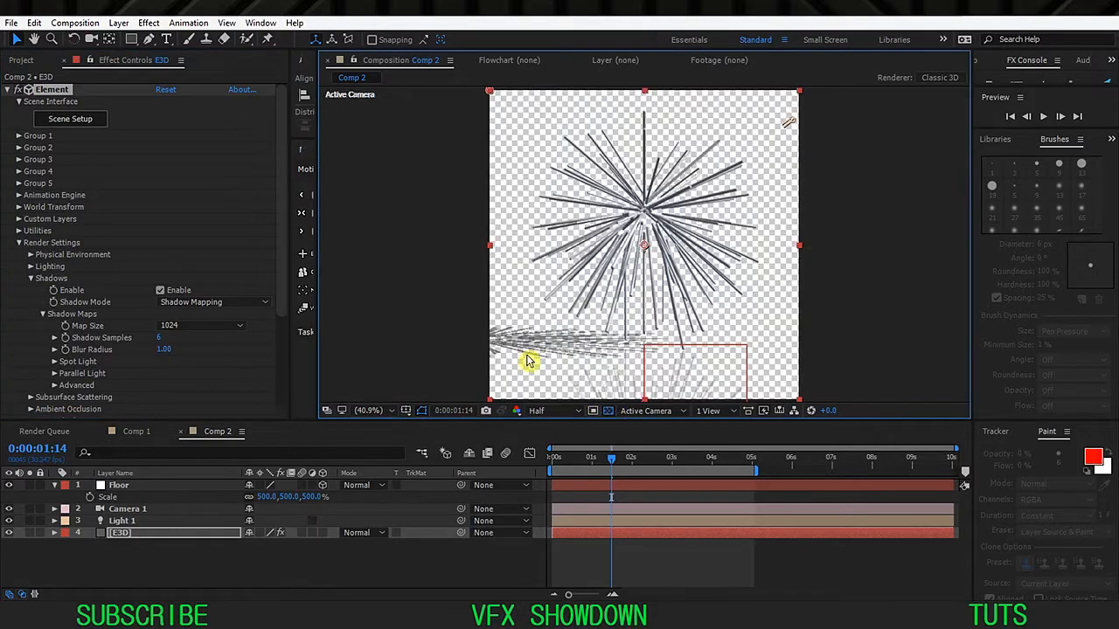
{"action": "mouse_move", "coordinate": [582, 418]}
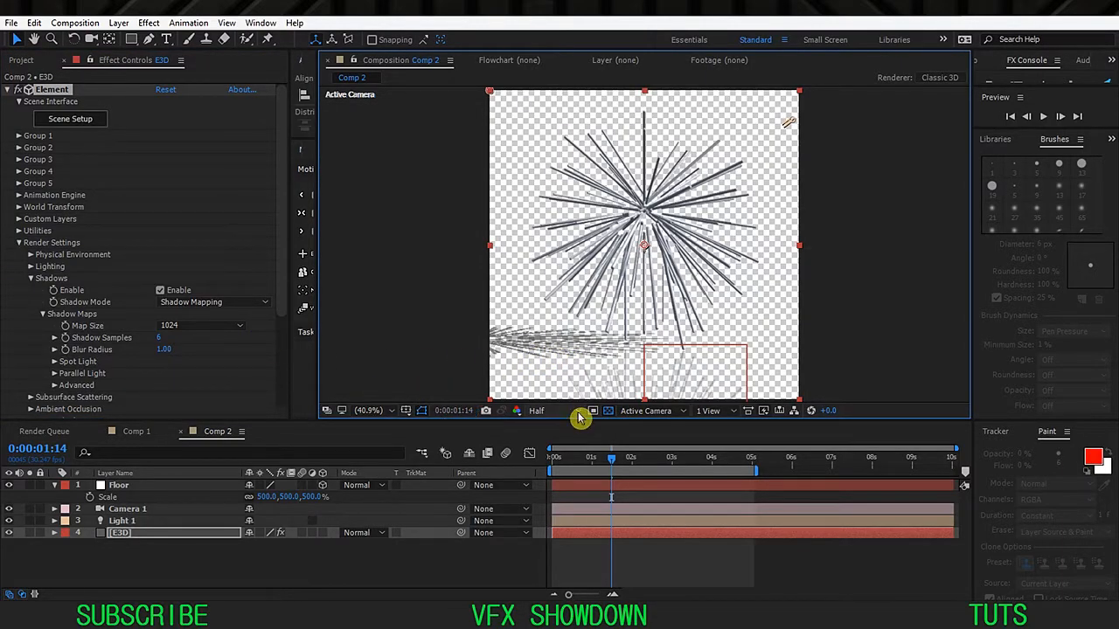
{"action": "left_click", "coordinate": [536, 411]}
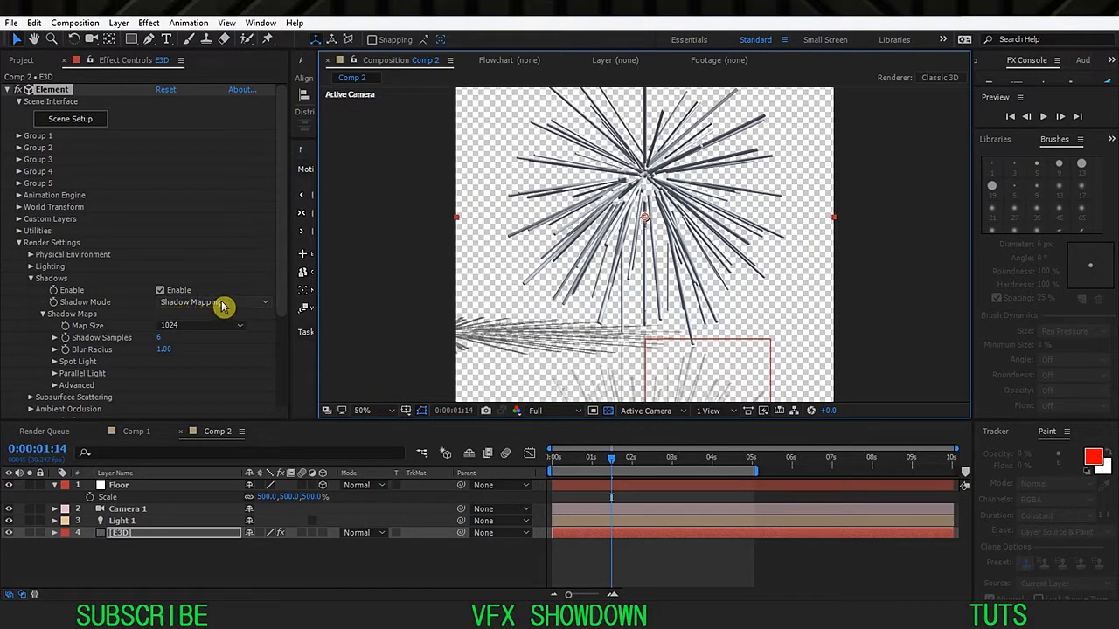
{"action": "left_click", "coordinate": [209, 302]}
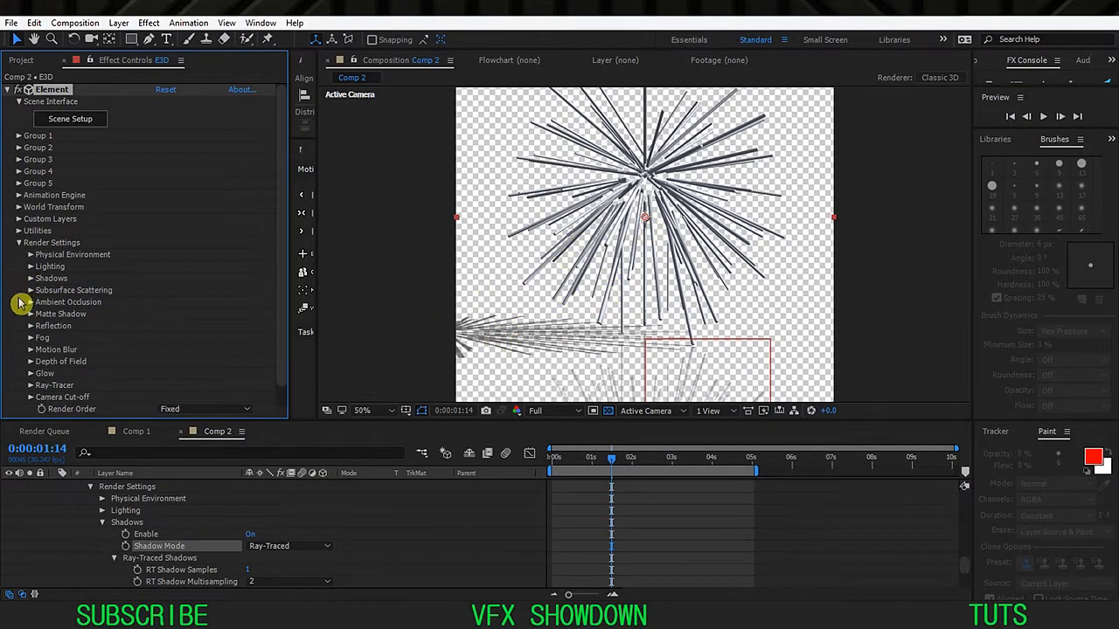
{"action": "left_click", "coordinate": [31, 301]}
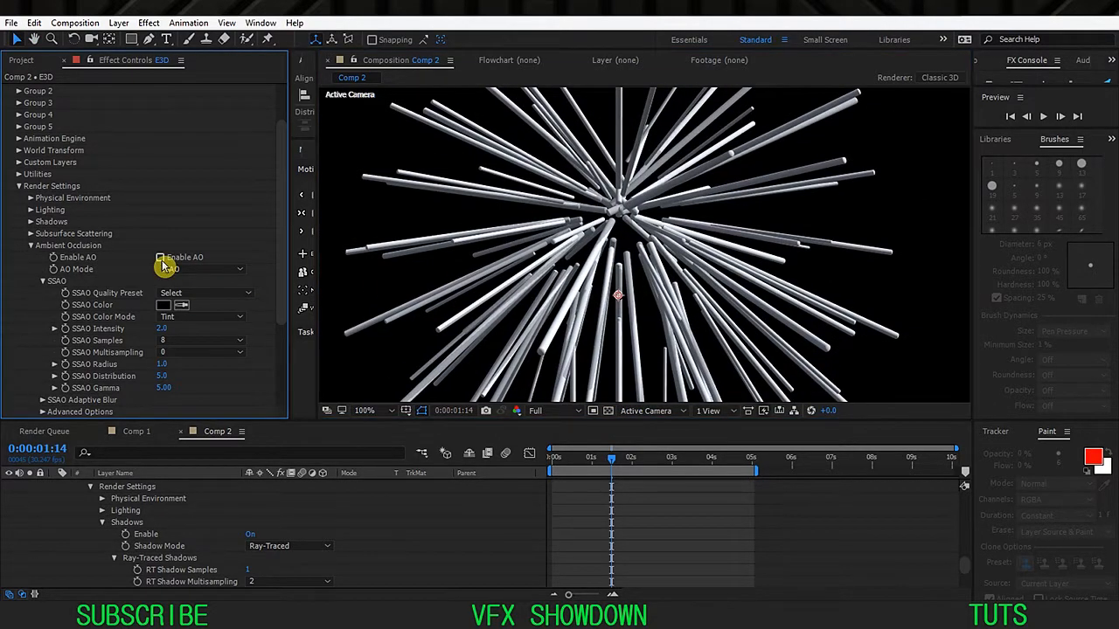
{"action": "left_click", "coordinate": [206, 269]}
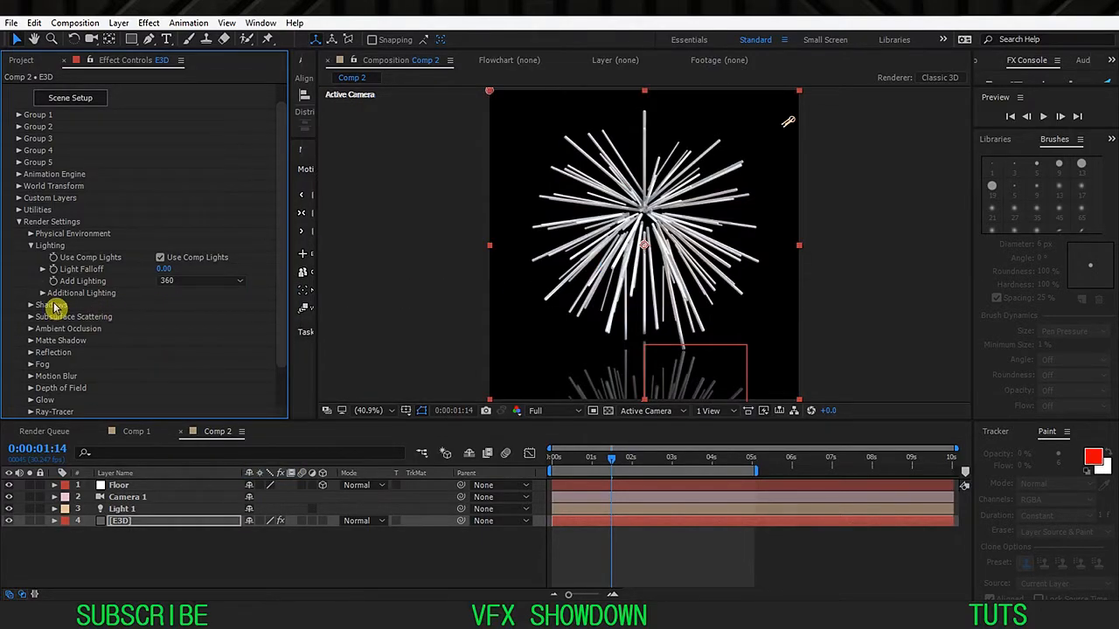
Expand Element's Lighting and Additional Lighting render settings
{"action": "left_click", "coordinate": [42, 293]}
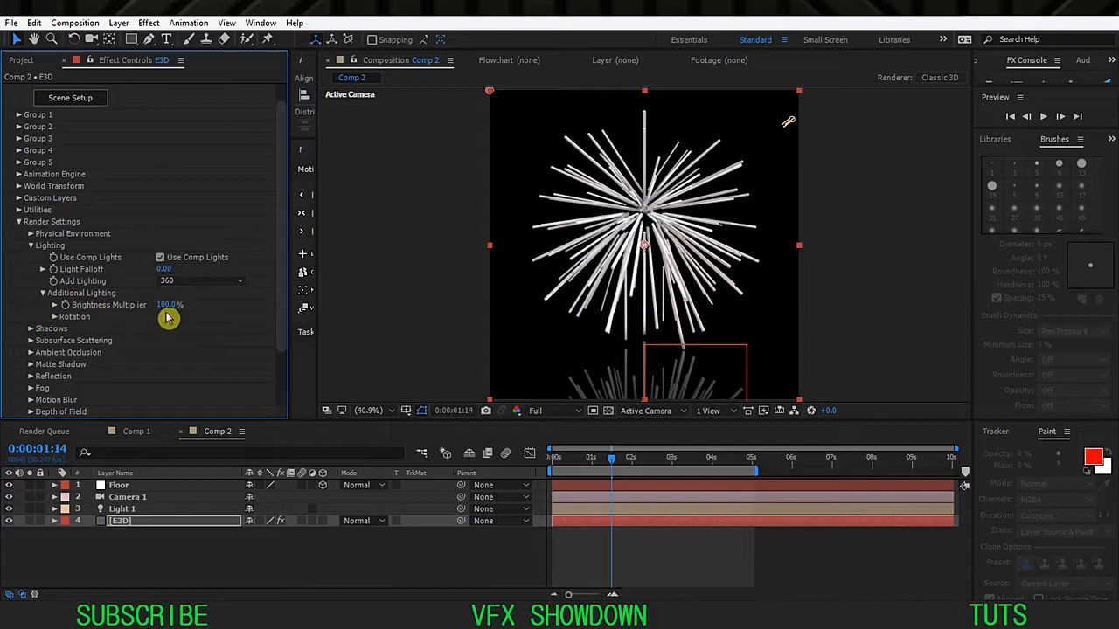
{"action": "left_click", "coordinate": [170, 304]}
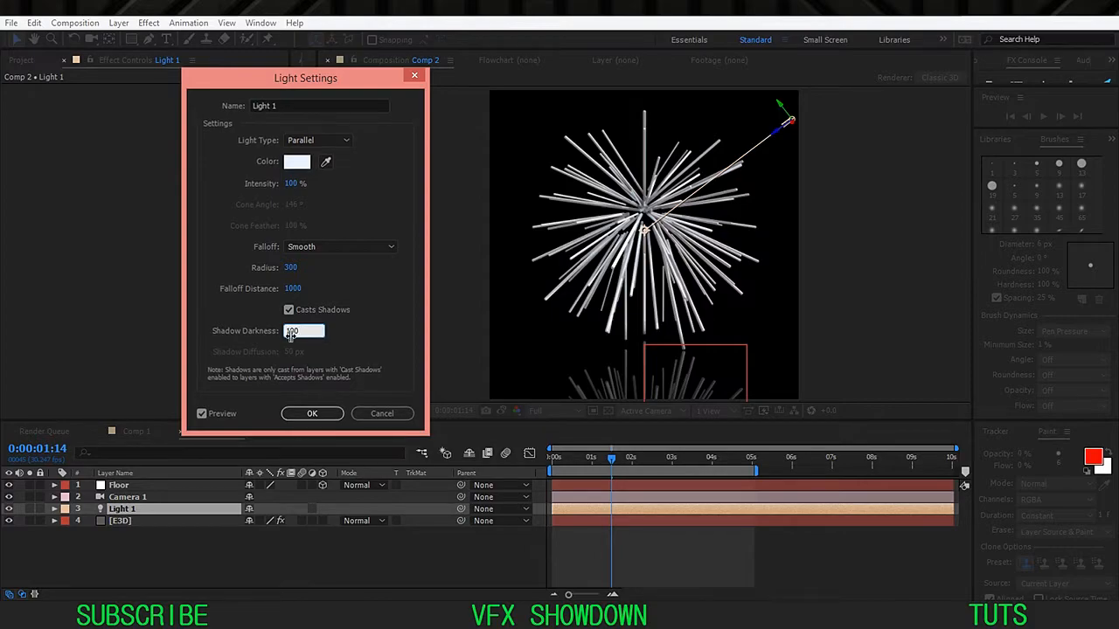
Enable Casts Shadows on Light 1 with 100% shadow darkness
{"action": "left_click", "coordinate": [312, 413]}
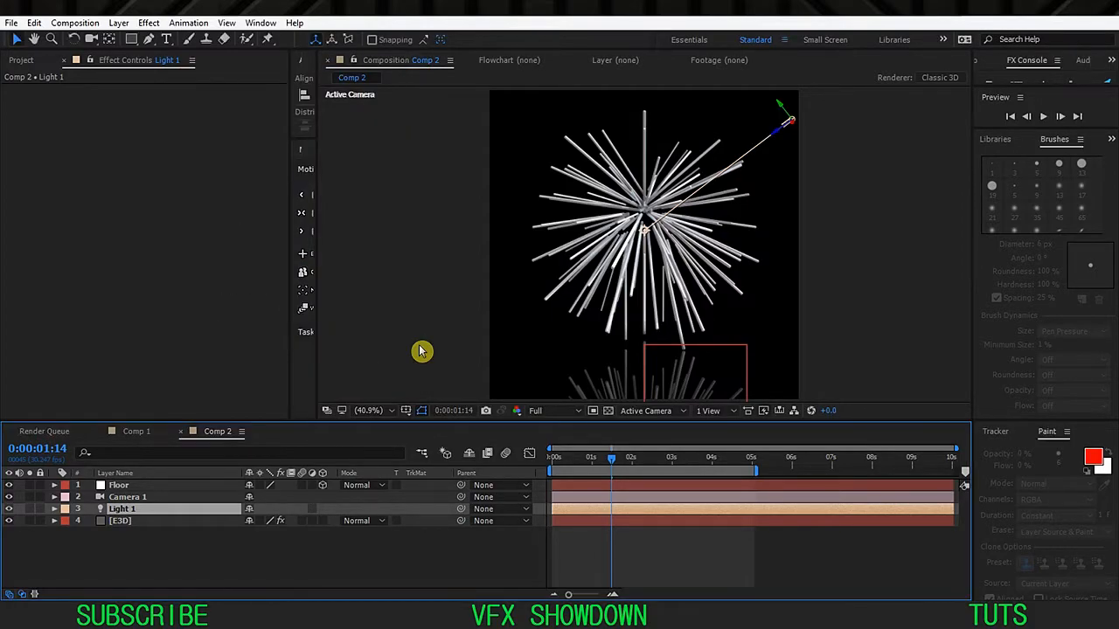
{"action": "left_click", "coordinate": [368, 410]}
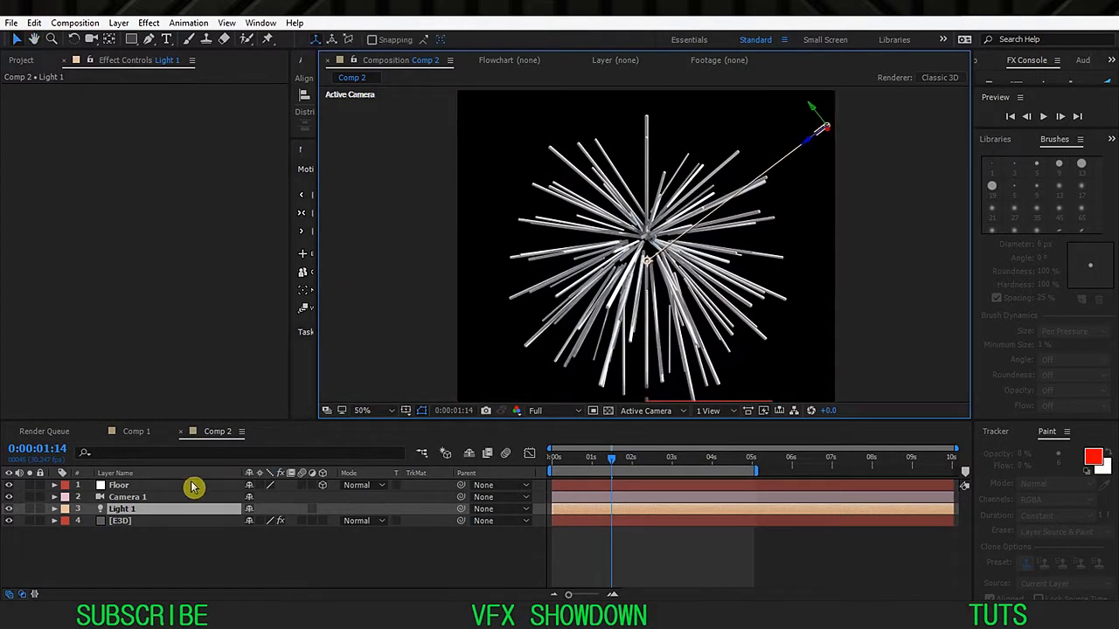
{"action": "left_click", "coordinate": [120, 520]}
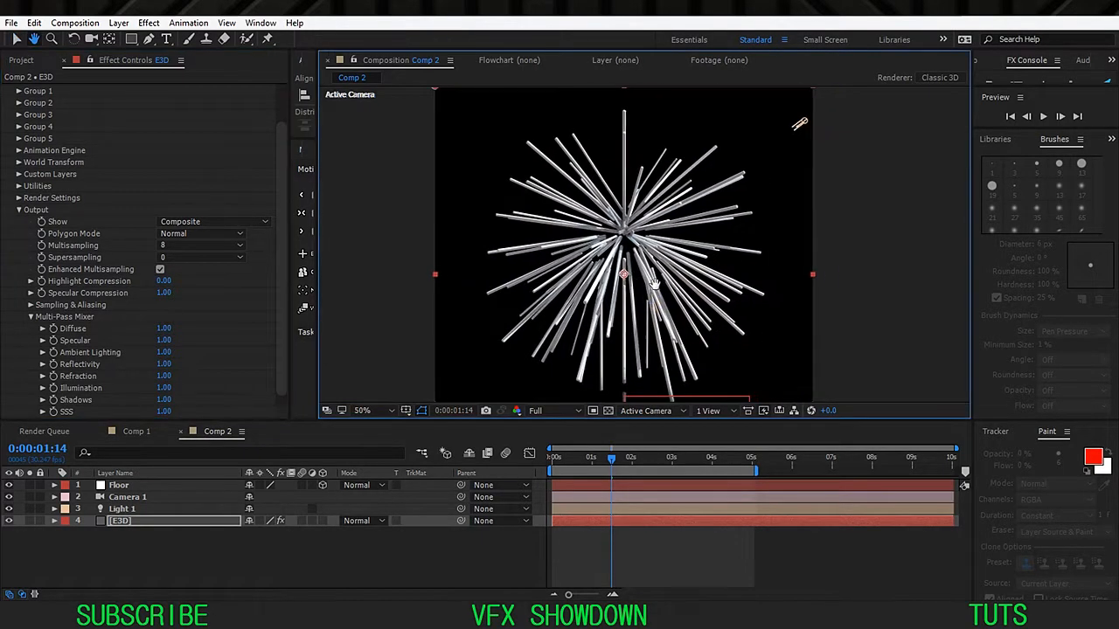
Add a dark gray solid with a gray gradient below the E3D layer
{"action": "left_click", "coordinate": [362, 409]}
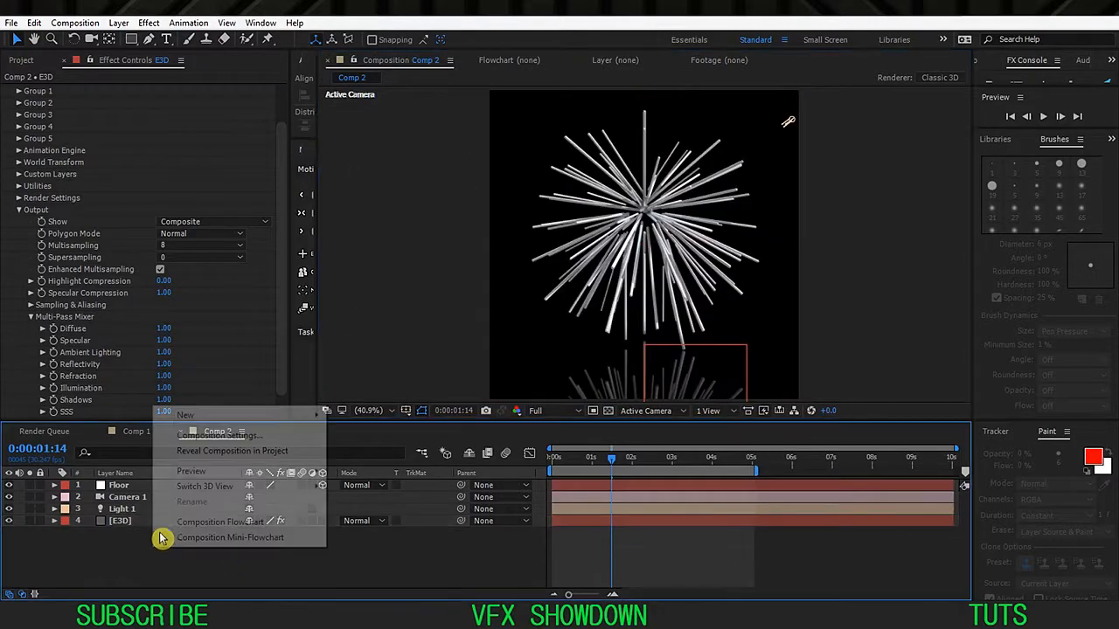
{"action": "mouse_move", "coordinate": [185, 414]}
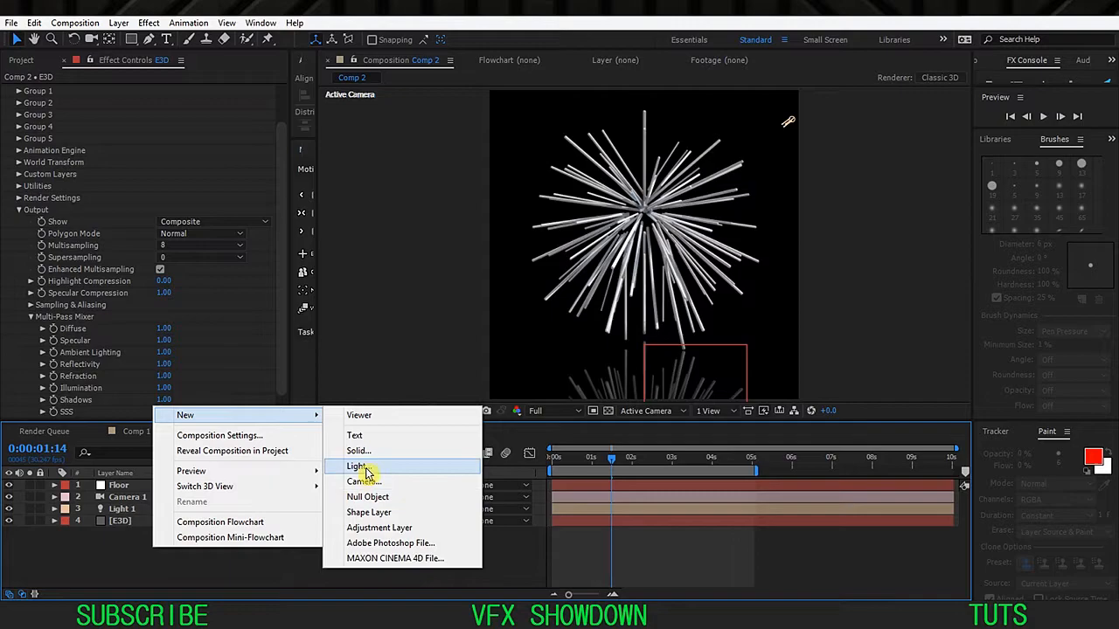
{"action": "left_click", "coordinate": [357, 450]}
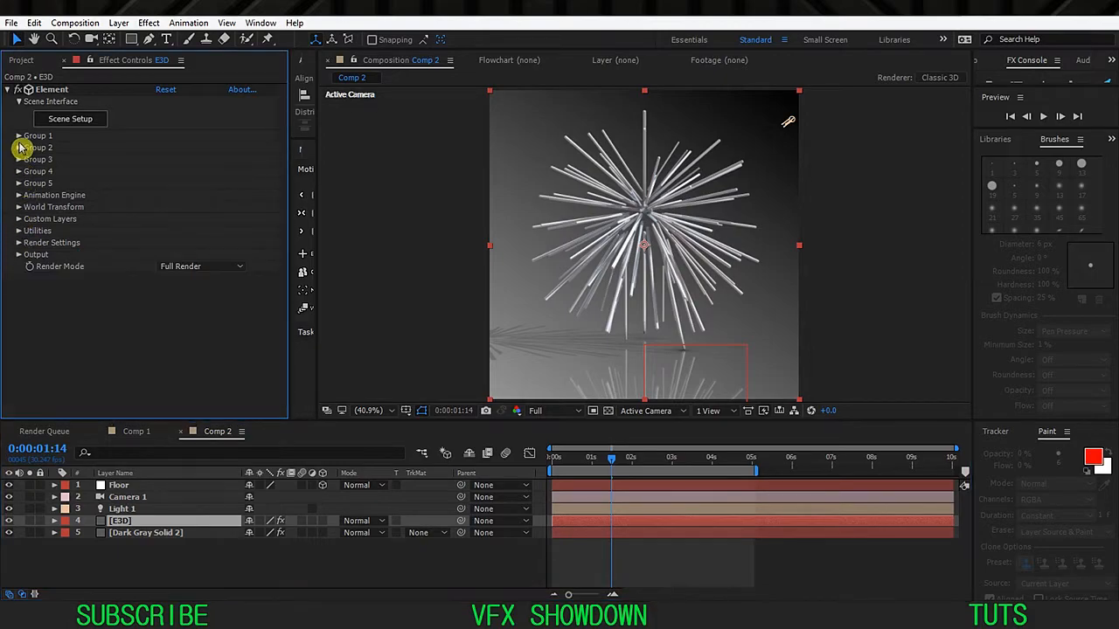
Switch Element's Render Mode to Preview and expand Group 1's Particle Look options
{"action": "left_click", "coordinate": [201, 265]}
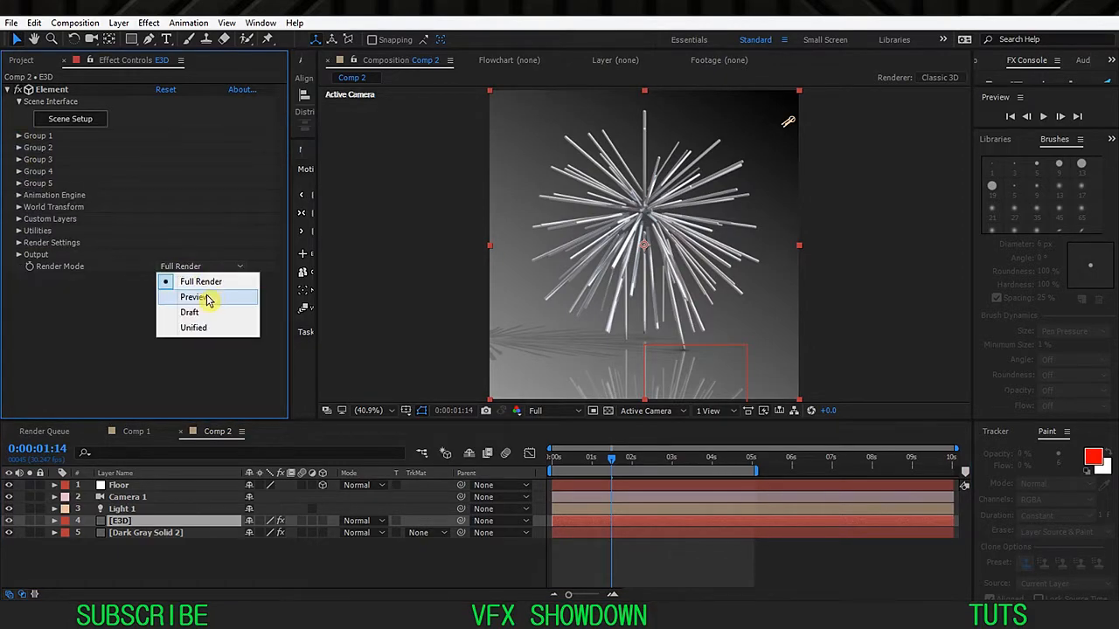
{"action": "left_click", "coordinate": [191, 298]}
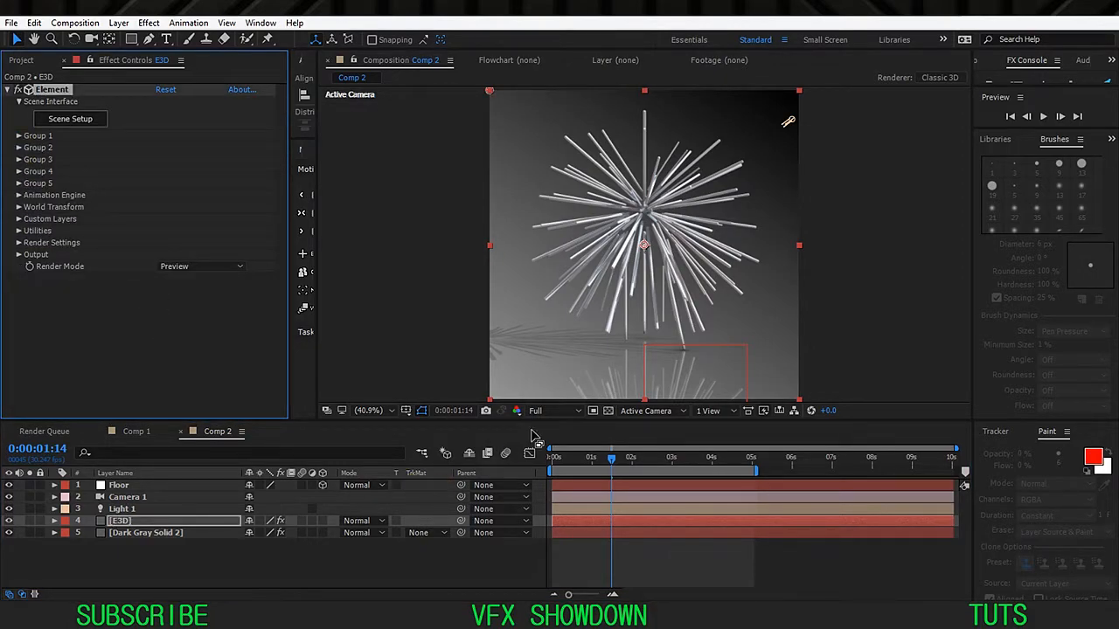
{"action": "left_click", "coordinate": [546, 409]}
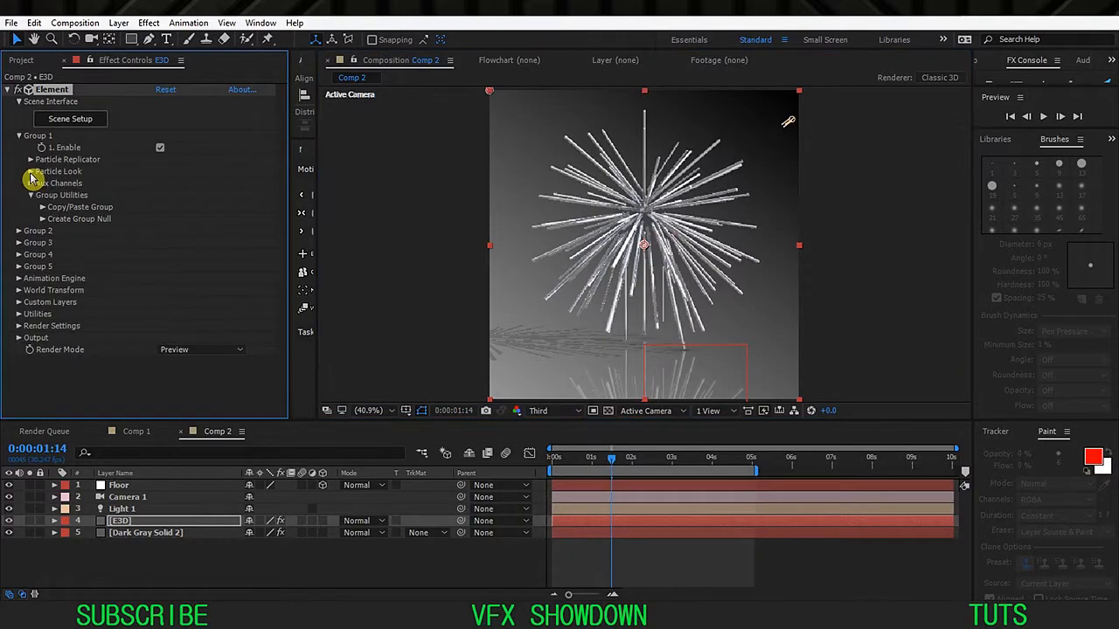
{"action": "left_click", "coordinate": [32, 172]}
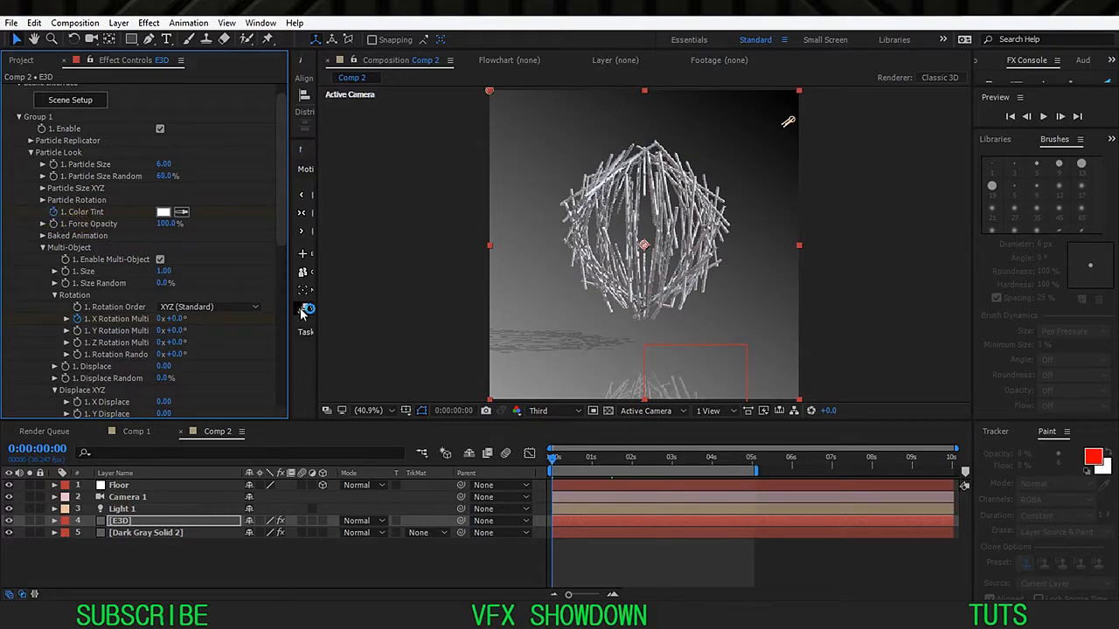
Scrub to about two seconds and confirm the rods' red Color Tint
{"action": "left_click_drag", "start_coordinate": [553, 451], "coordinate": [591, 451]}
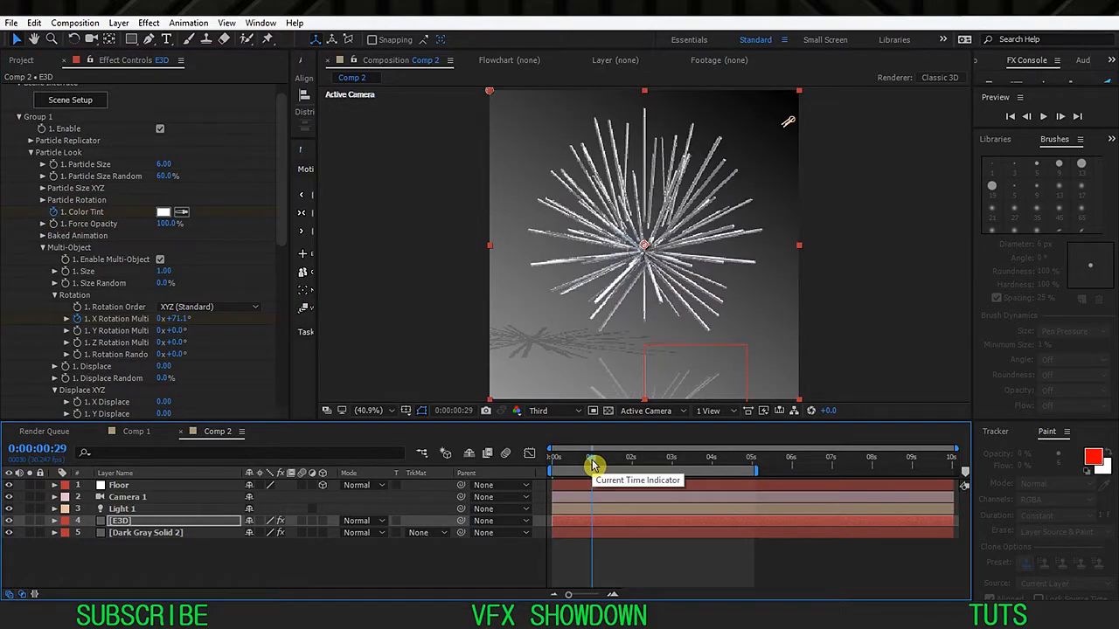
{"action": "left_click_drag", "start_coordinate": [592, 458], "coordinate": [637, 458]}
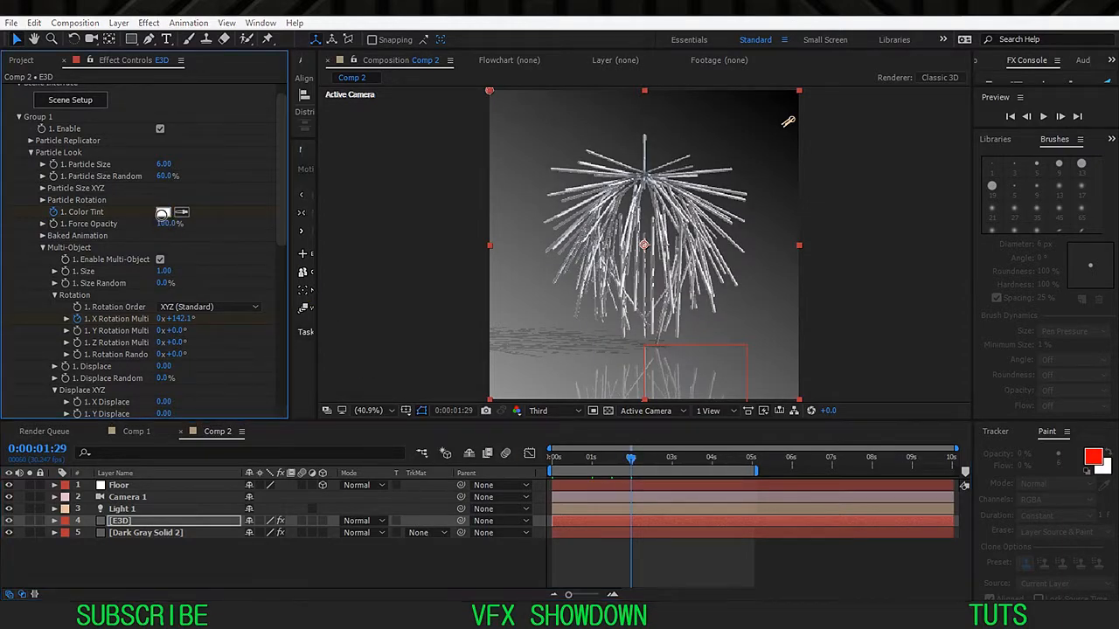
{"action": "left_click", "coordinate": [162, 213]}
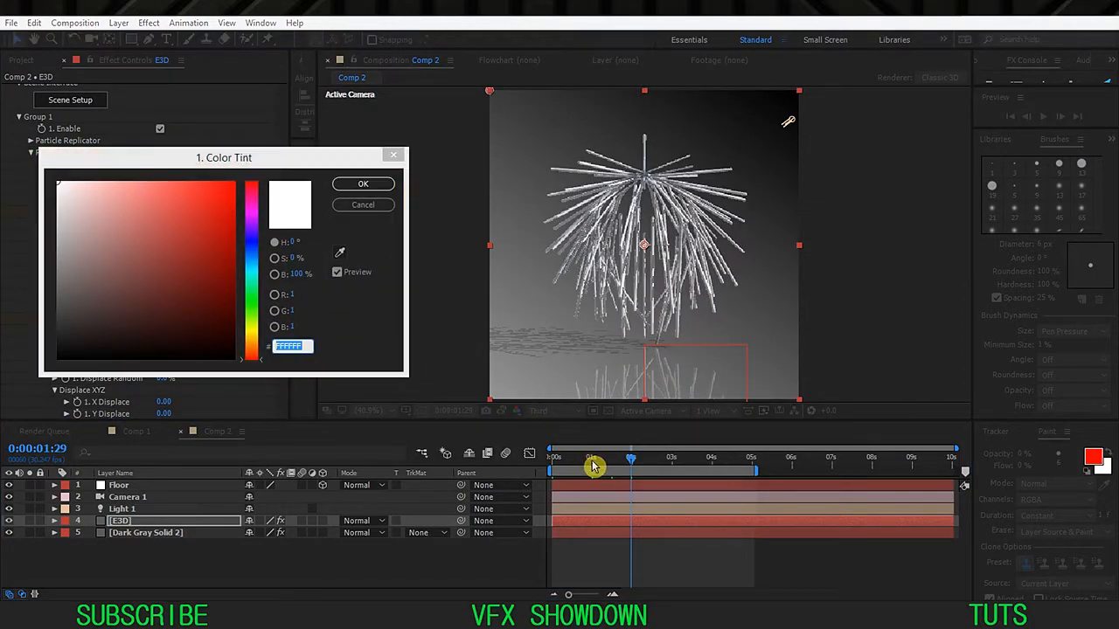
{"action": "left_click", "coordinate": [363, 183]}
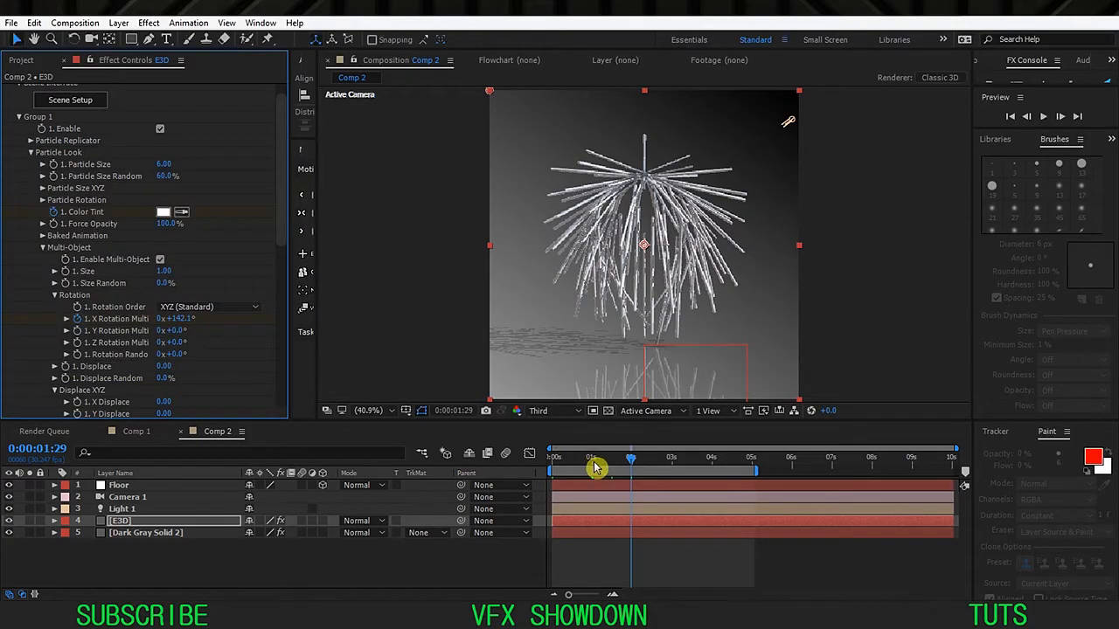
{"action": "left_click", "coordinate": [164, 211]}
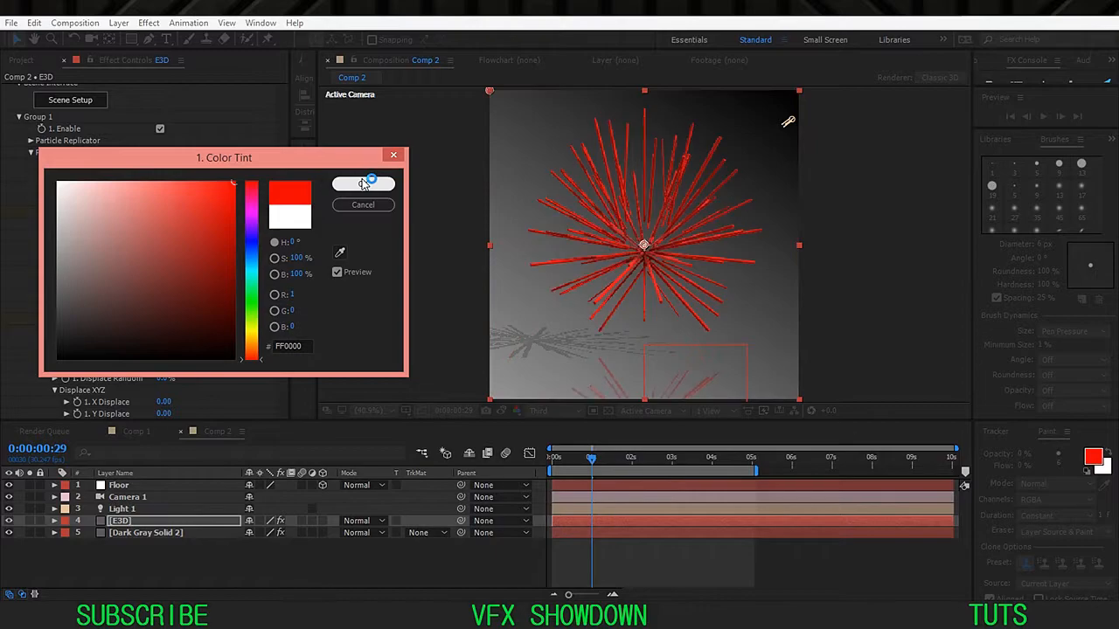
{"action": "left_click", "coordinate": [363, 183]}
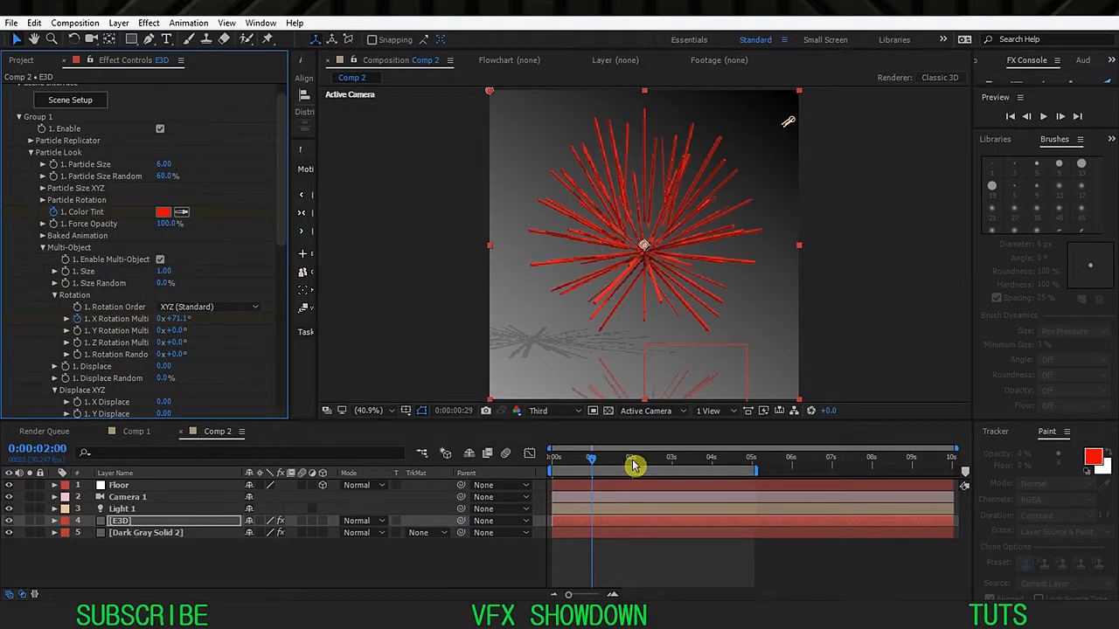
At 2:29, tint the rods green and nudge their X rotation
{"action": "left_click", "coordinate": [163, 212]}
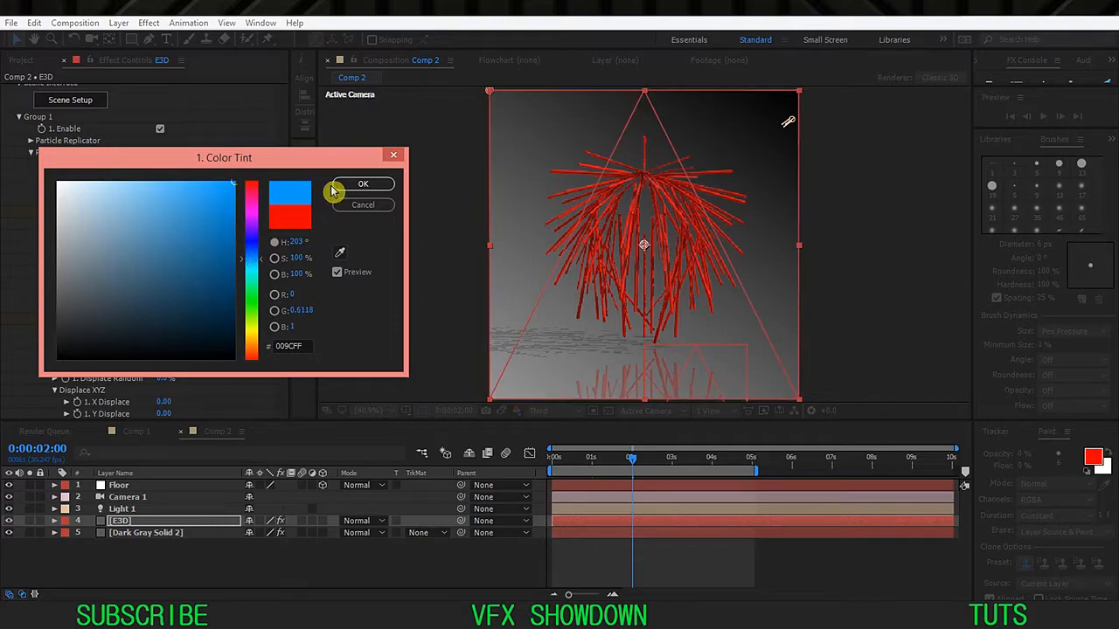
{"action": "left_click", "coordinate": [363, 184]}
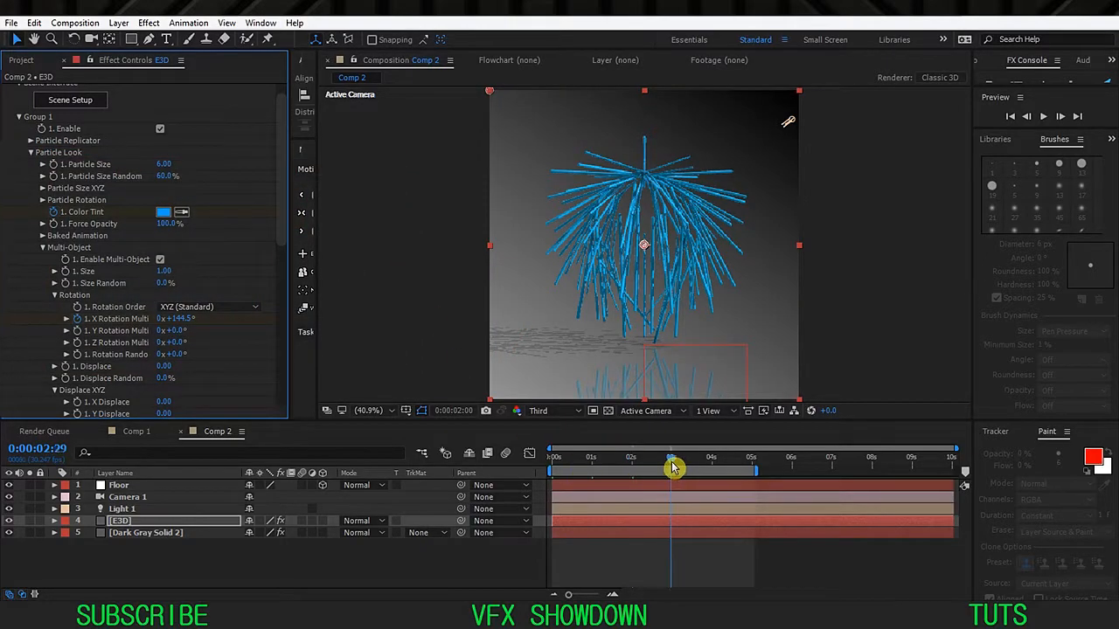
{"action": "left_click_drag", "start_coordinate": [673, 461], "coordinate": [678, 461]}
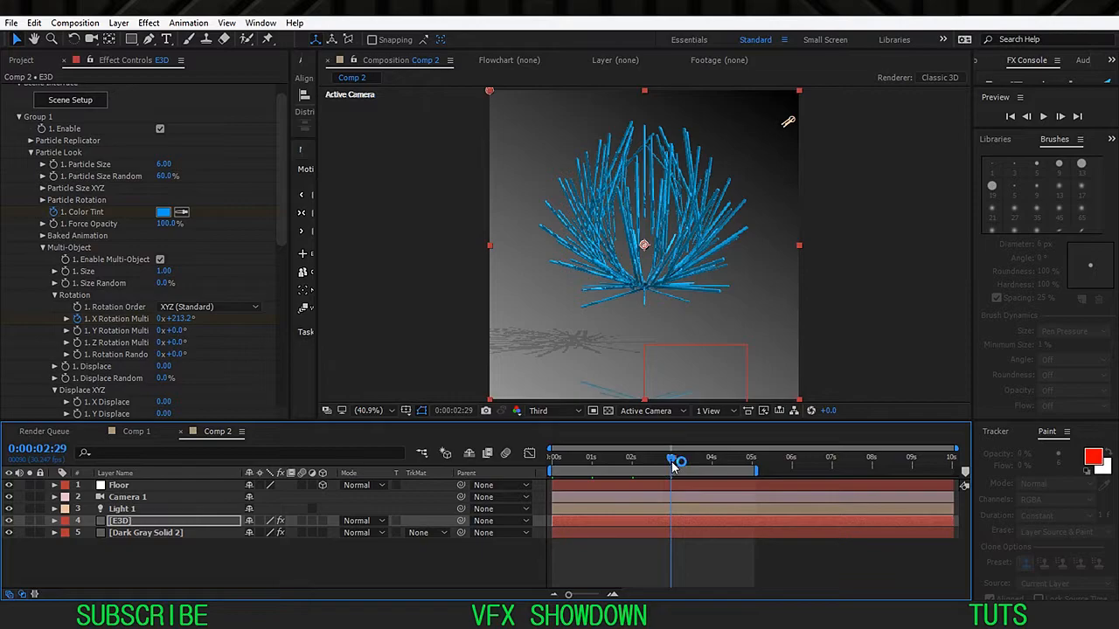
{"action": "left_click", "coordinate": [164, 212]}
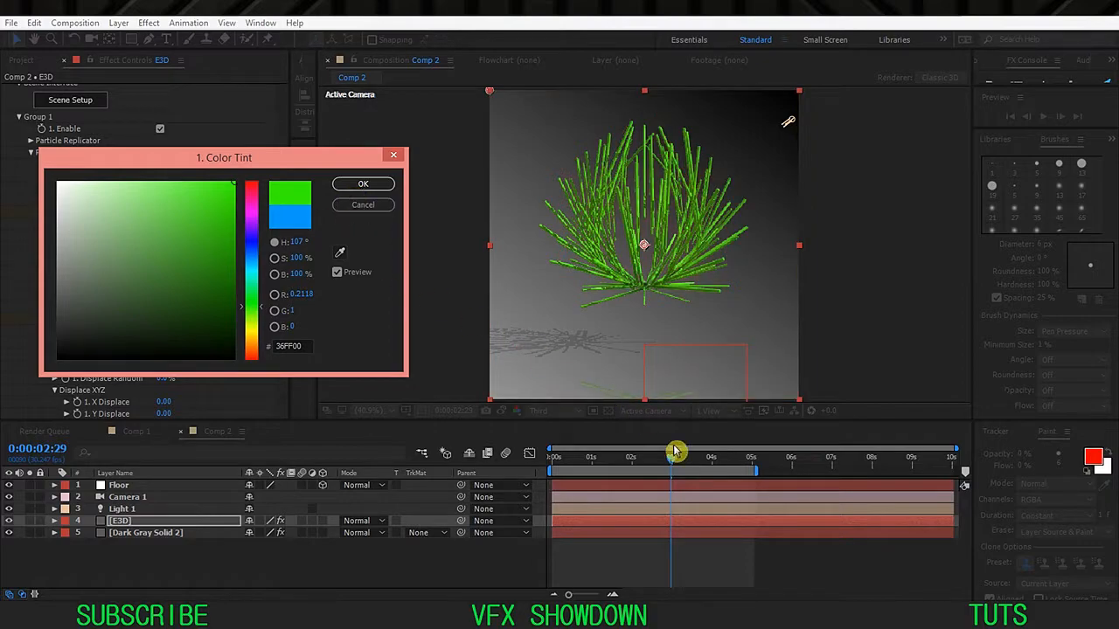
{"action": "left_click", "coordinate": [363, 183]}
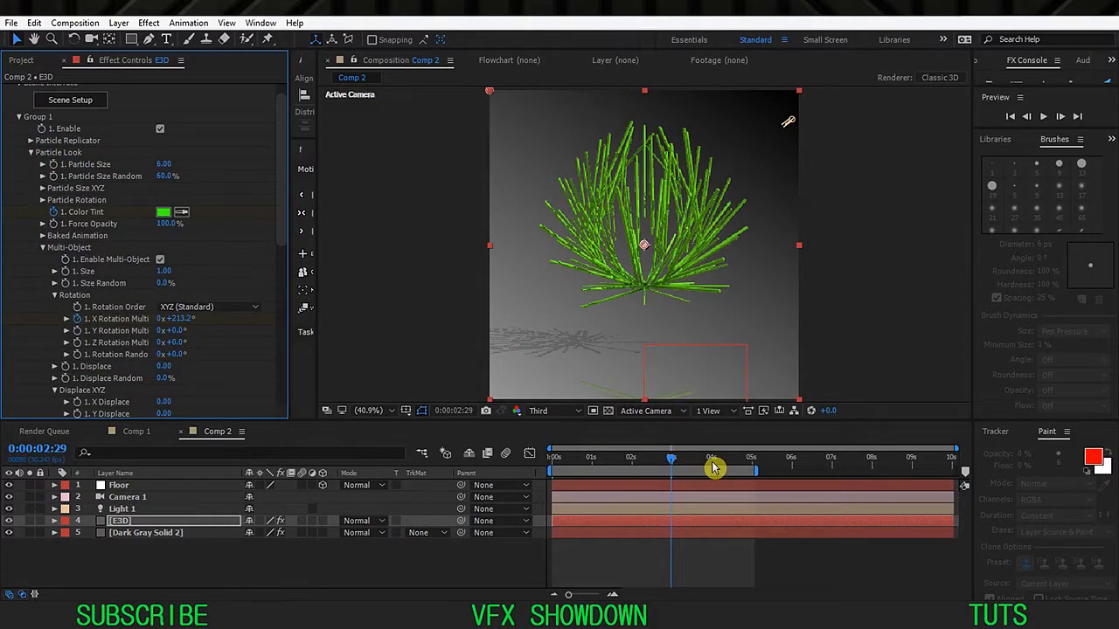
At 4:01, shift the Color Tint to yellow, then return to 0:00
{"action": "left_click", "coordinate": [164, 211]}
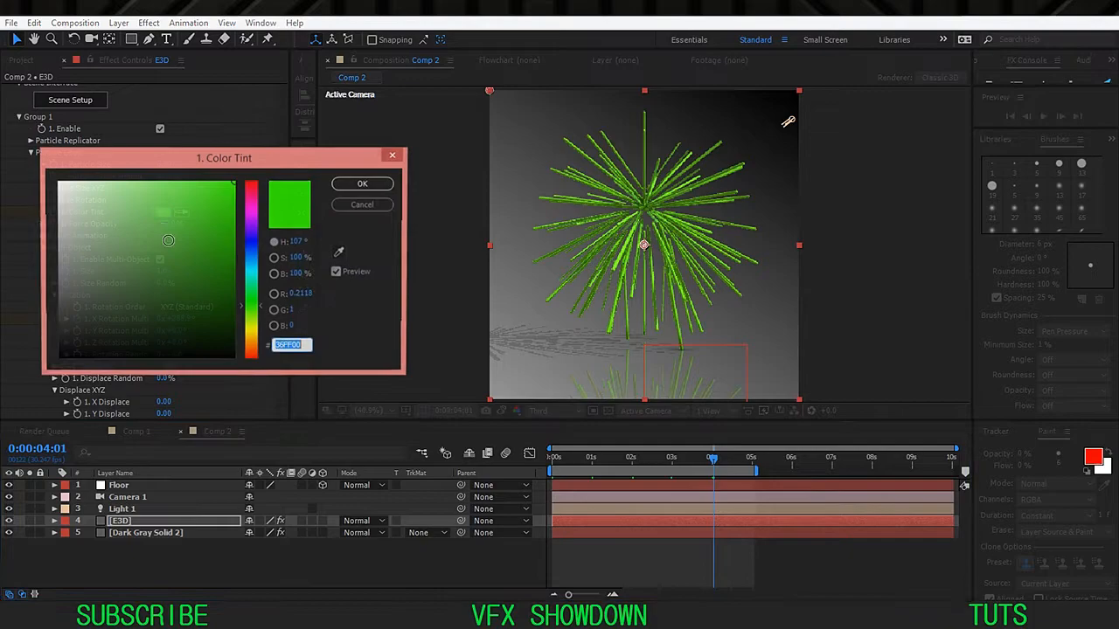
{"action": "left_click_drag", "start_coordinate": [252, 258], "coordinate": [251, 330]}
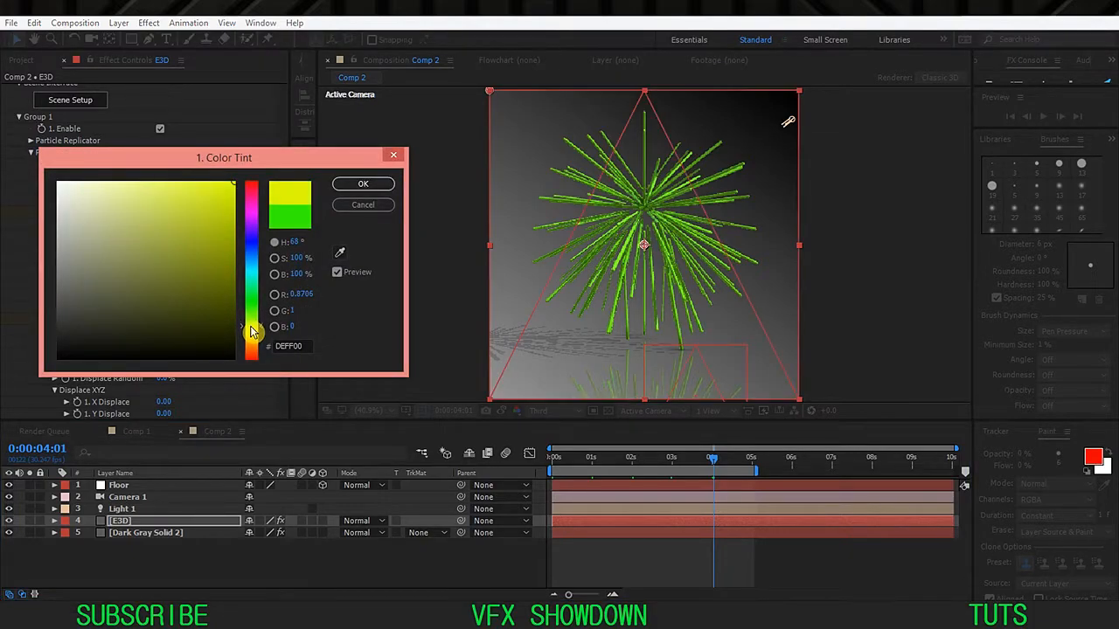
{"action": "left_click", "coordinate": [363, 183]}
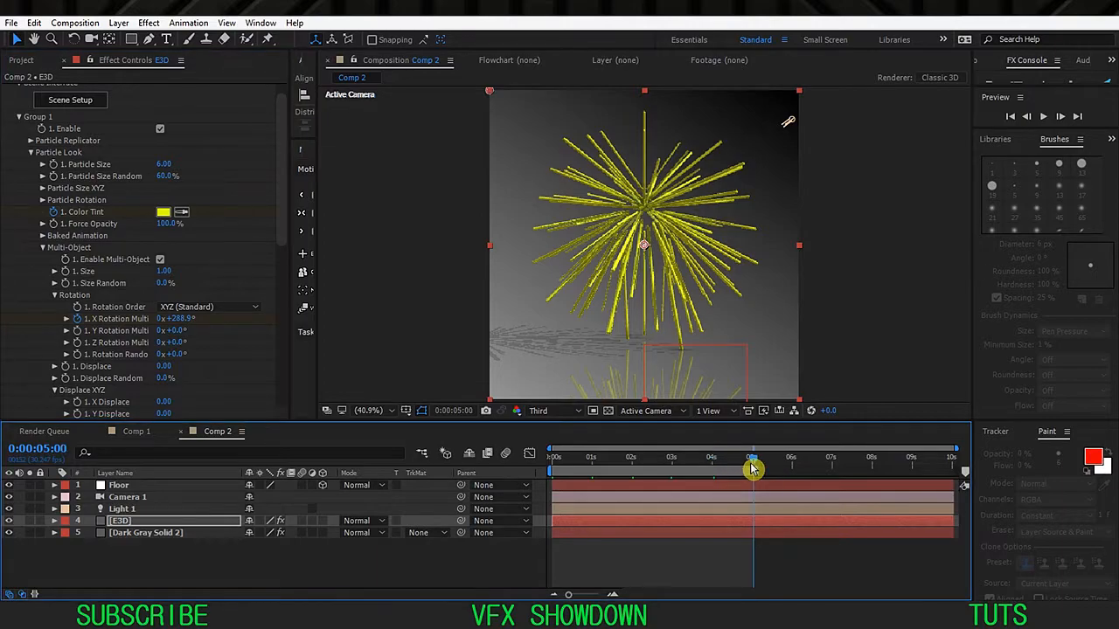
{"action": "left_click", "coordinate": [164, 212]}
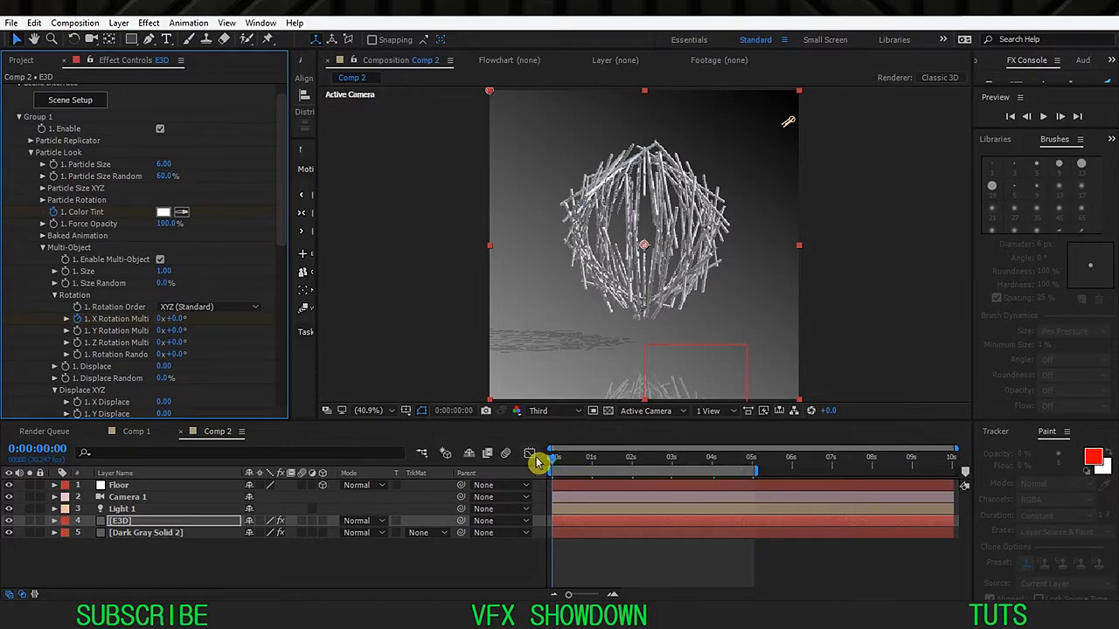
{"action": "left_click", "coordinate": [53, 520]}
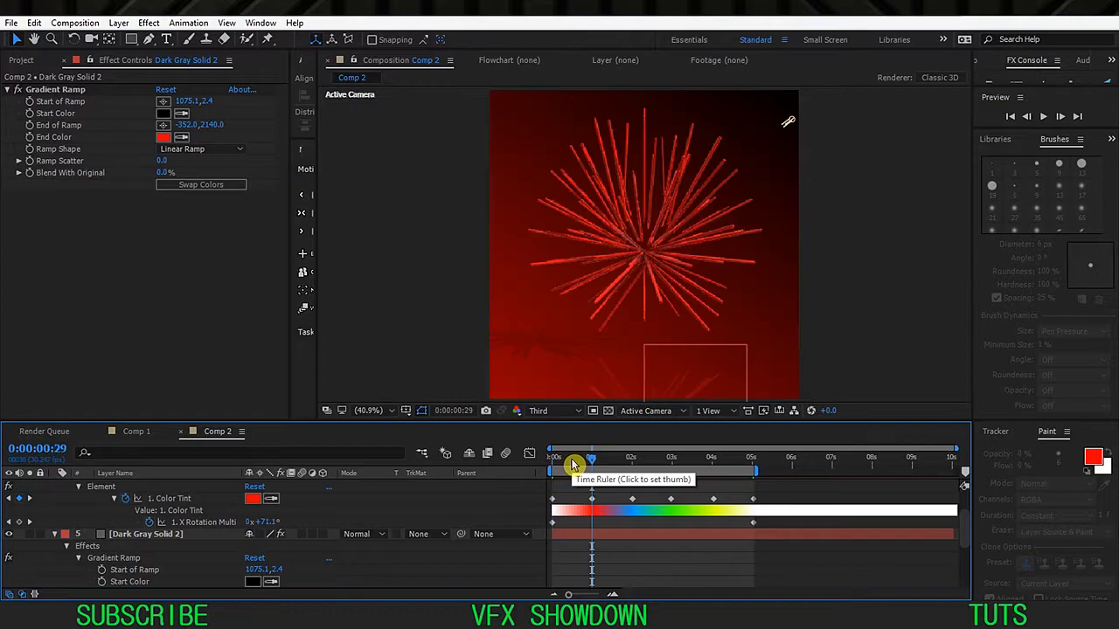
Scrub to about one second and push the Gradient Ramp start above the top-right corner
{"action": "left_click_drag", "start_coordinate": [592, 457], "coordinate": [713, 457]}
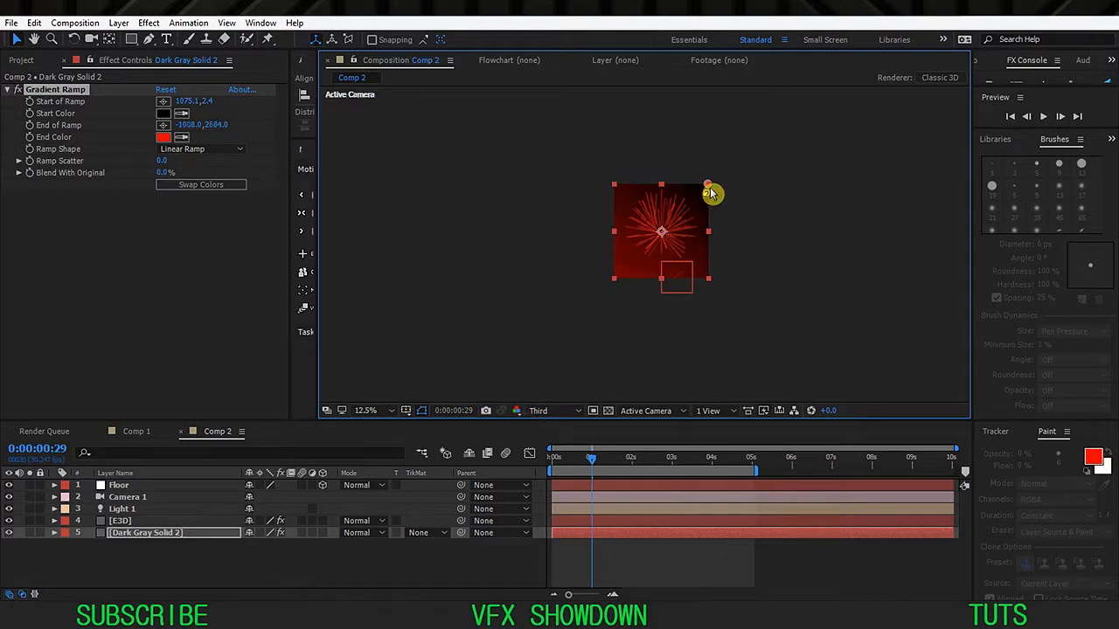
{"action": "left_click_drag", "start_coordinate": [708, 184], "coordinate": [700, 197]}
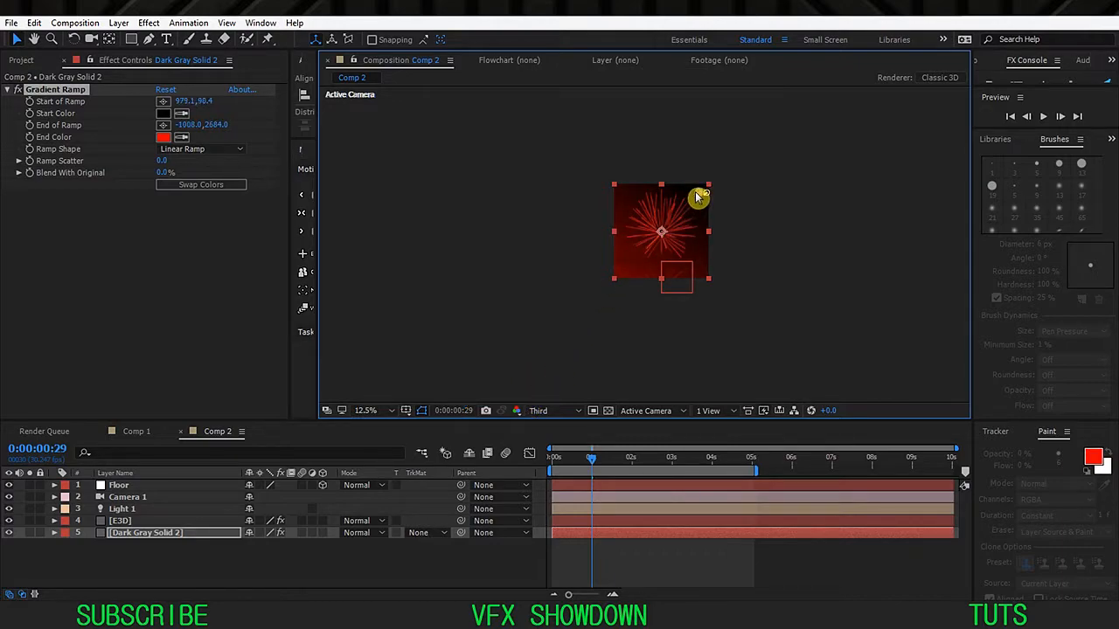
{"action": "left_click_drag", "start_coordinate": [700, 197], "coordinate": [708, 192]}
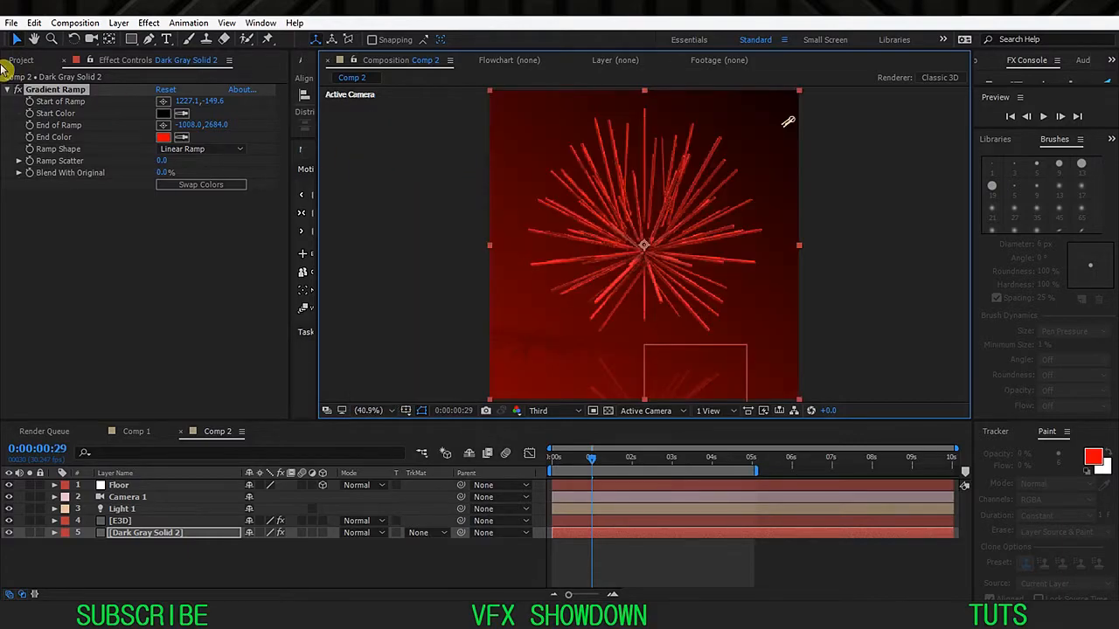
{"action": "left_click", "coordinate": [20, 59]}
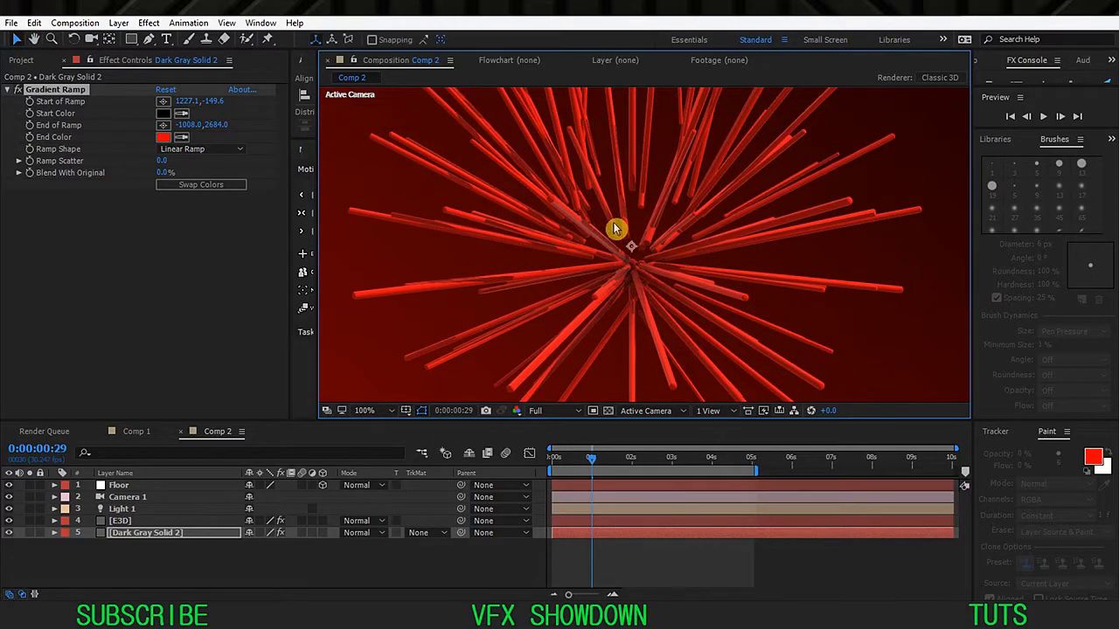
{"action": "mouse_move", "coordinate": [654, 242]}
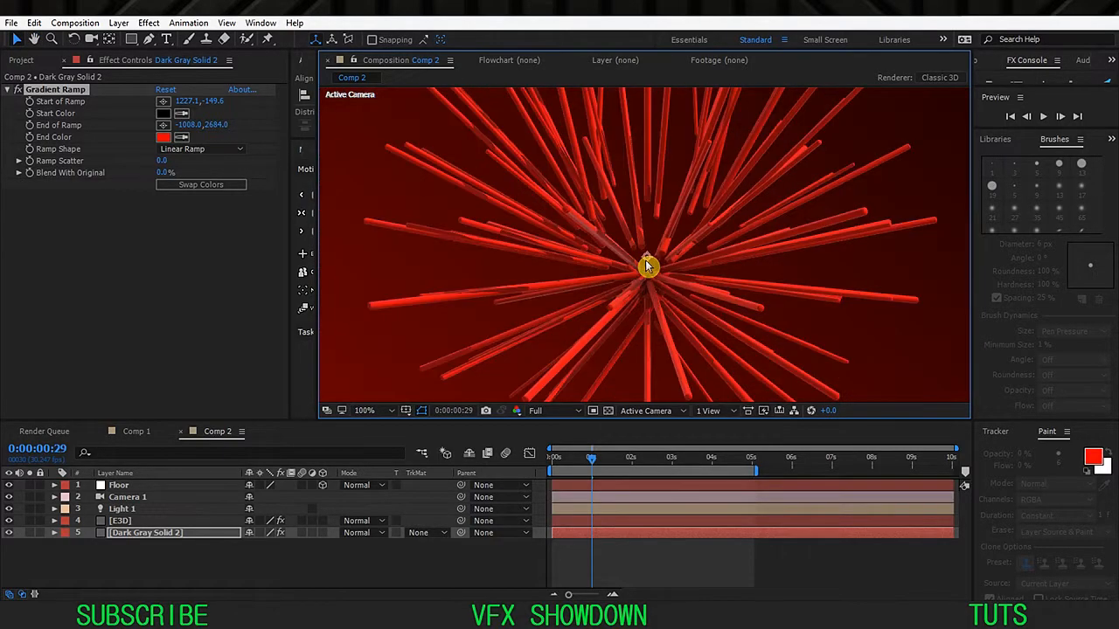
Zoom the viewer to 400% on the rods' centre and select the E3D layer
{"action": "left_click", "coordinate": [364, 410]}
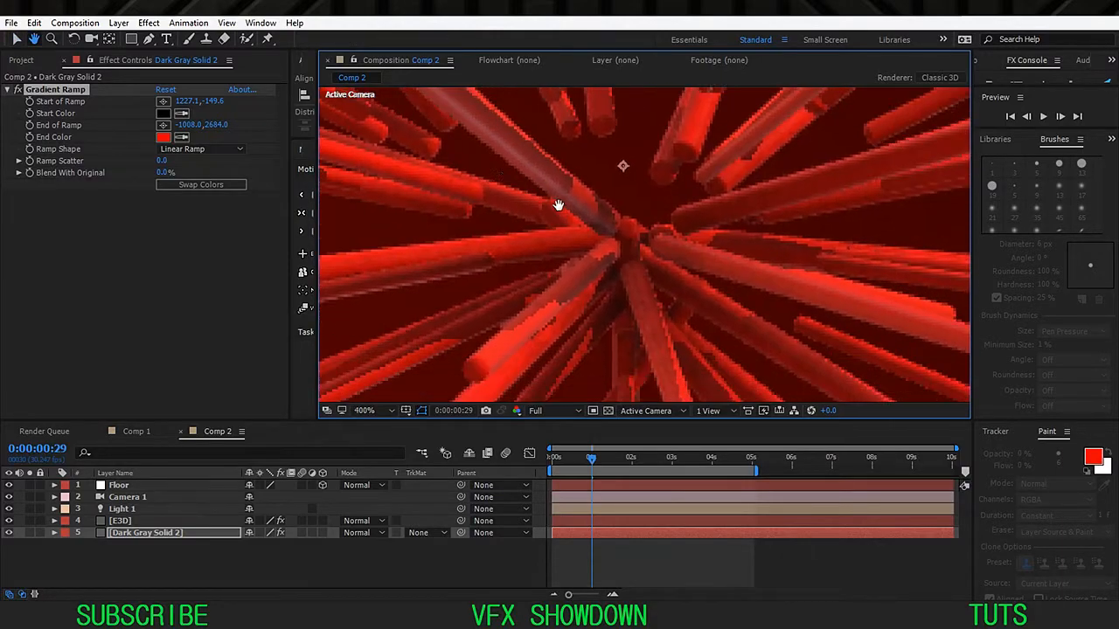
{"action": "left_click", "coordinate": [139, 520]}
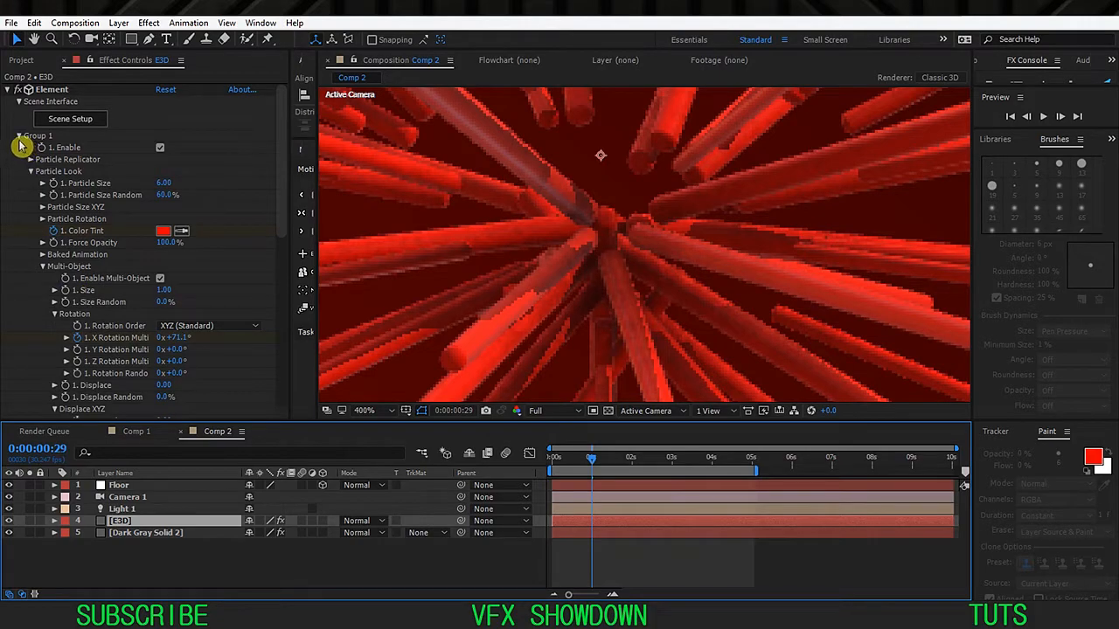
Collapse Group 1 and change Element's Output Supersampling from 8 to 2
{"action": "left_click", "coordinate": [20, 136]}
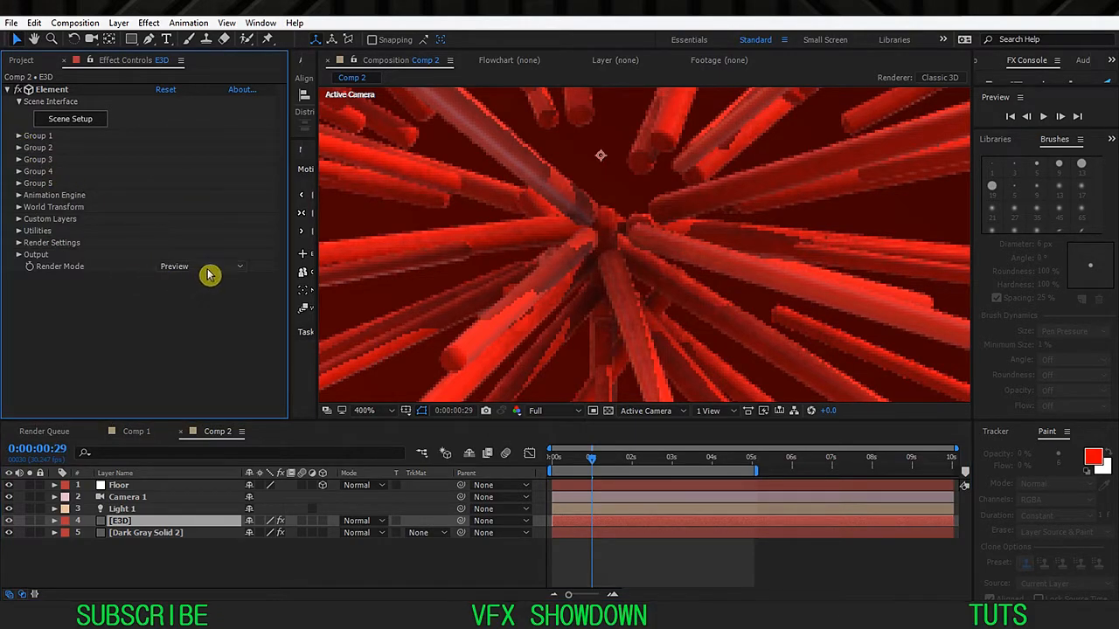
{"action": "left_click", "coordinate": [205, 266]}
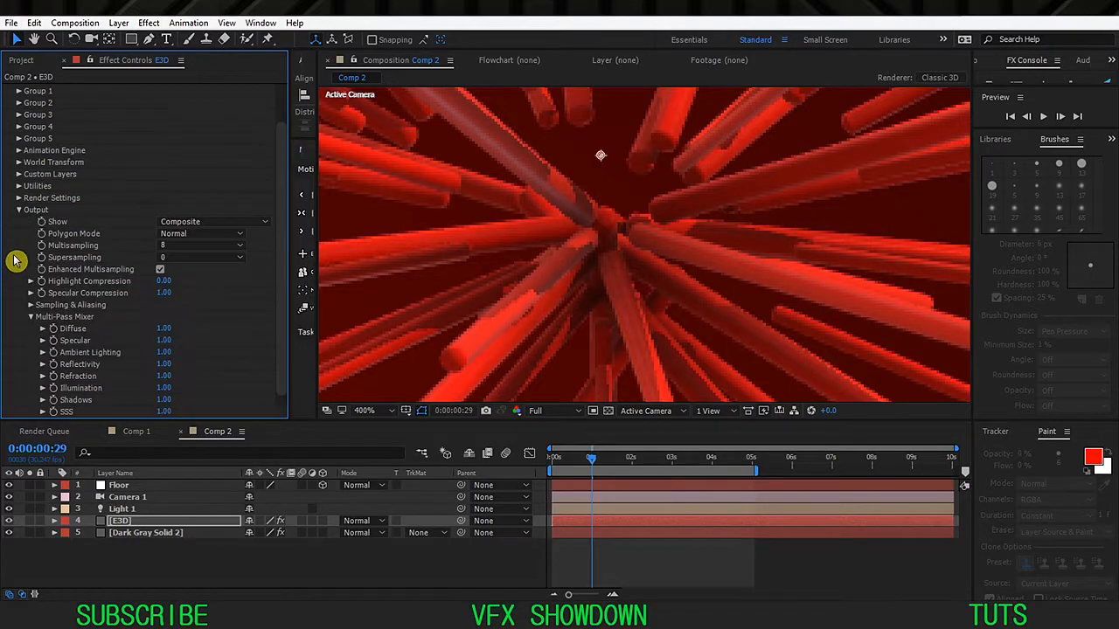
{"action": "left_click", "coordinate": [201, 257]}
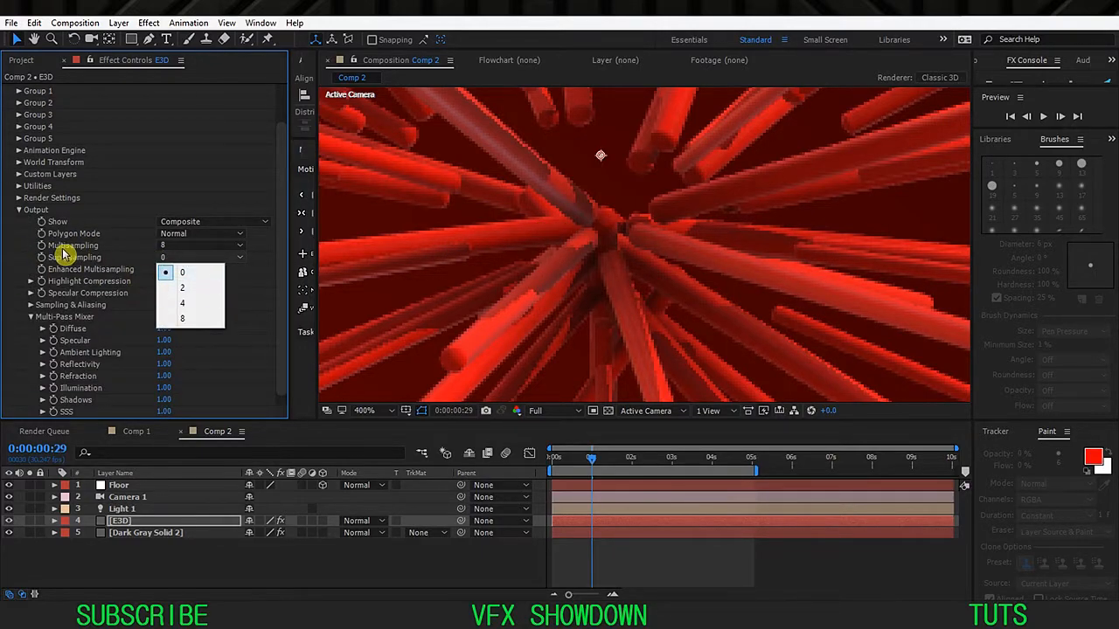
{"action": "left_click", "coordinate": [182, 286]}
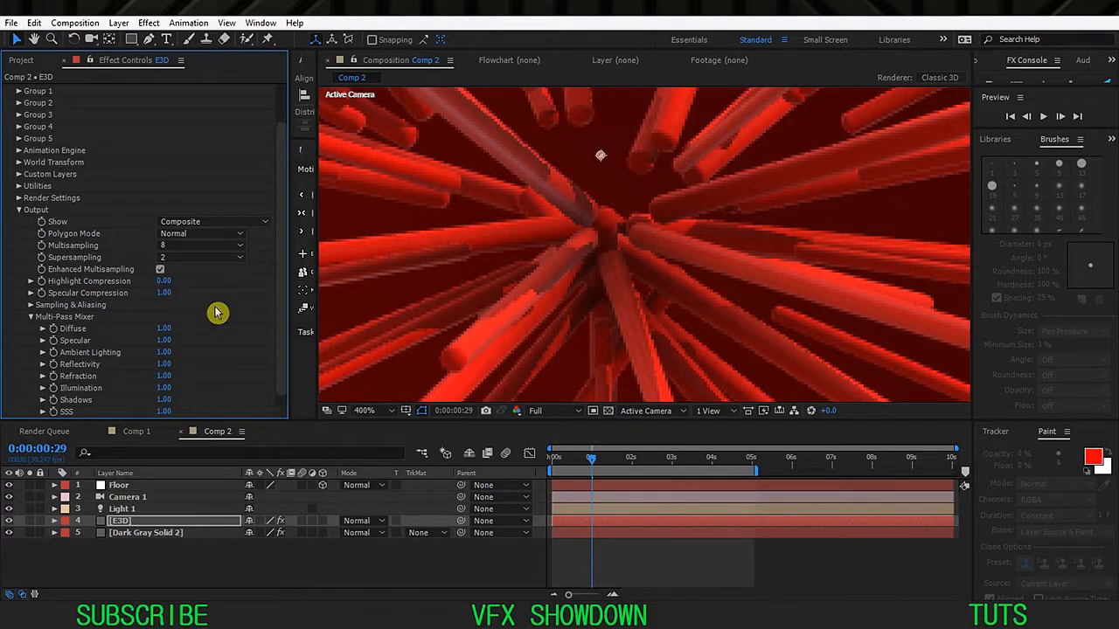
{"action": "mouse_move", "coordinate": [463, 318]}
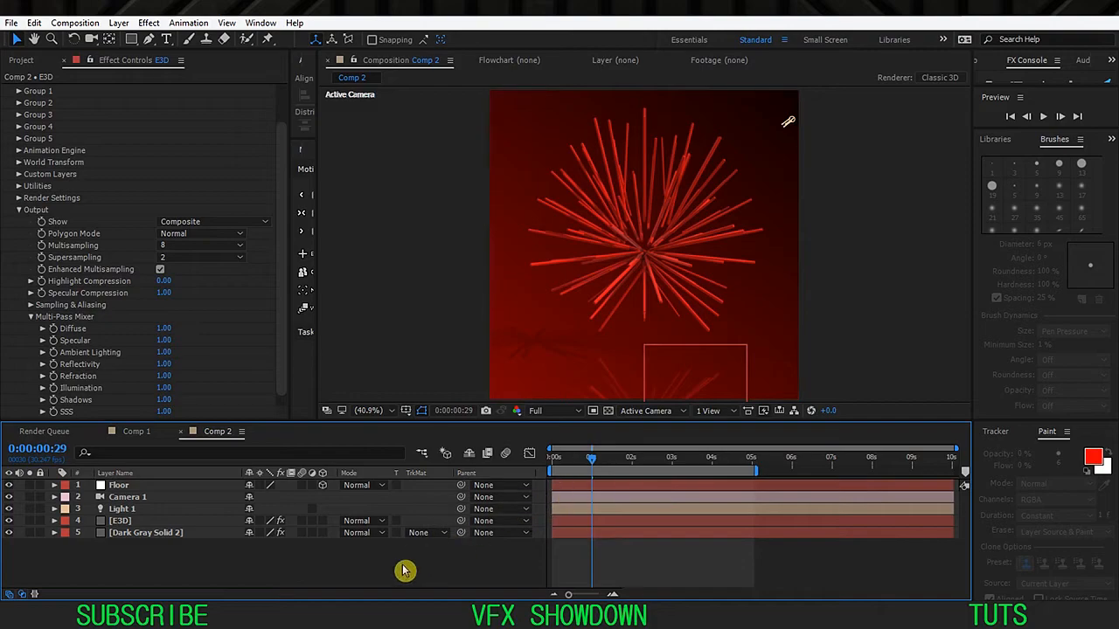
{"action": "mouse_move", "coordinate": [160, 474]}
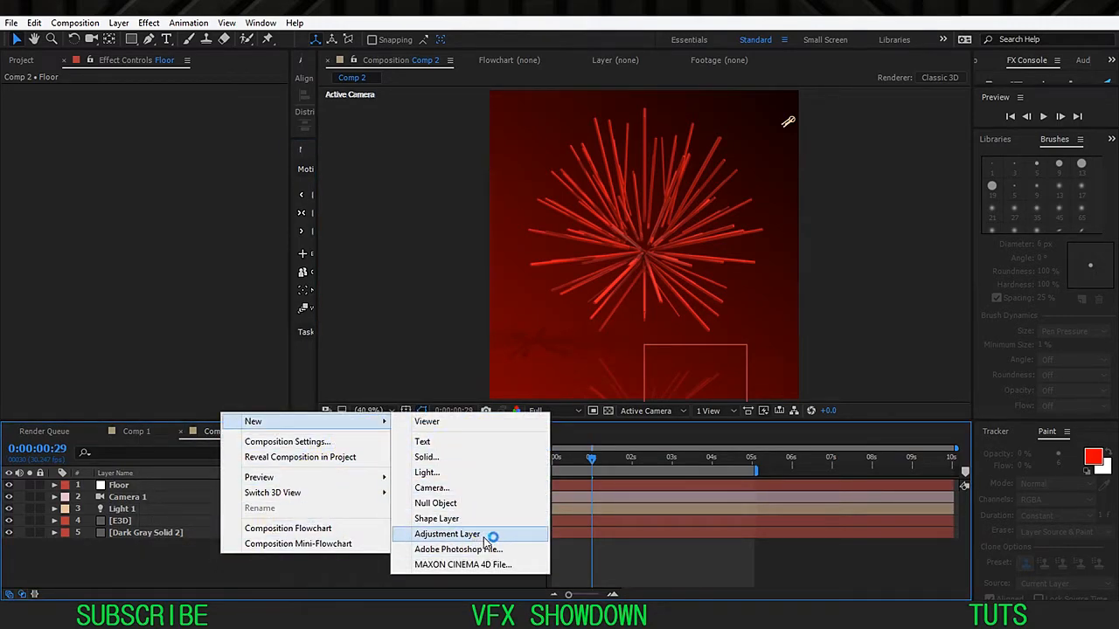
Add a Curves adjustment layer above E3D and bend the curve upward to brighten
{"action": "left_click", "coordinate": [447, 534]}
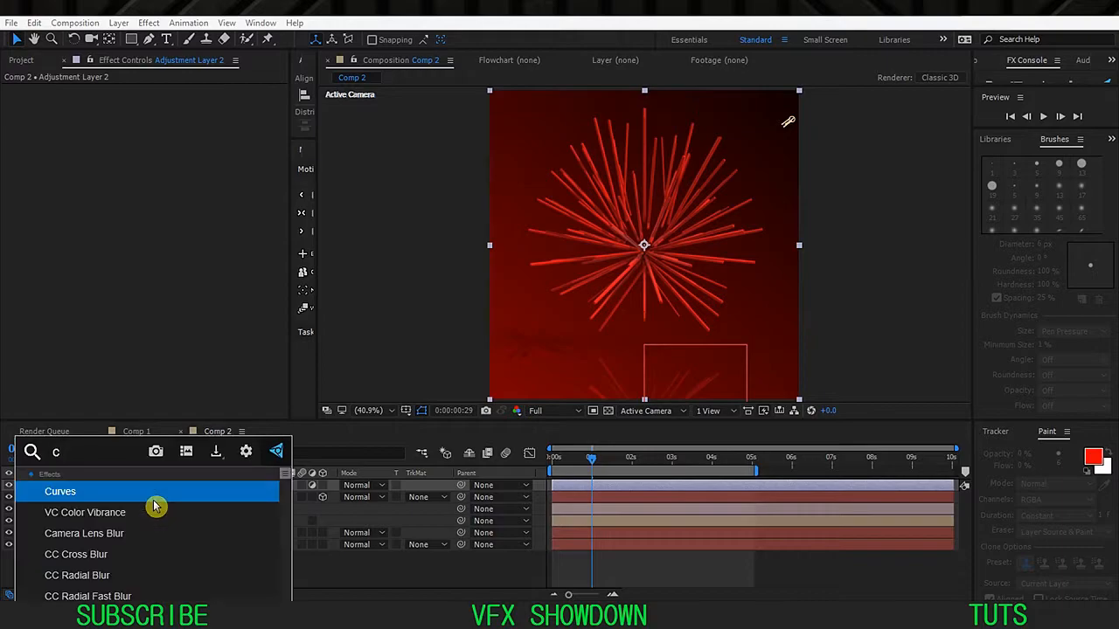
{"action": "double_click", "coordinate": [61, 491]}
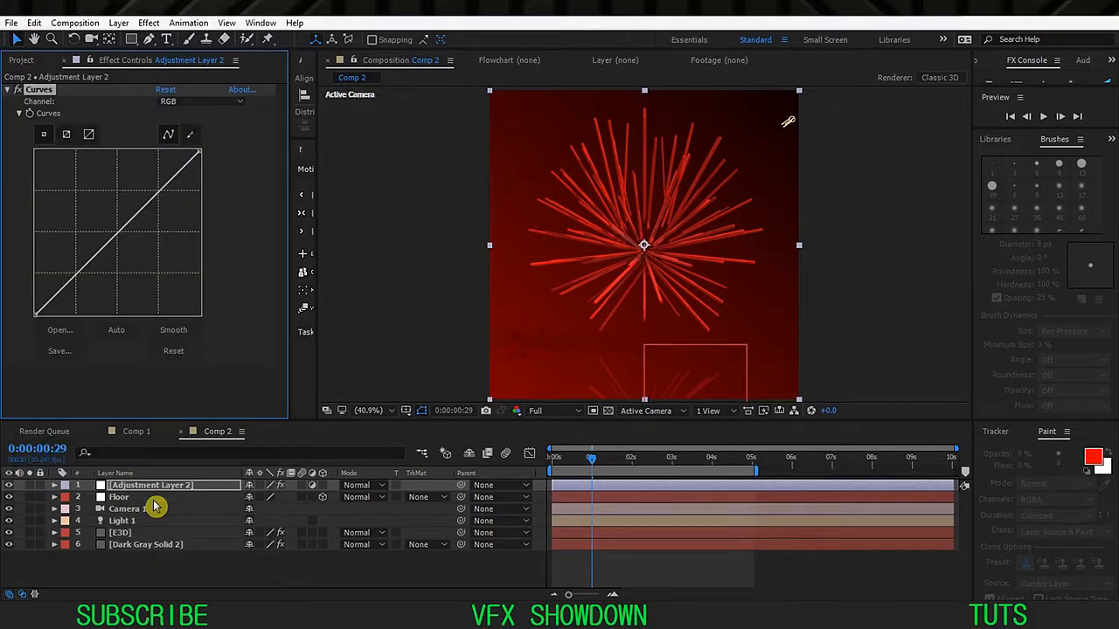
{"action": "left_click", "coordinate": [122, 520]}
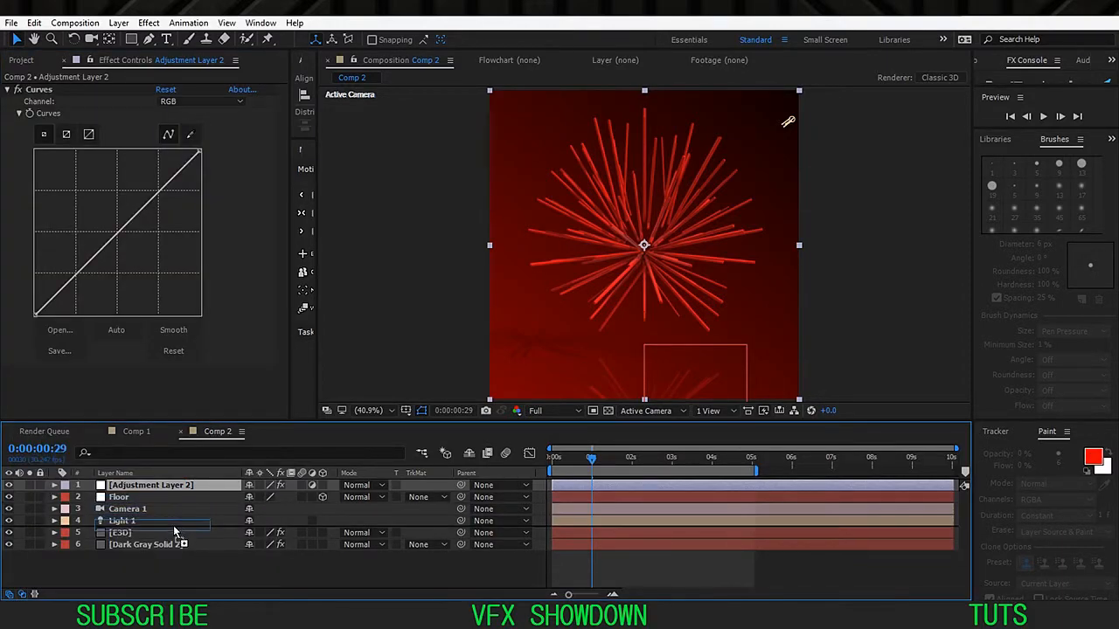
{"action": "left_click_drag", "start_coordinate": [150, 485], "coordinate": [161, 520]}
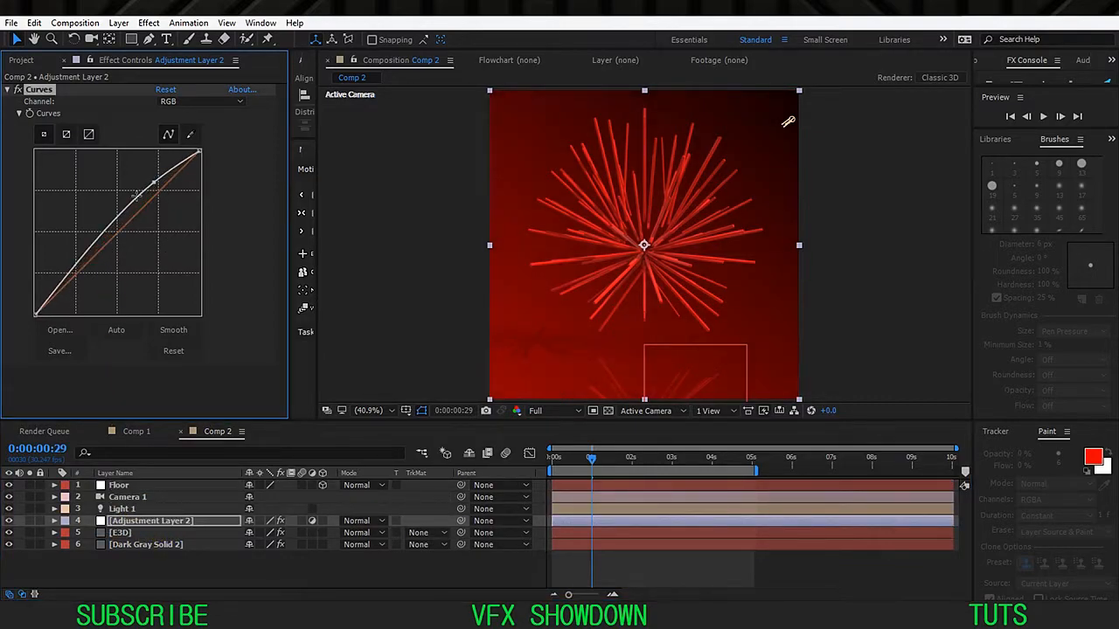
{"action": "left_click_drag", "start_coordinate": [136, 197], "coordinate": [79, 293]}
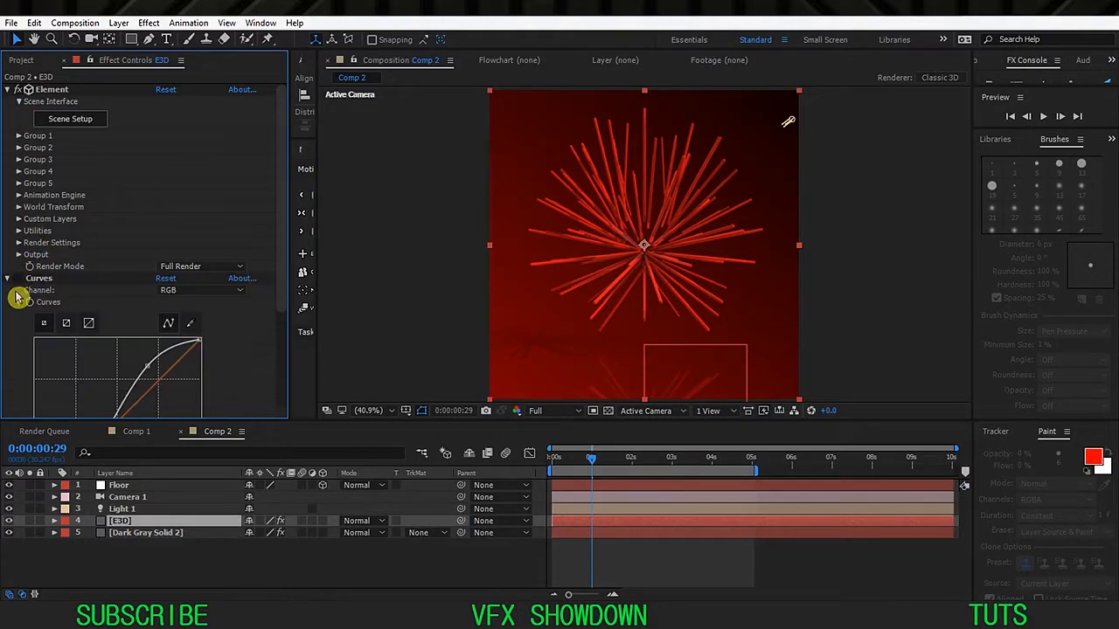
{"action": "left_click", "coordinate": [7, 278]}
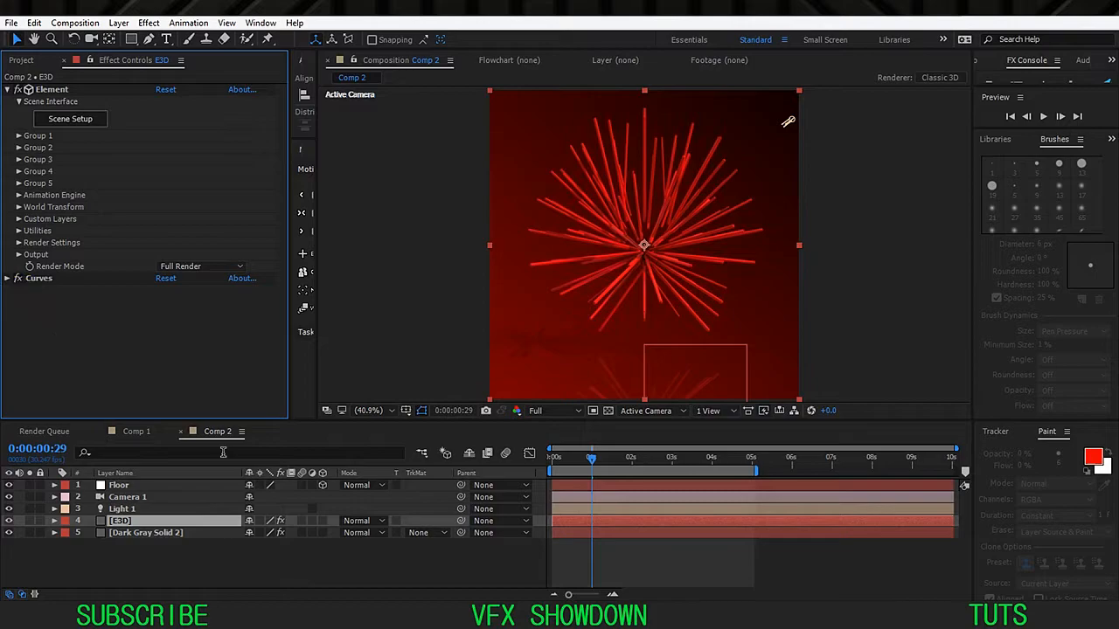